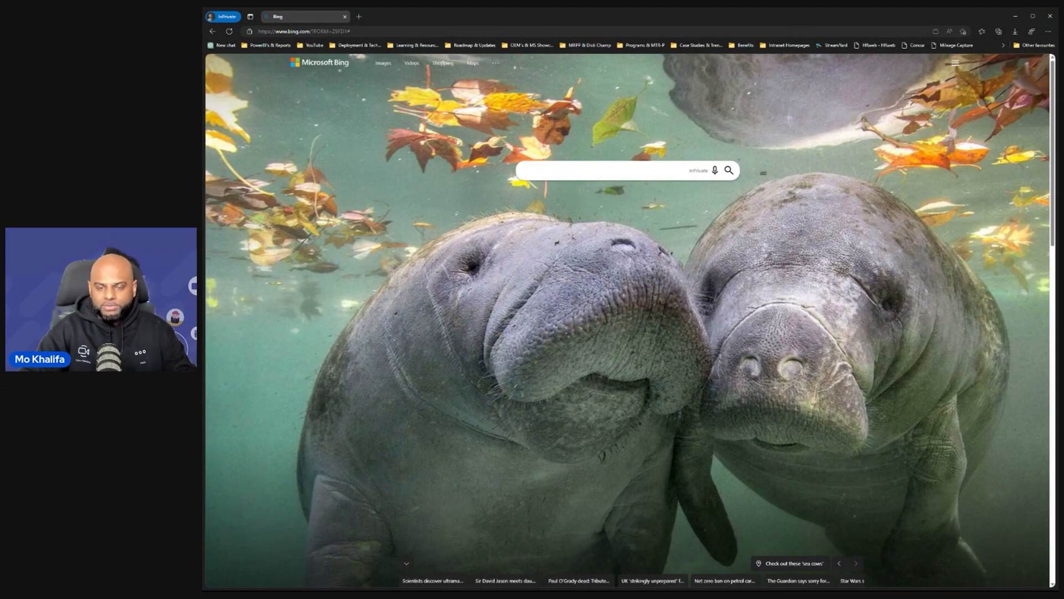
# Run a Bing web search for 'MTR admin guide'
pyautogui.click(611, 171)
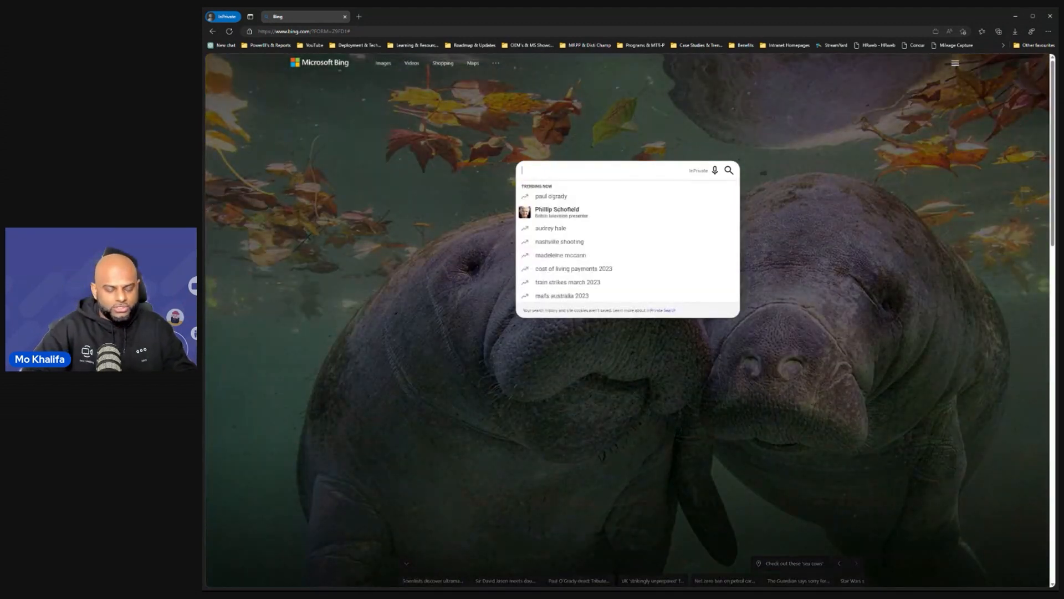
pyautogui.write('MTr')
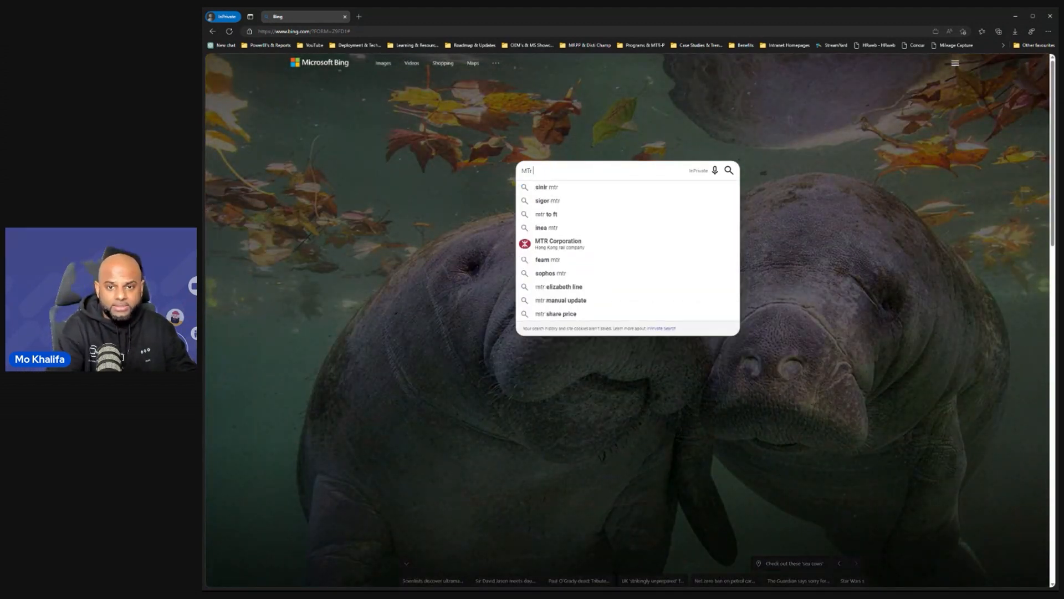
pyautogui.press('Backspace')
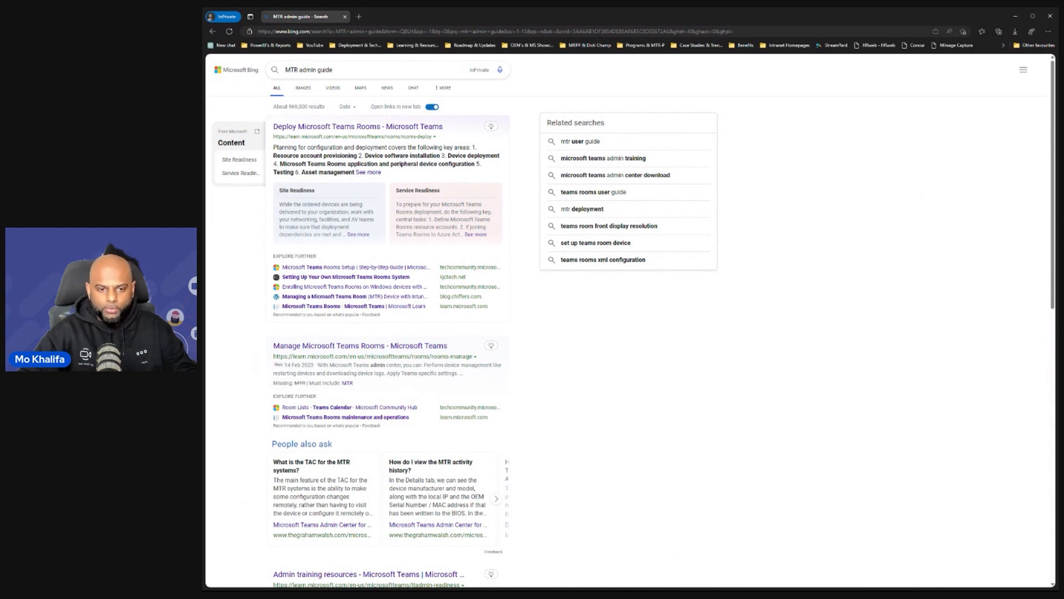
# Open the Manage Teams Rooms result, then collapse and re-expand the Teams Rooms navigation node
pyautogui.click(361, 345)
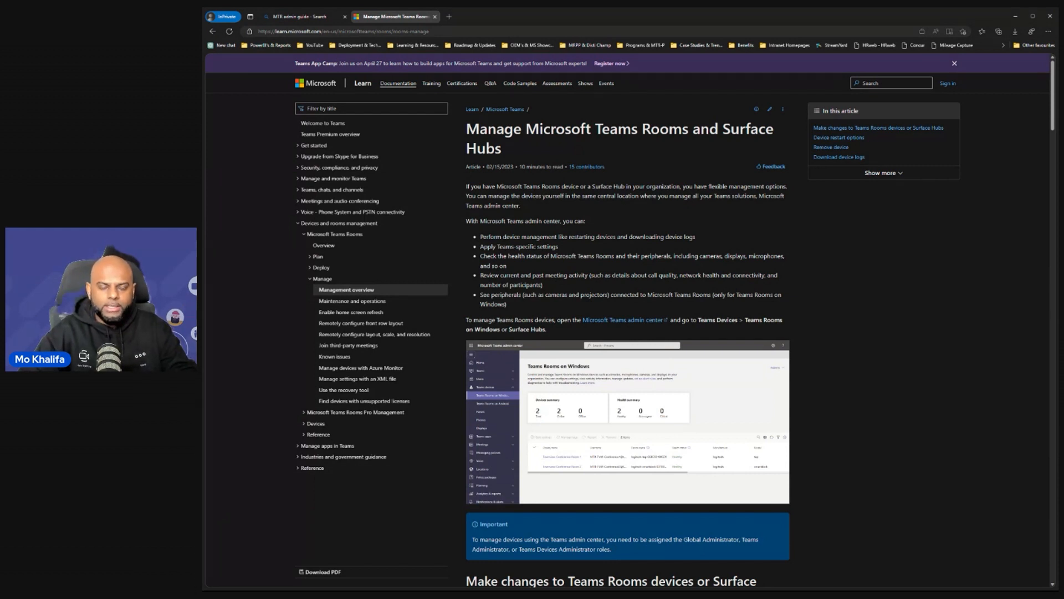
pyautogui.moveTo(261, 385)
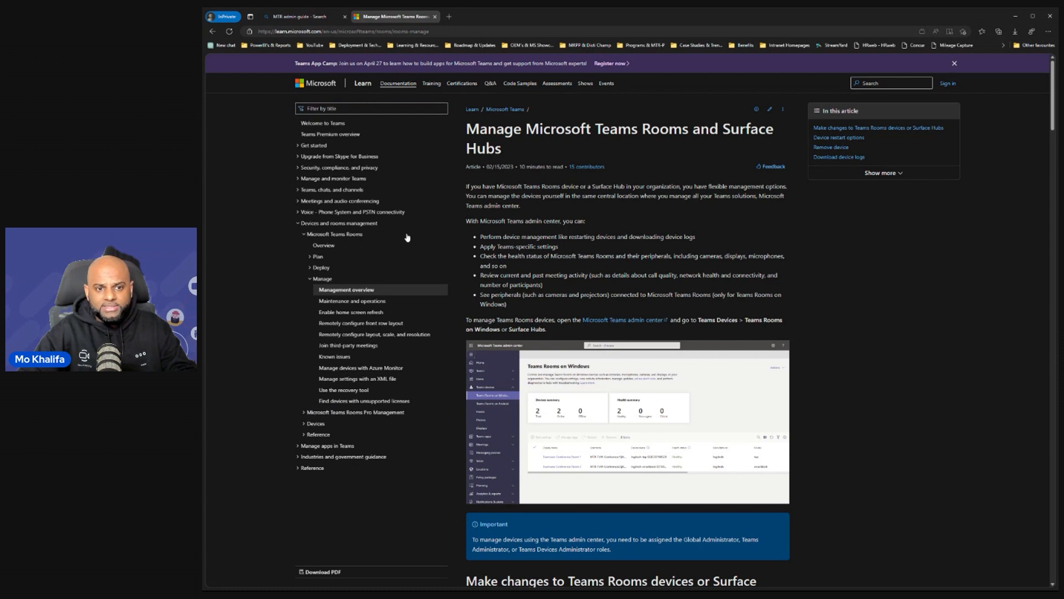
pyautogui.click(334, 233)
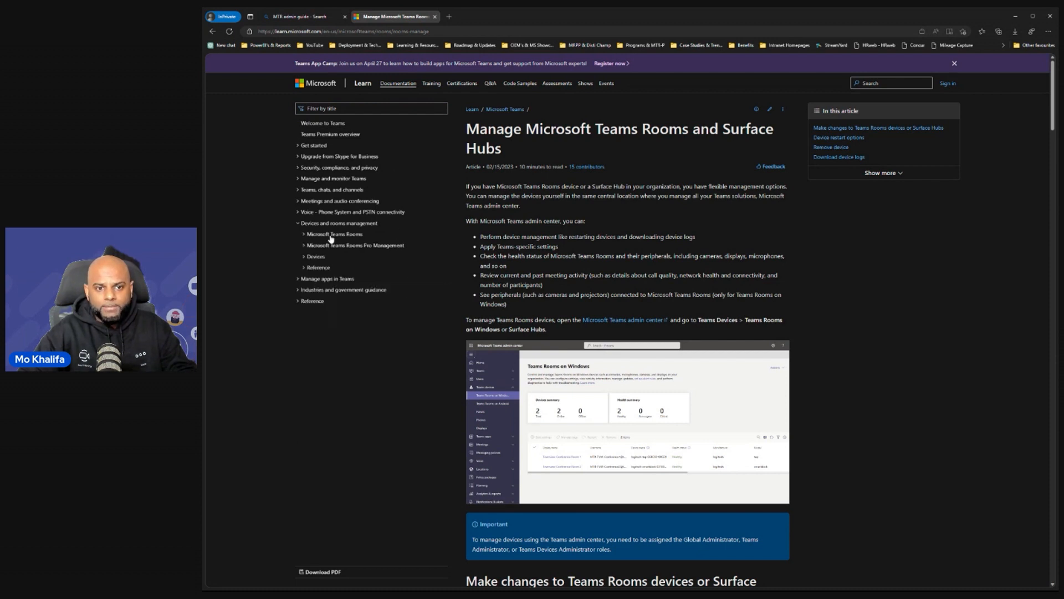
pyautogui.click(332, 233)
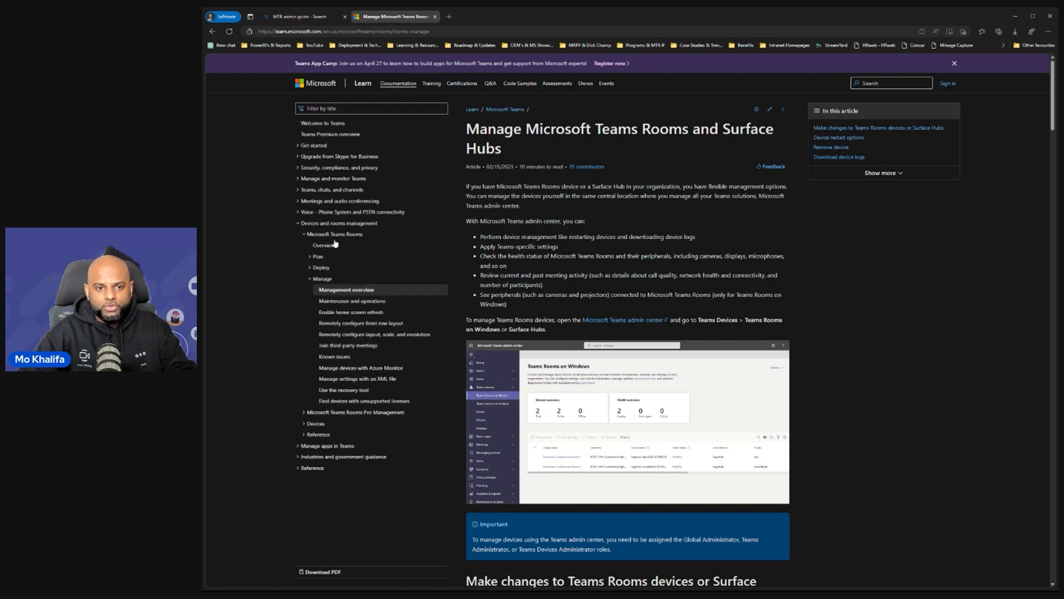
# Open the Teams Rooms Overview article and expand the Plan node in the contents
pyautogui.click(323, 245)
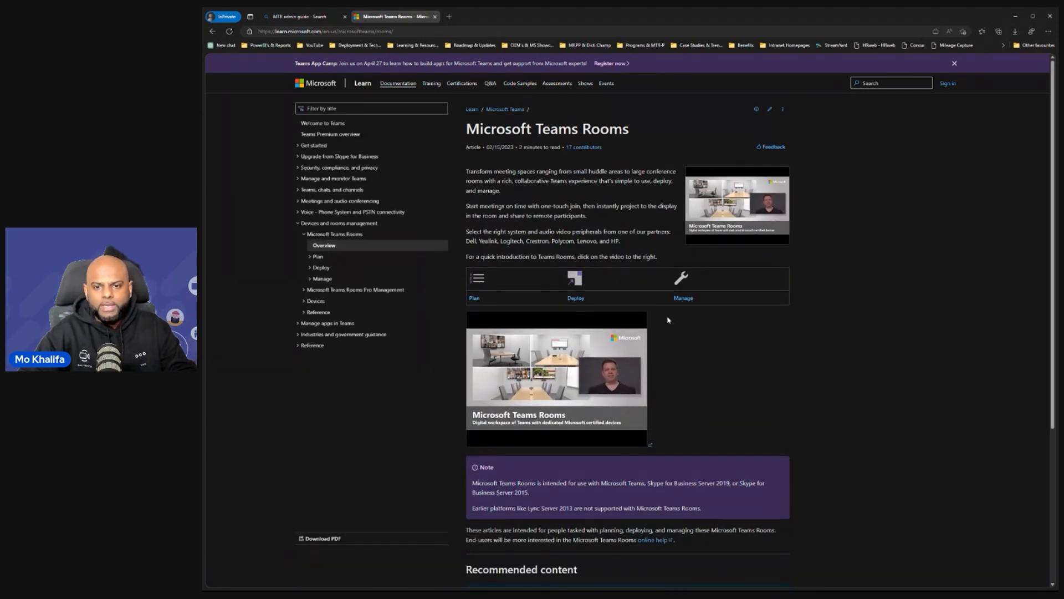
pyautogui.scroll(-3)
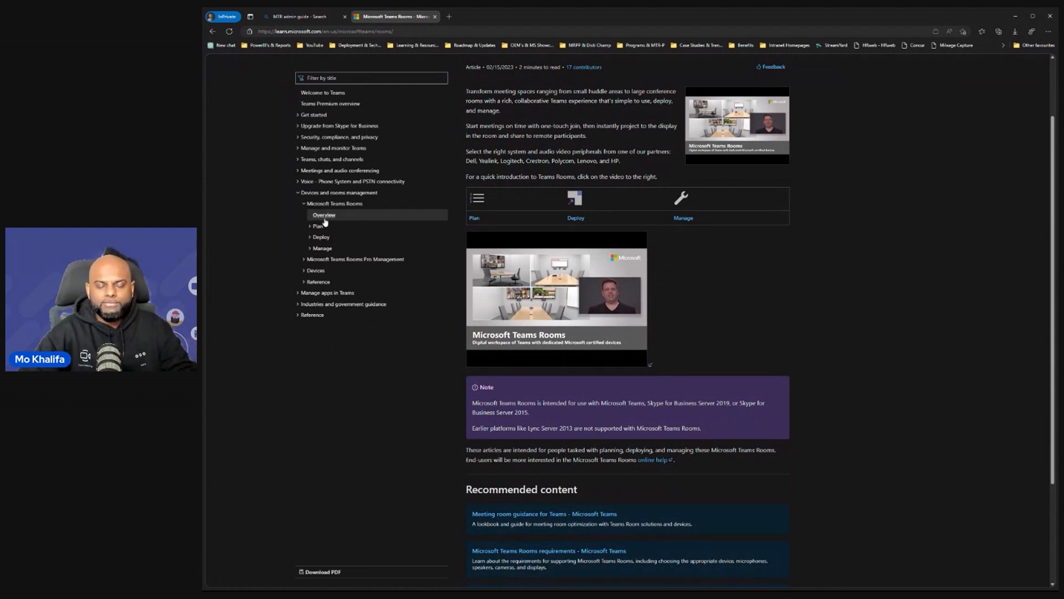
pyautogui.moveTo(330, 234)
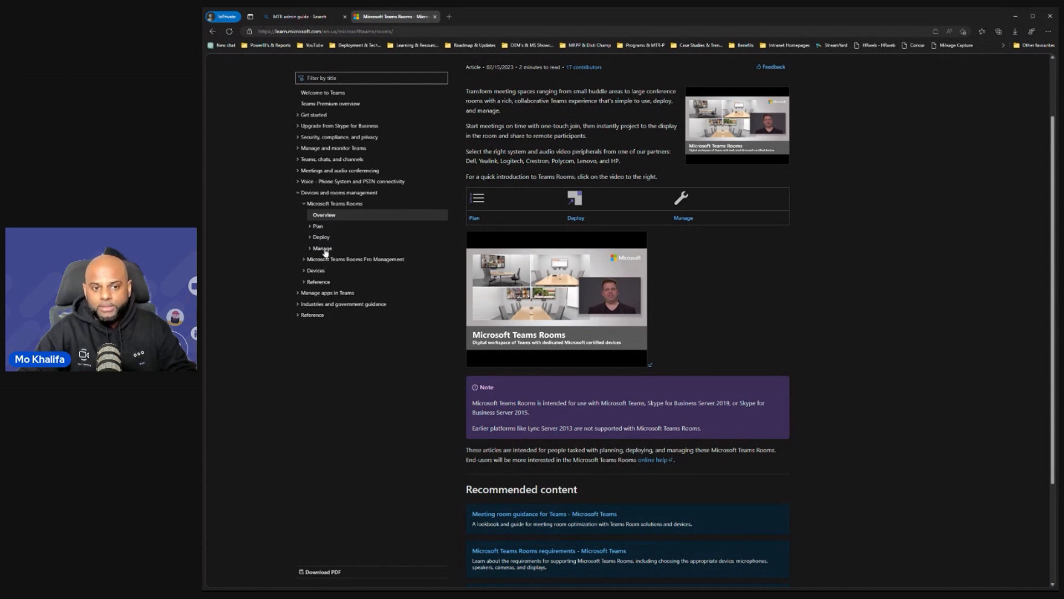
pyautogui.moveTo(373, 266)
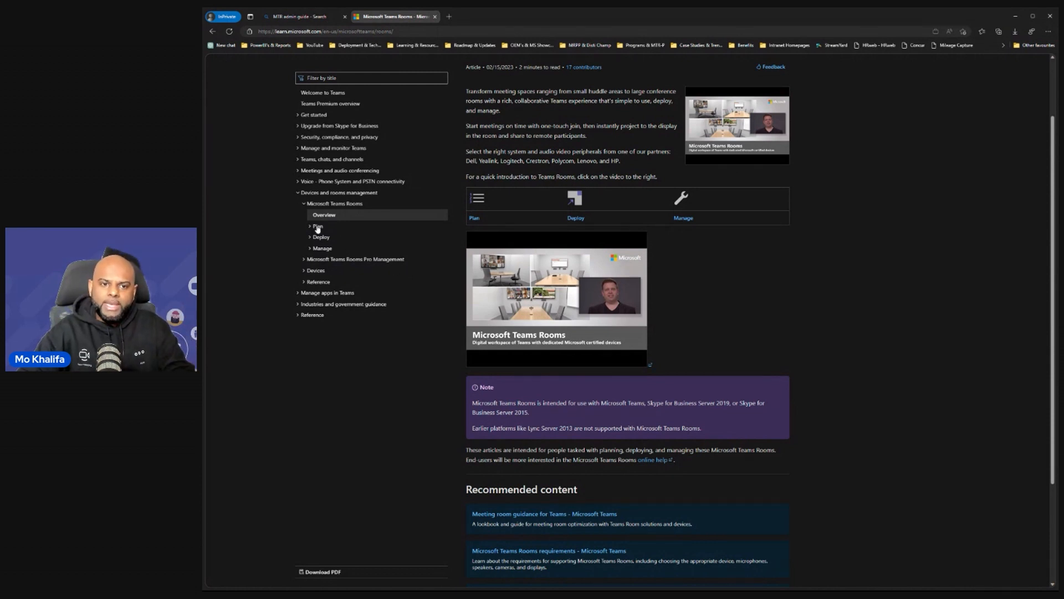
pyautogui.click(316, 226)
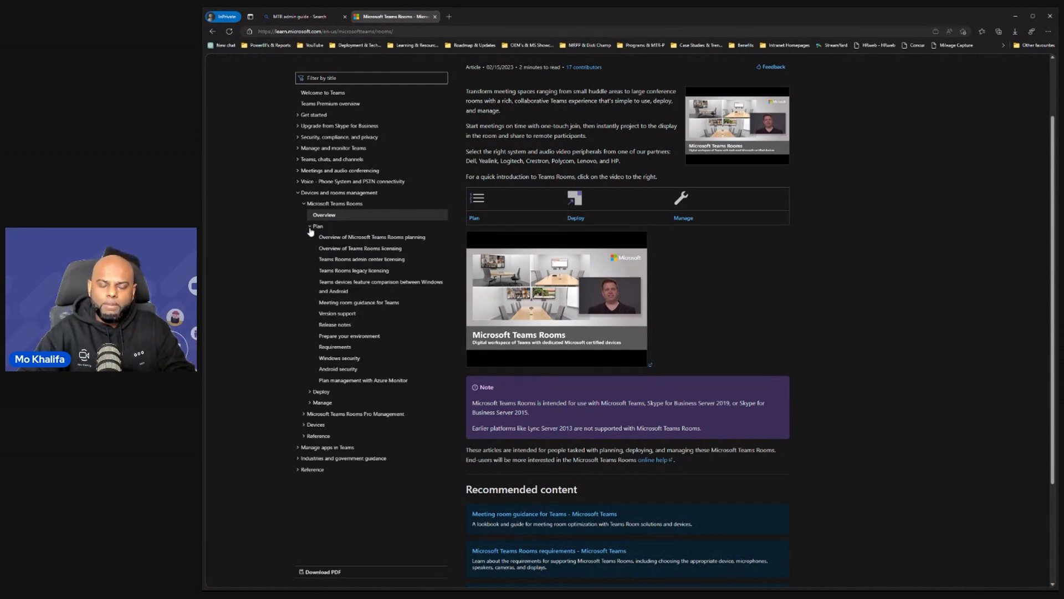
pyautogui.click(371, 237)
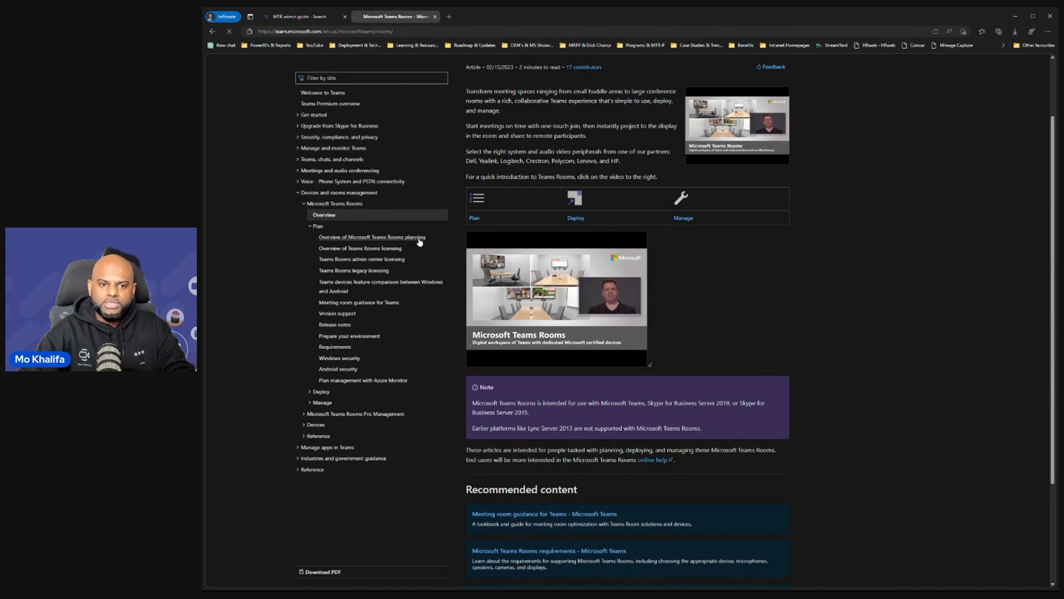
# Open 'Overview of Microsoft Teams Rooms planning' and scroll down to the deployment activities table
pyautogui.click(371, 237)
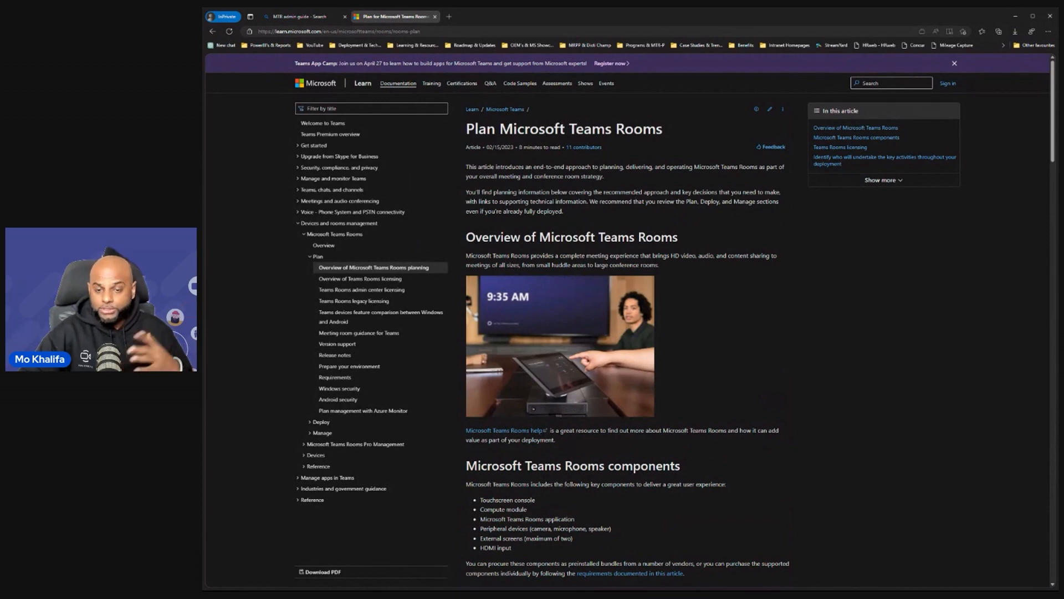
pyautogui.moveTo(766, 397)
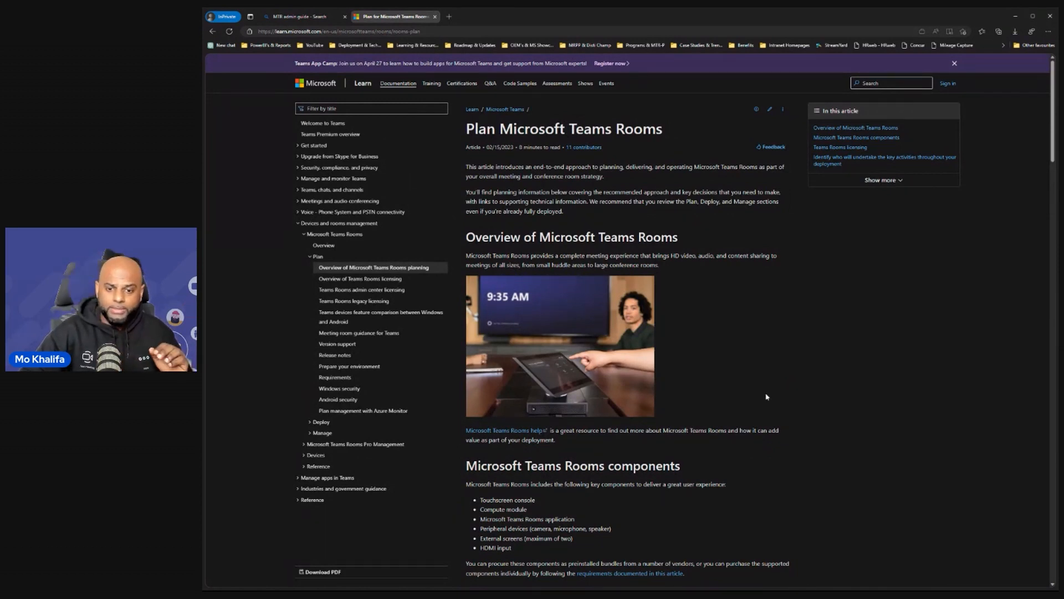
pyautogui.scroll(-3)
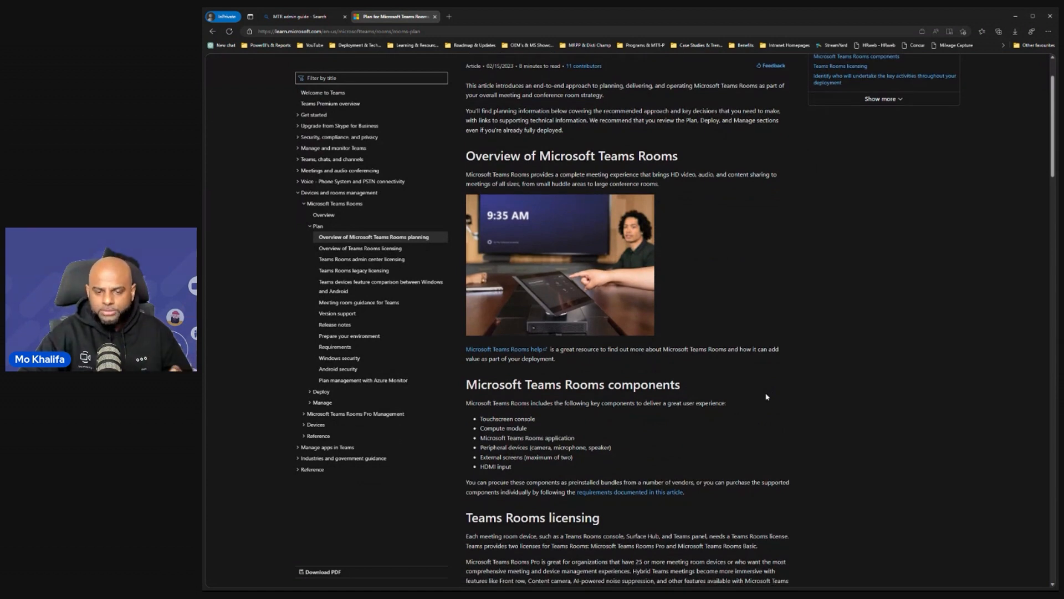
pyautogui.scroll(-3)
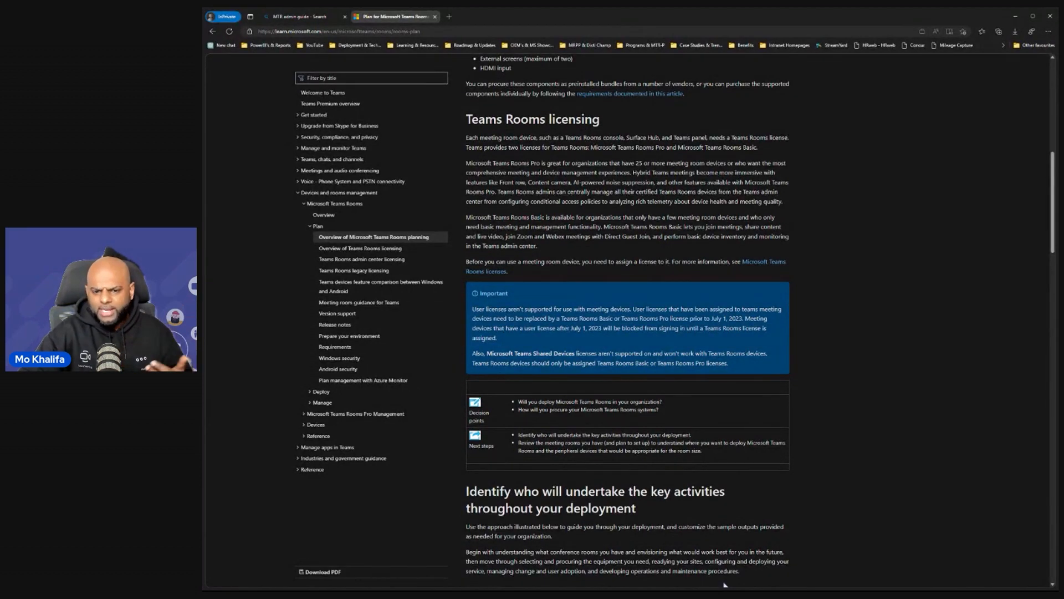
pyautogui.scroll(-3)
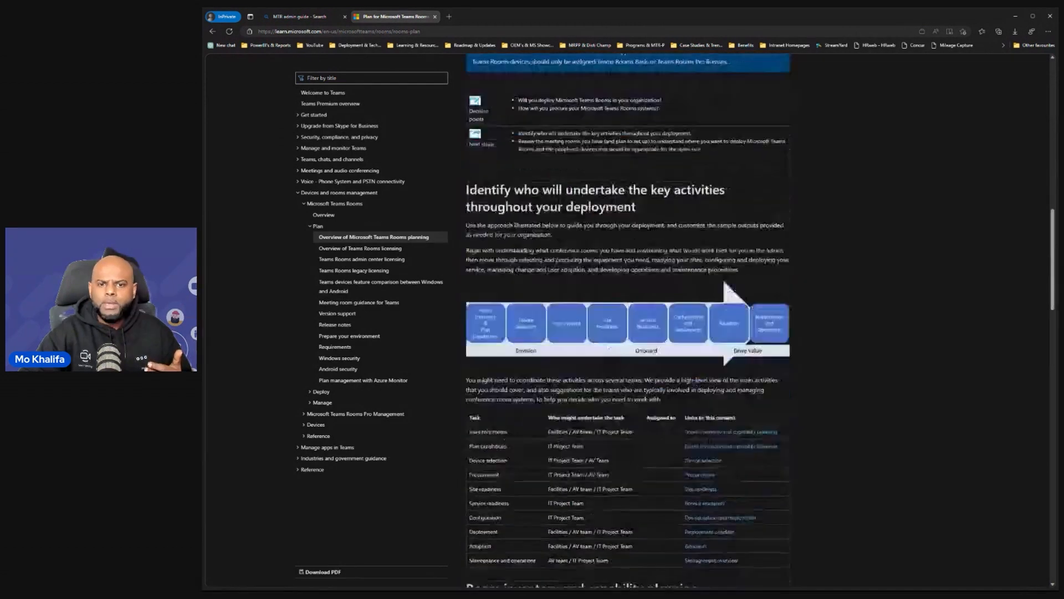
pyautogui.scroll(-3)
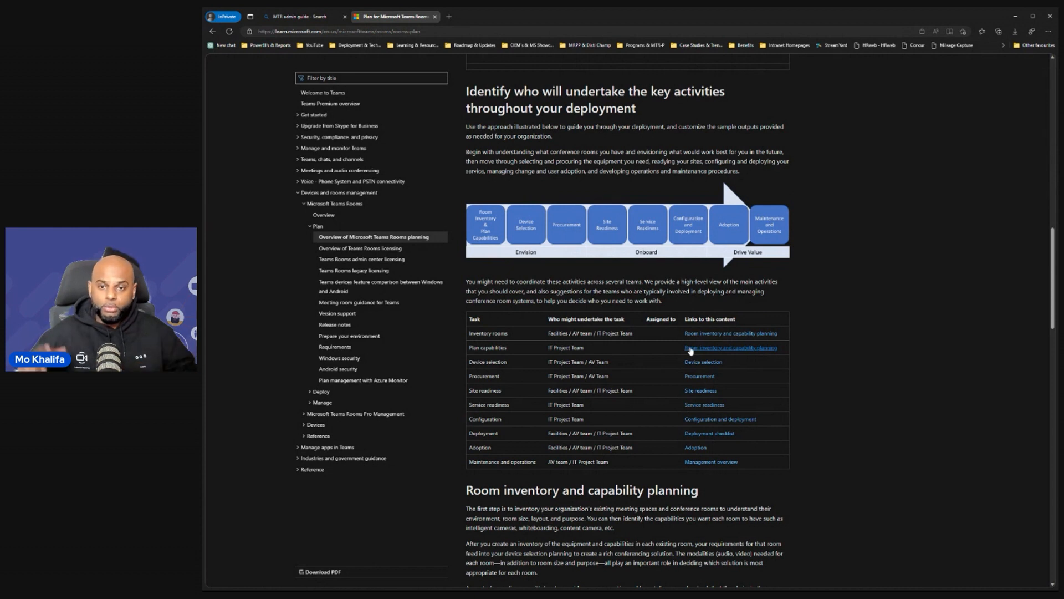
pyautogui.moveTo(690, 351)
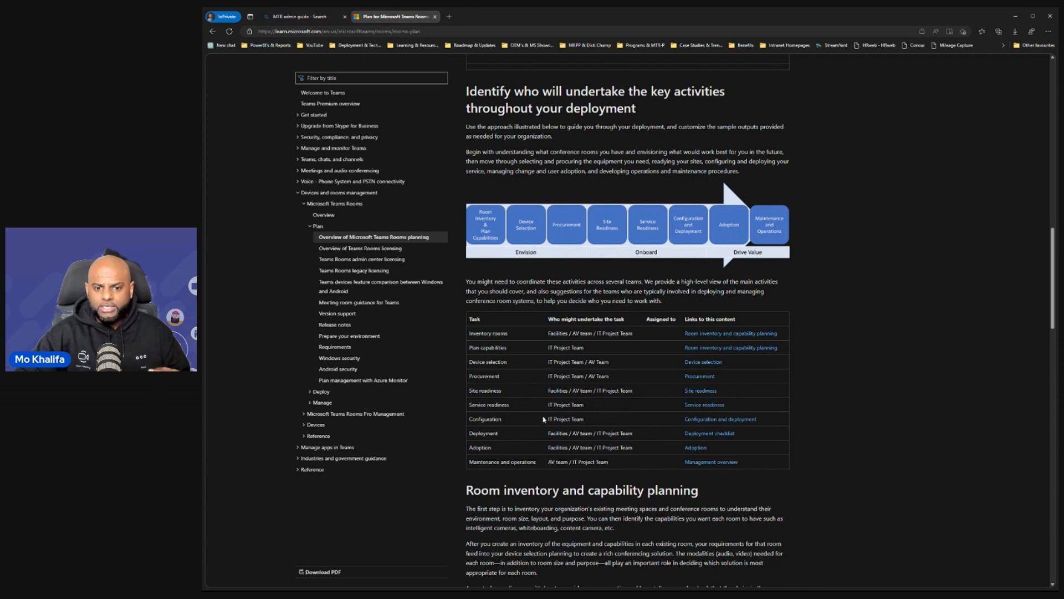
pyautogui.moveTo(622, 441)
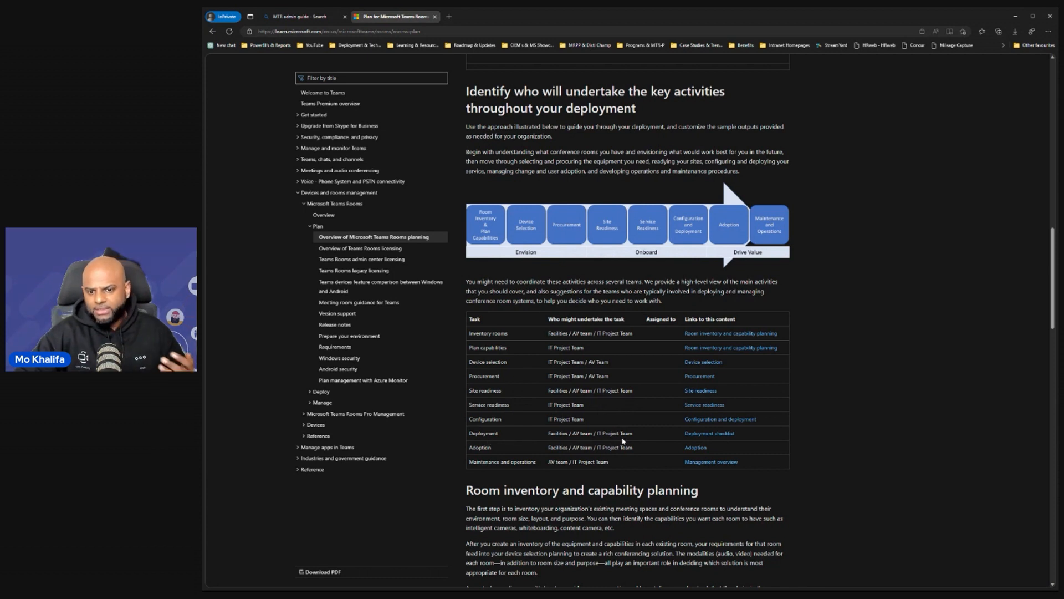
pyautogui.moveTo(645, 374)
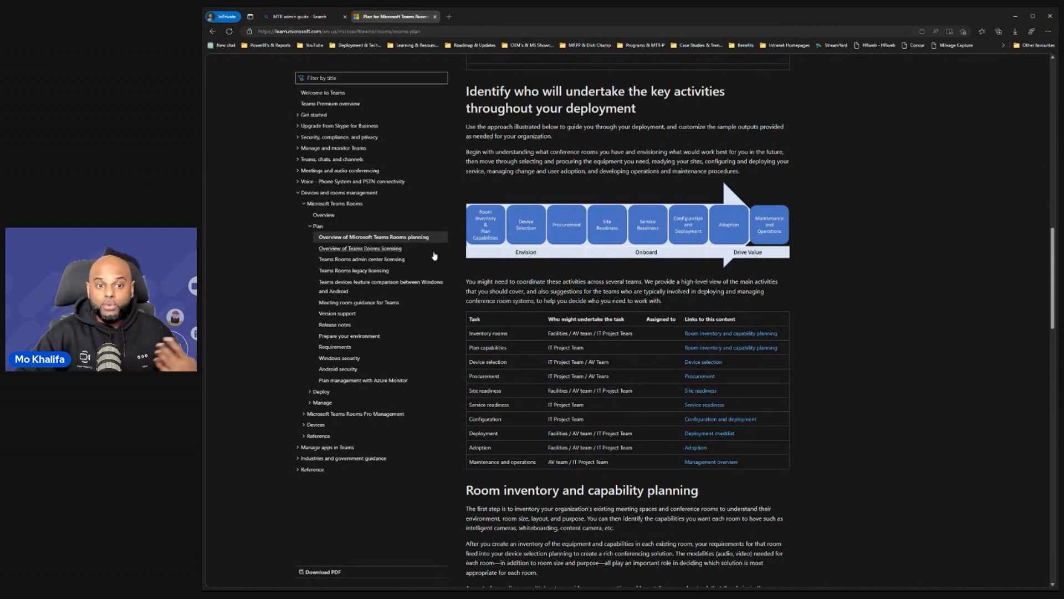
pyautogui.moveTo(367, 256)
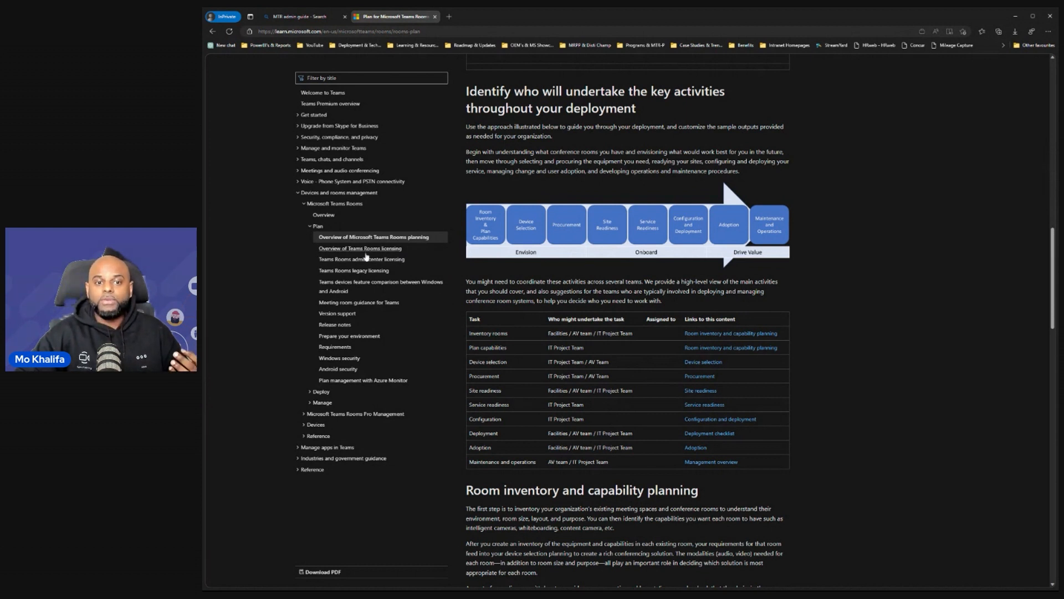
pyautogui.click(360, 248)
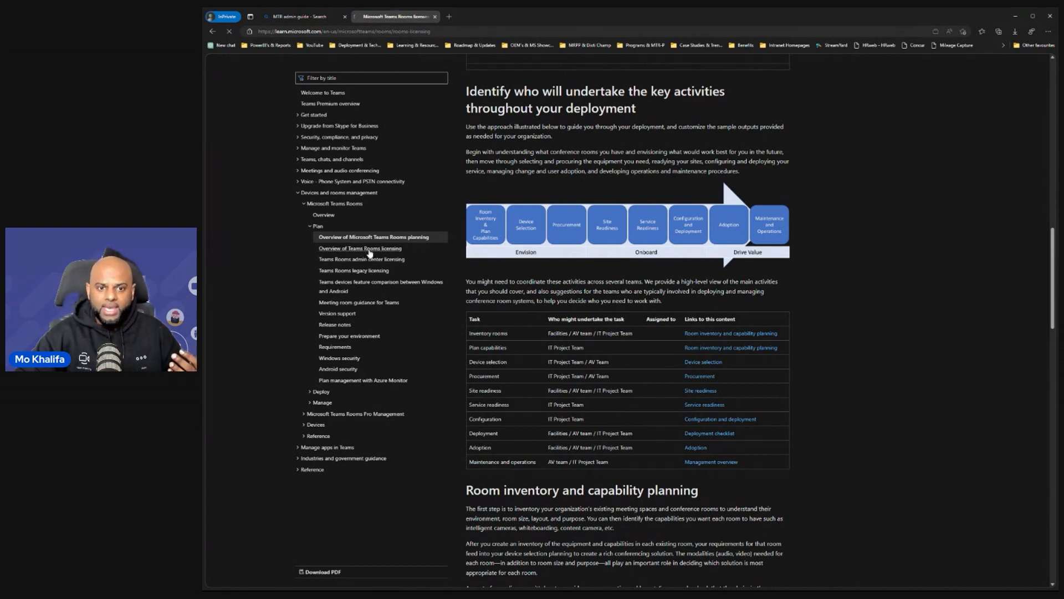
pyautogui.click(360, 247)
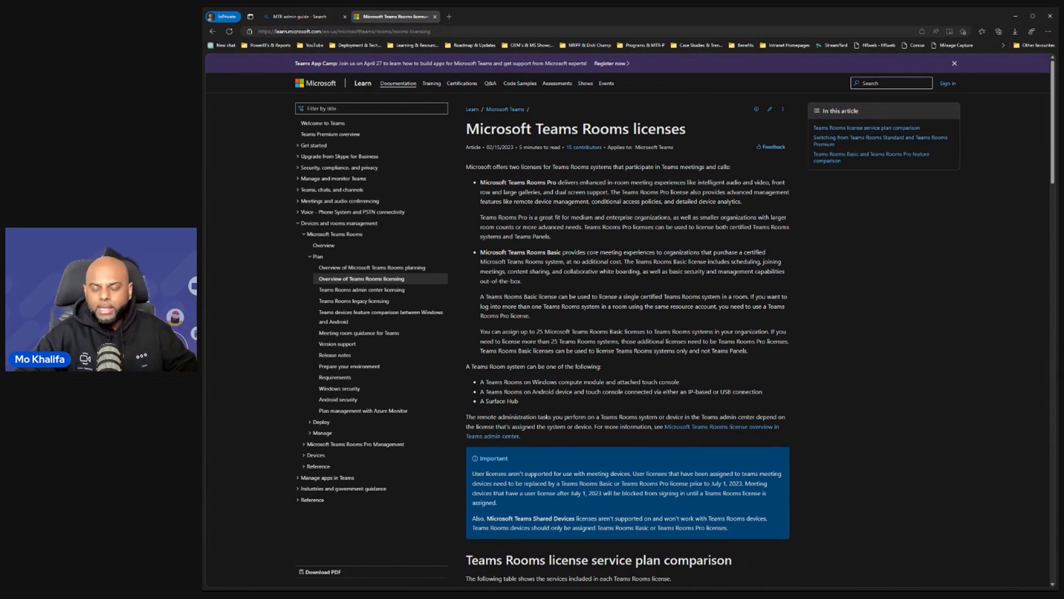
pyautogui.scroll(-3)
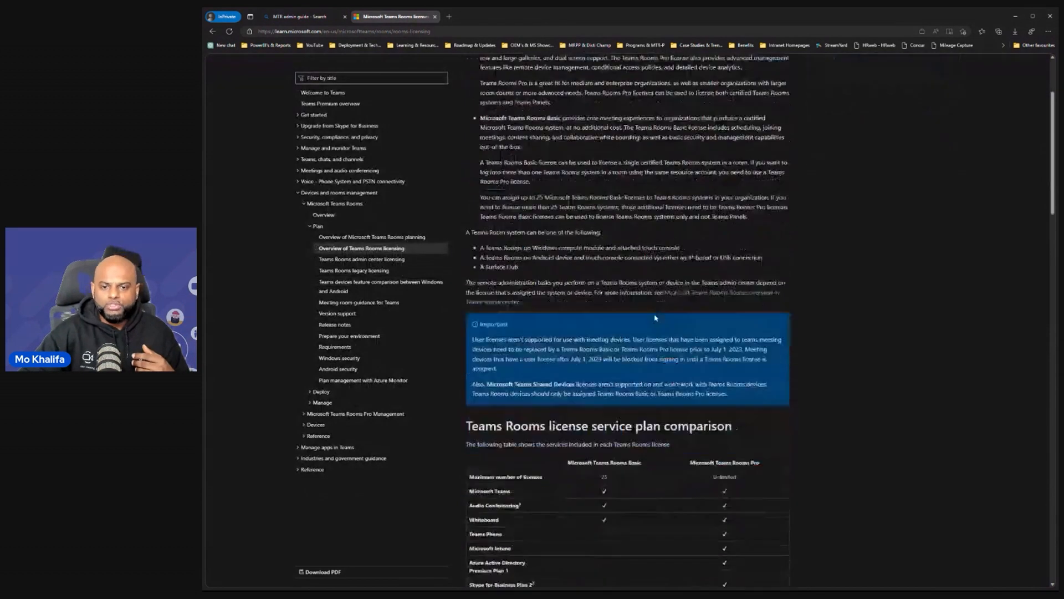
pyautogui.scroll(-3)
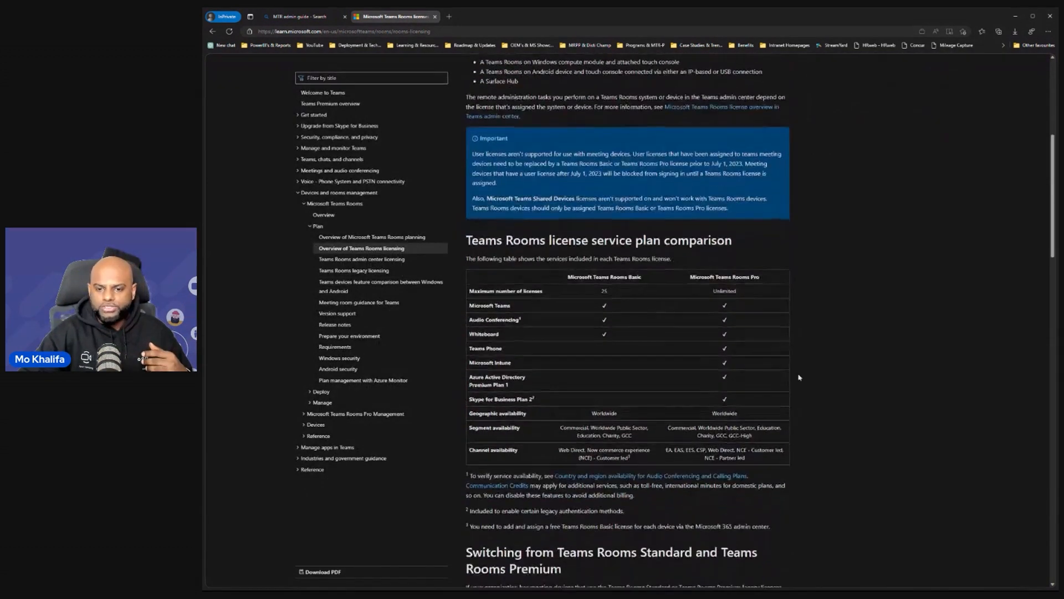
pyautogui.scroll(-3)
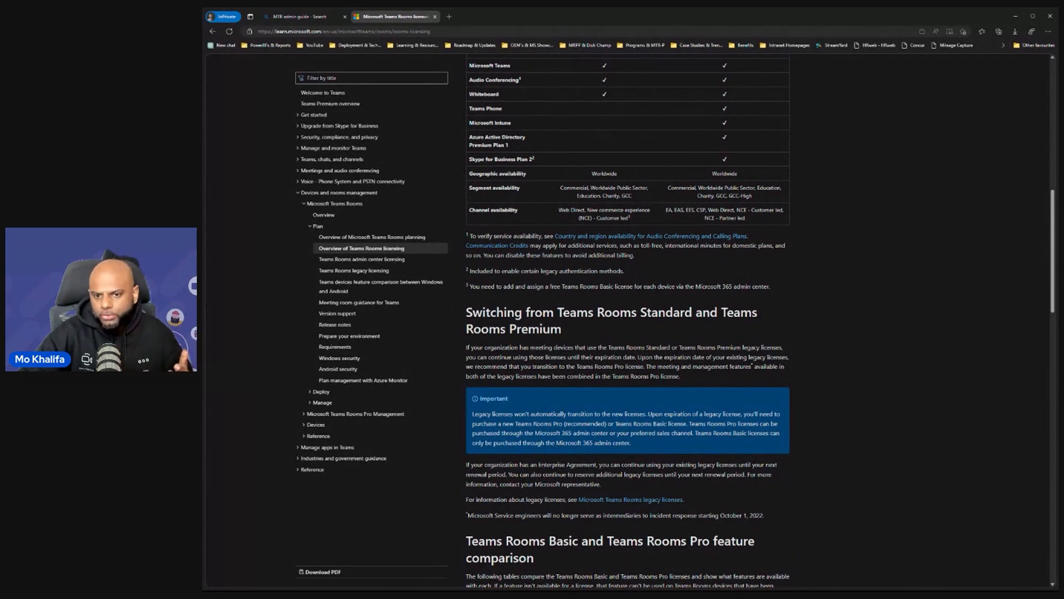
pyautogui.scroll(-3)
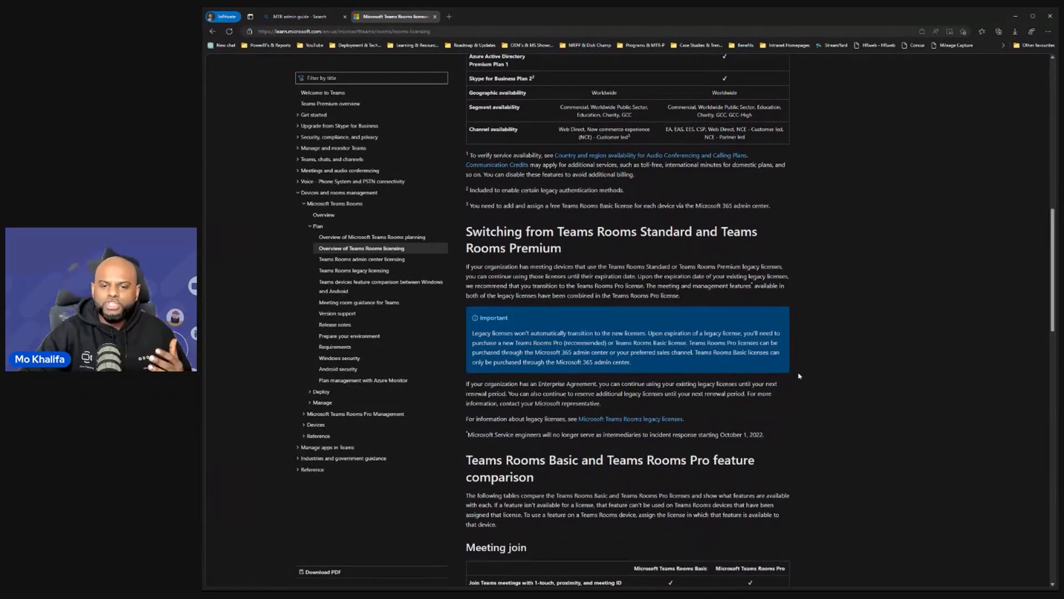
pyautogui.scroll(-3)
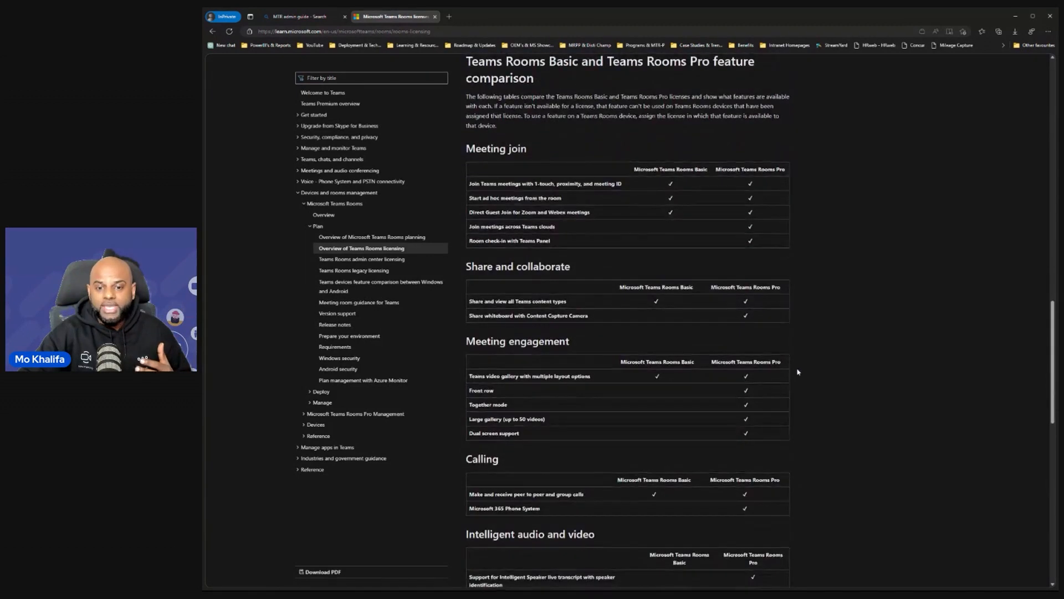
pyautogui.scroll(-3)
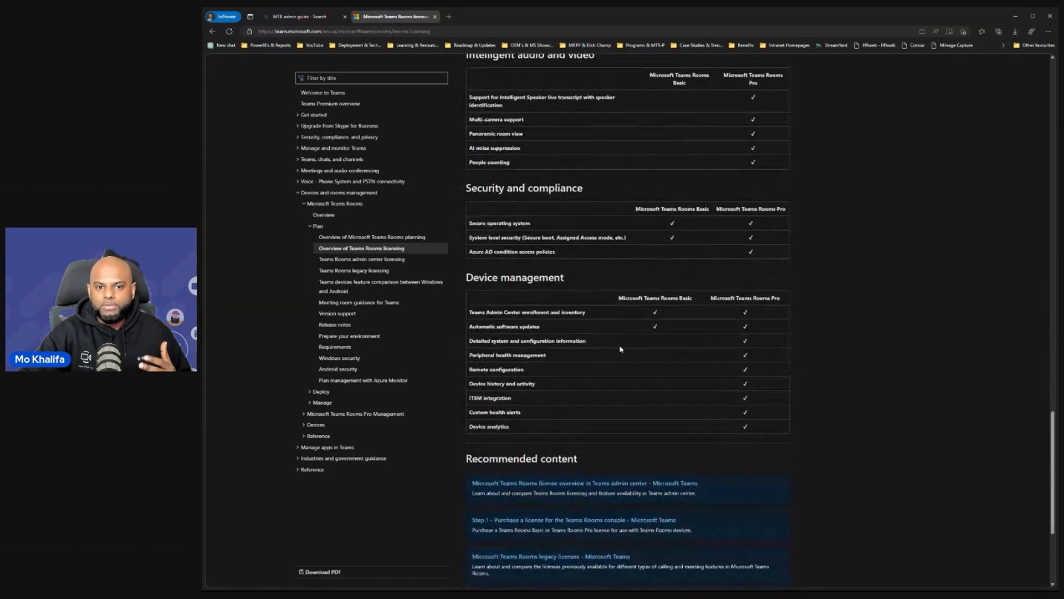
pyautogui.scroll(3)
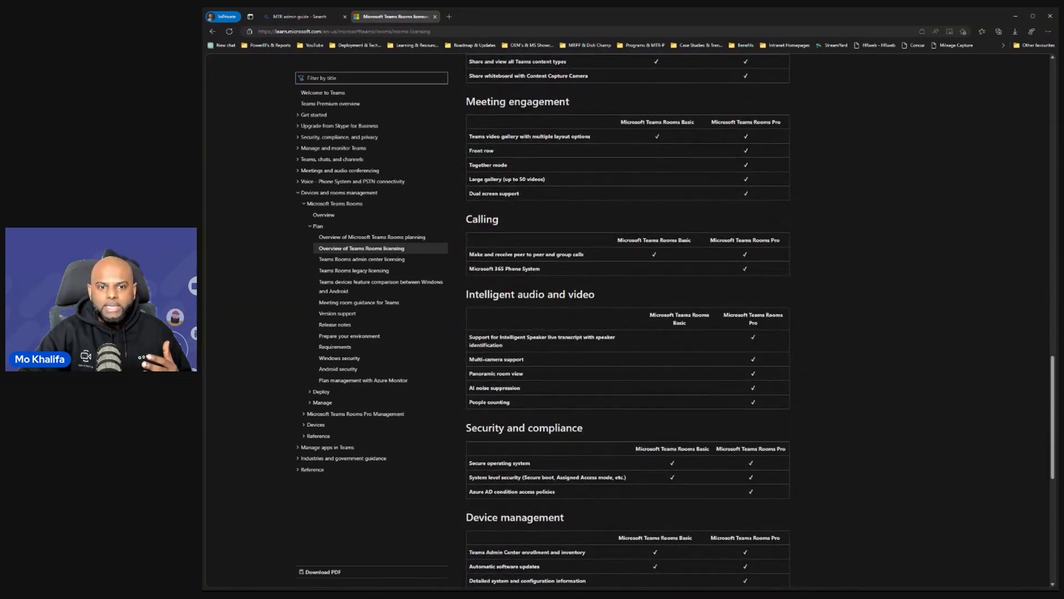
pyautogui.moveTo(372, 237)
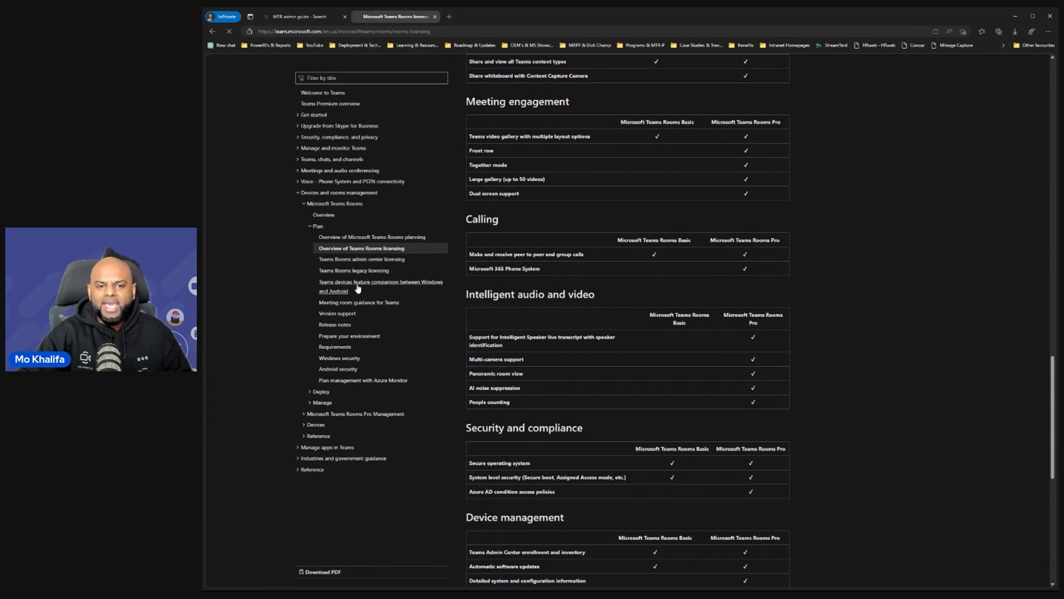
# Open the Windows vs Android feature comparison article and scroll through its table and back
pyautogui.click(380, 286)
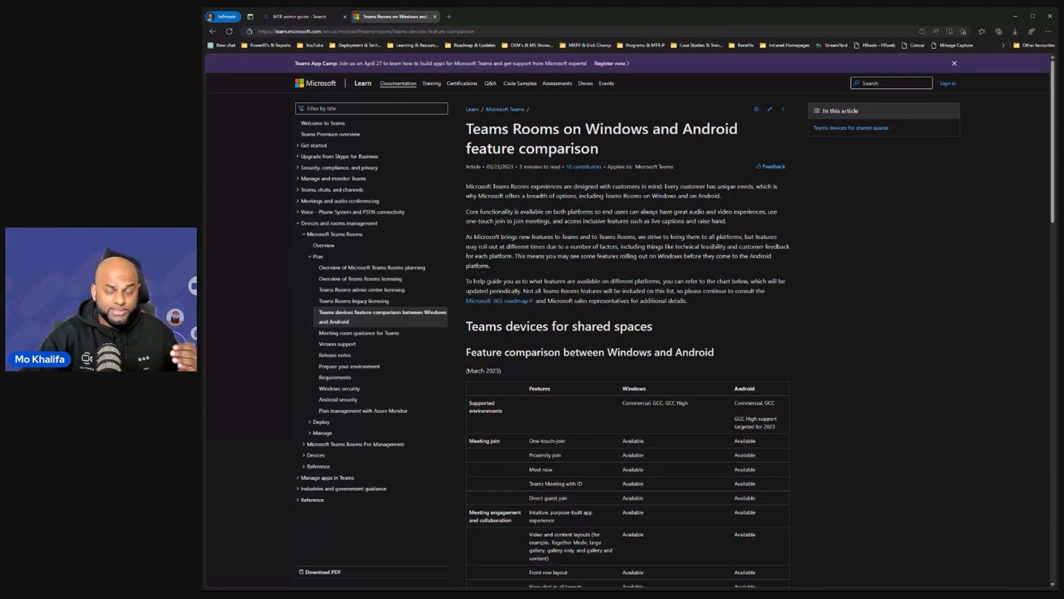
pyautogui.click(955, 63)
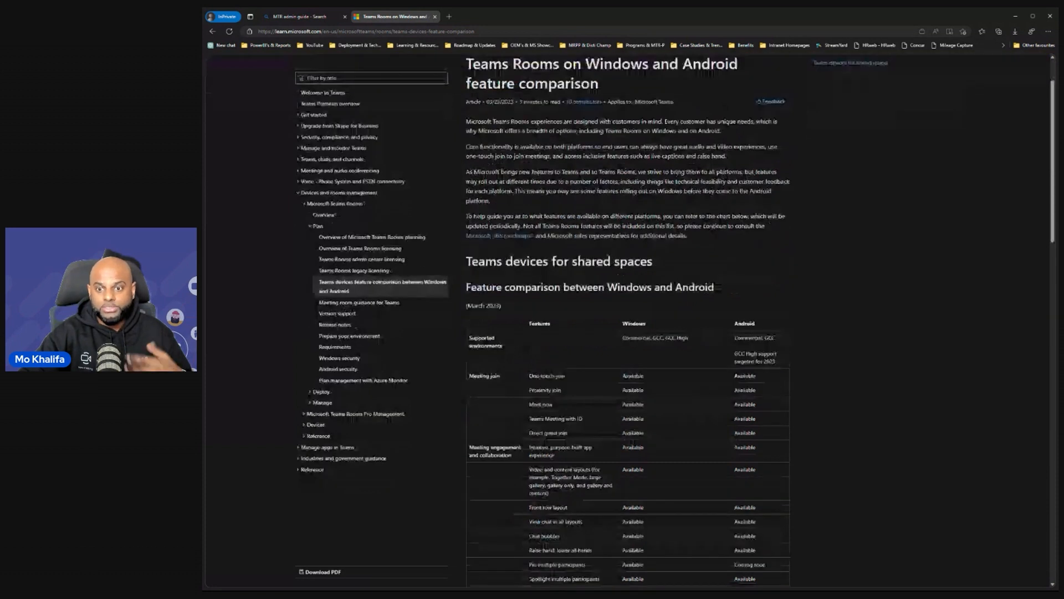
pyautogui.scroll(-3)
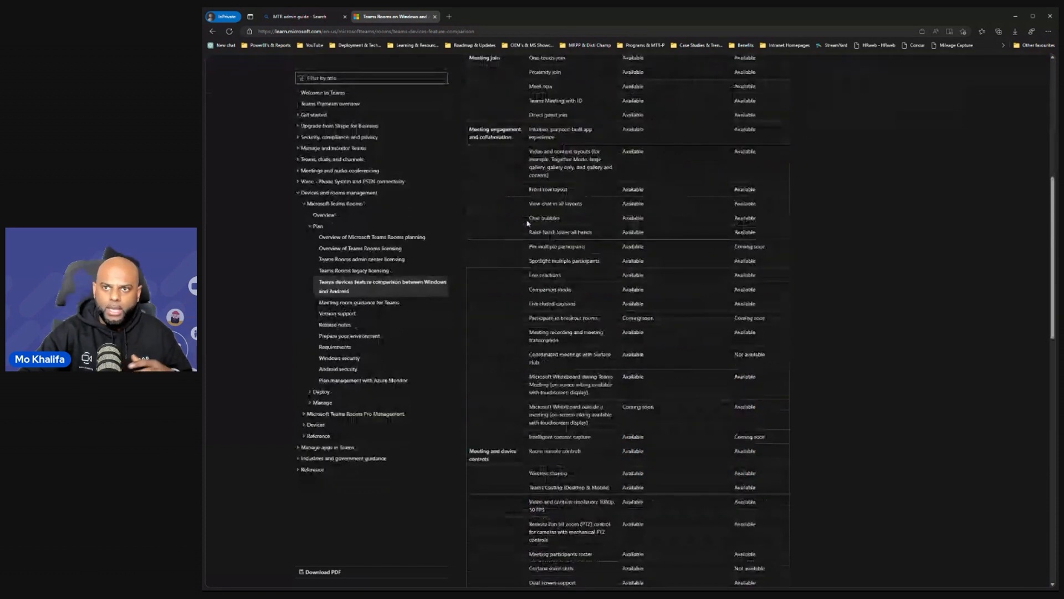
pyautogui.scroll(-3)
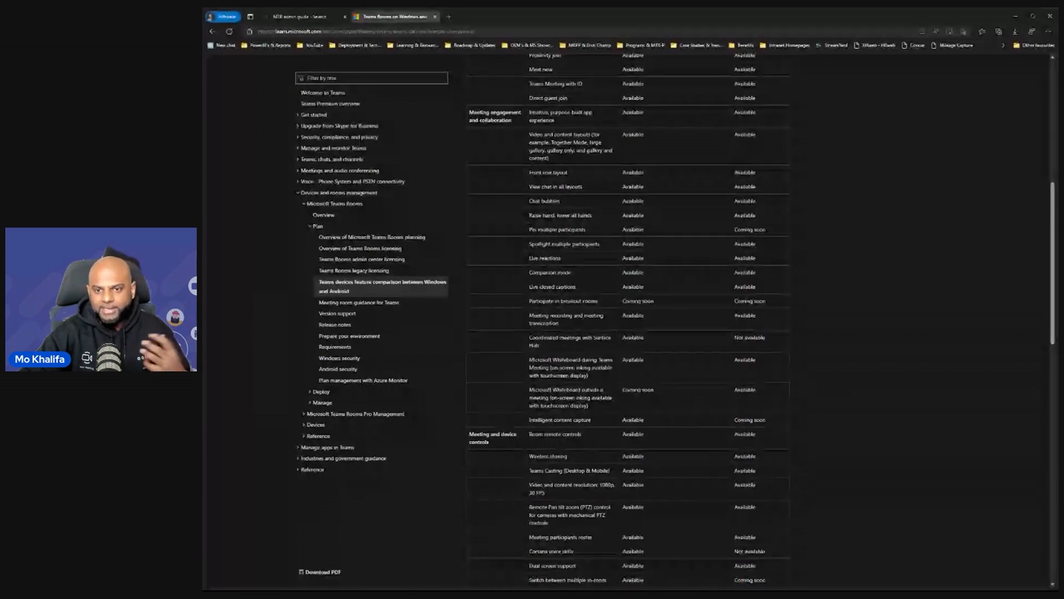
pyautogui.scroll(3)
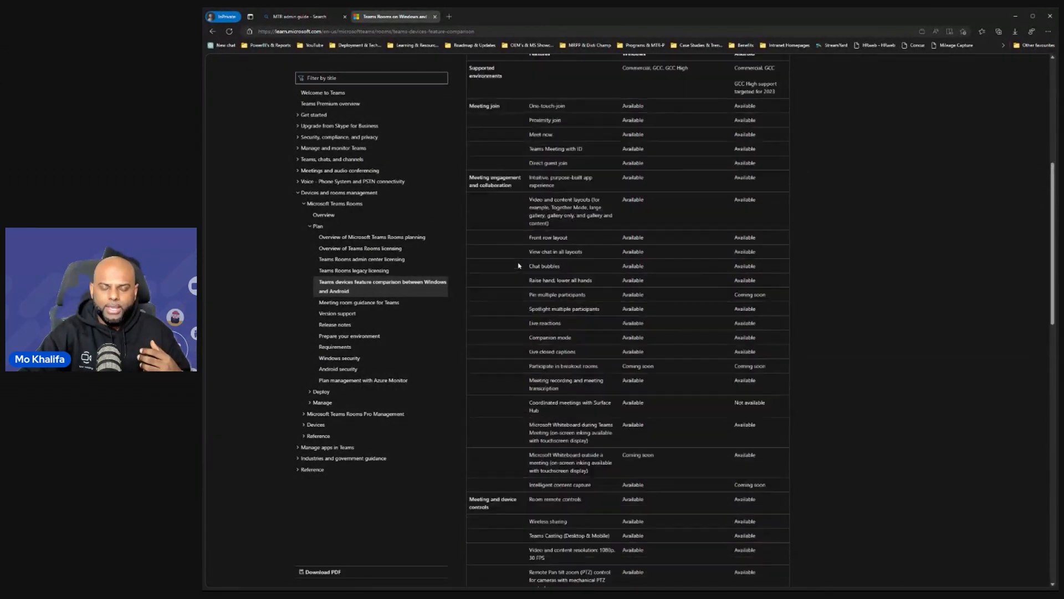
pyautogui.scroll(3)
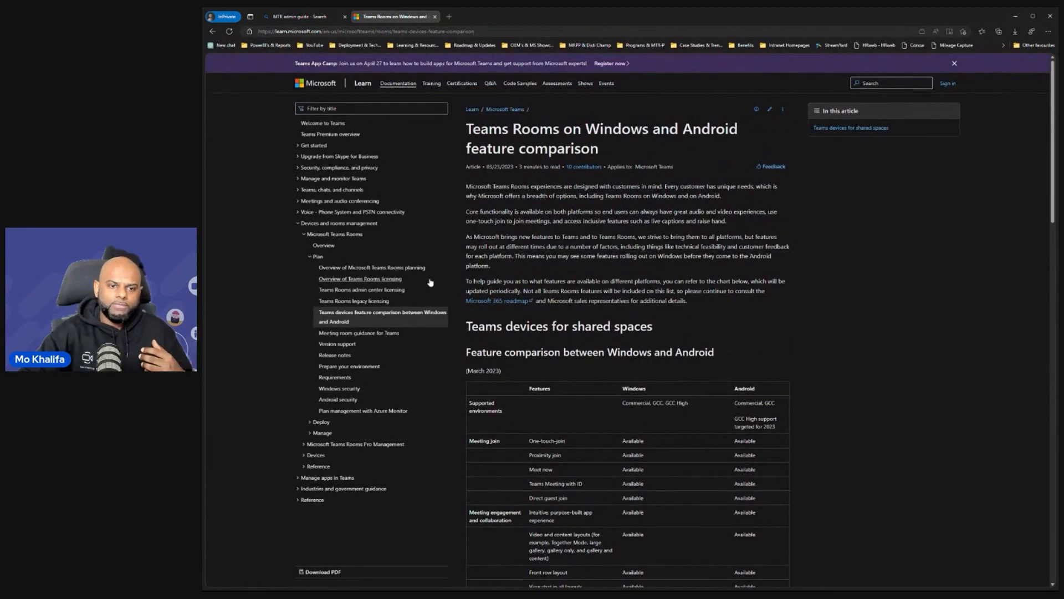
pyautogui.moveTo(366, 345)
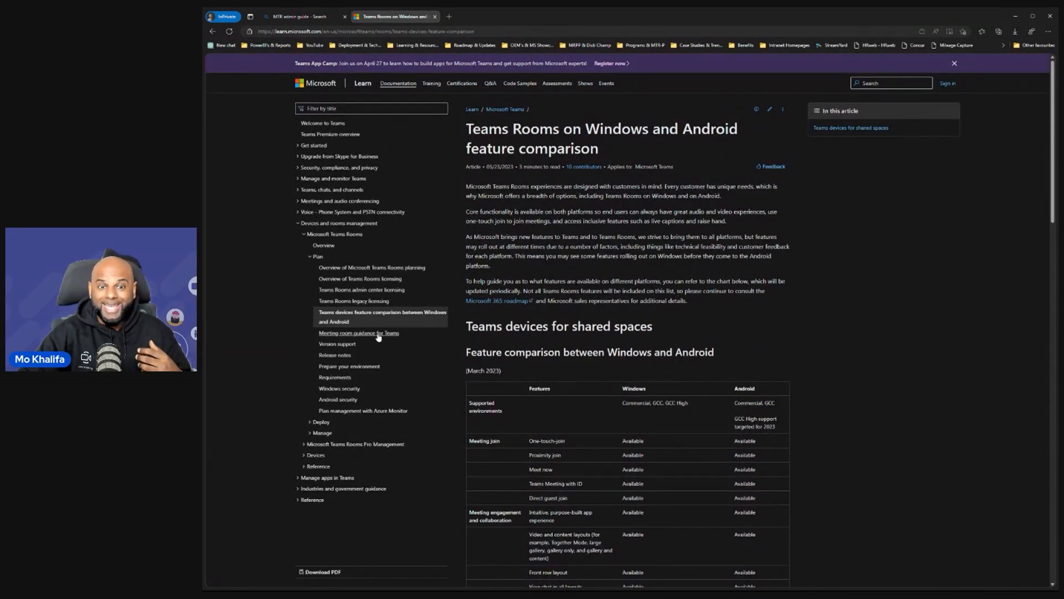
# Open 'Meeting room guidance for Teams', read down to audio and video considerations, then return up
pyautogui.click(359, 332)
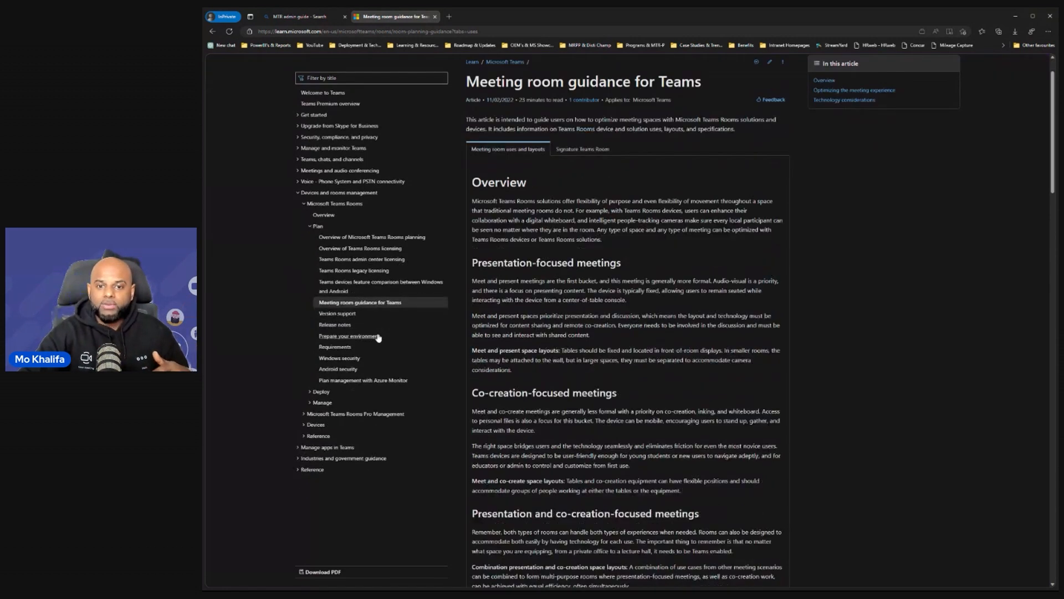
pyautogui.scroll(-3)
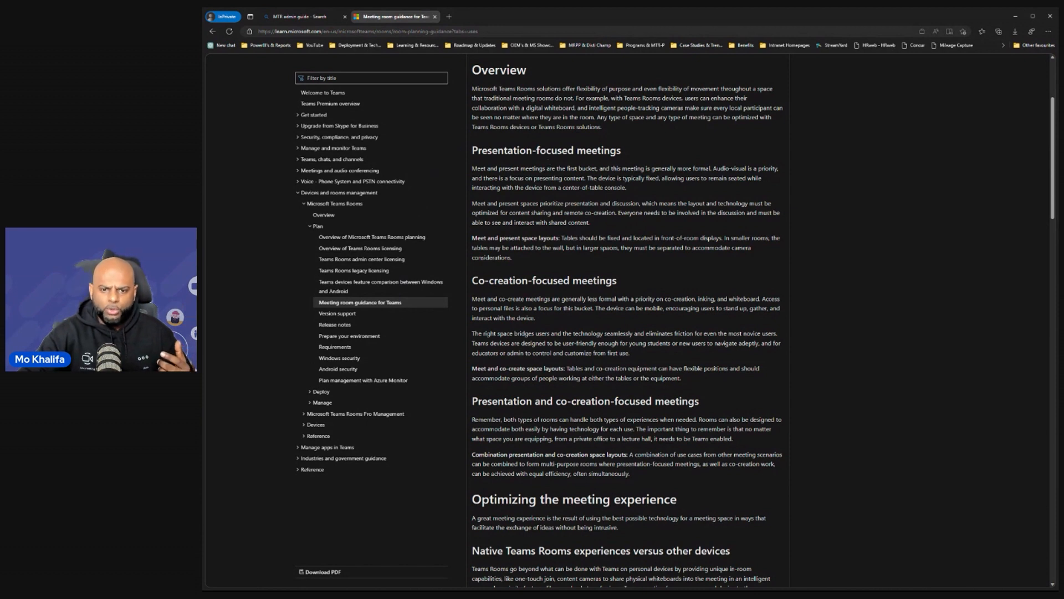
pyautogui.scroll(-3)
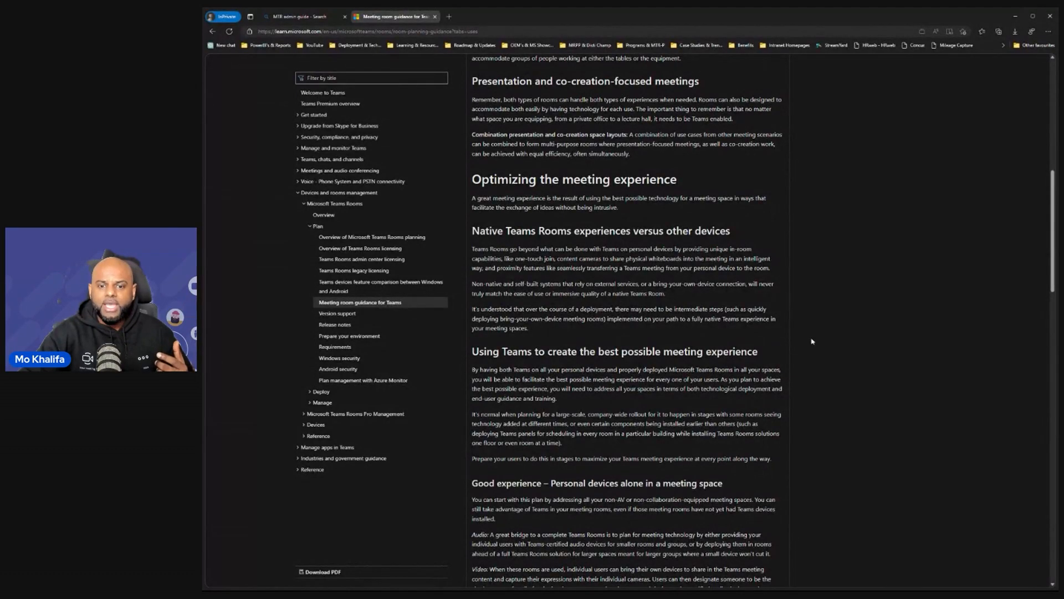
pyautogui.scroll(-3)
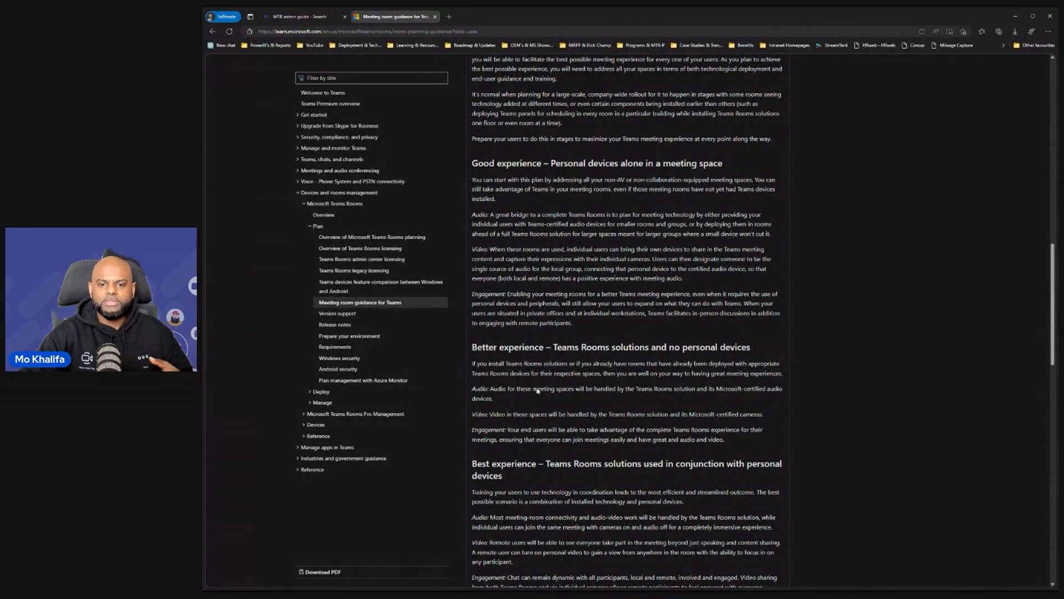
pyautogui.scroll(-3)
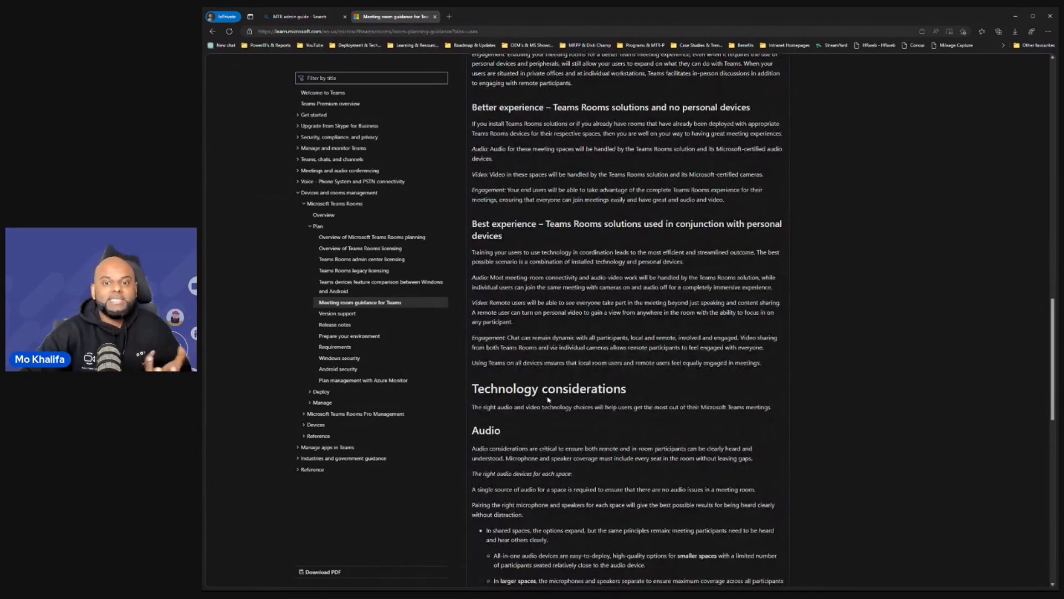
pyautogui.scroll(-3)
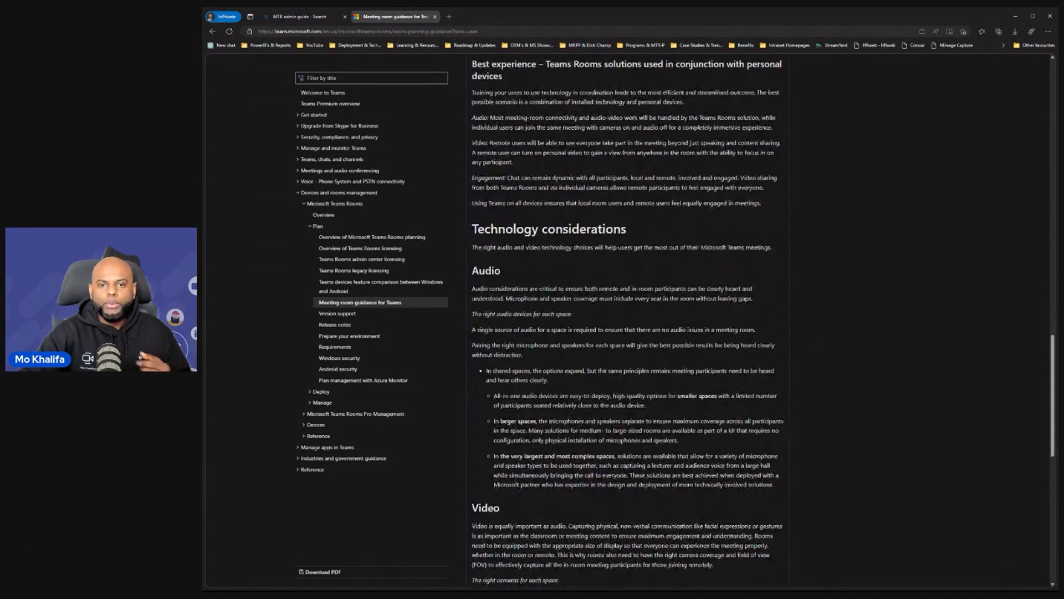
pyautogui.scroll(-3)
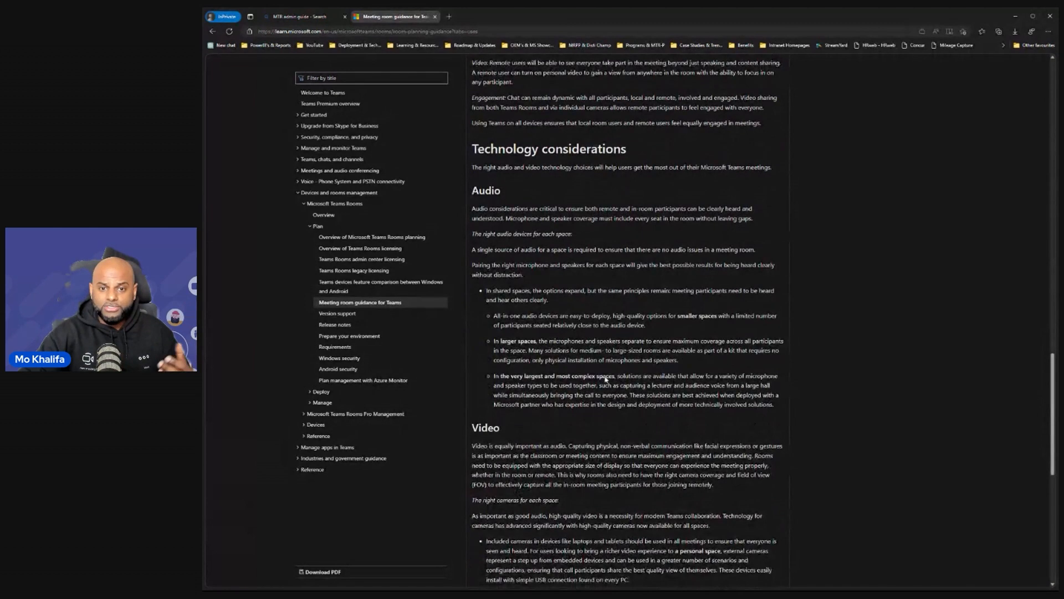
pyautogui.scroll(-3)
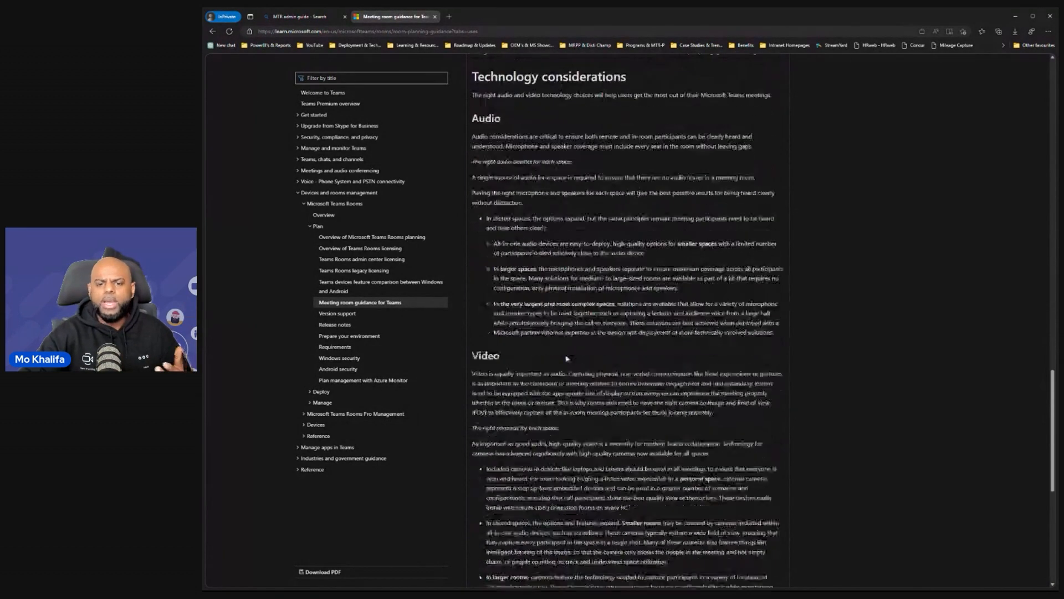
pyautogui.scroll(-3)
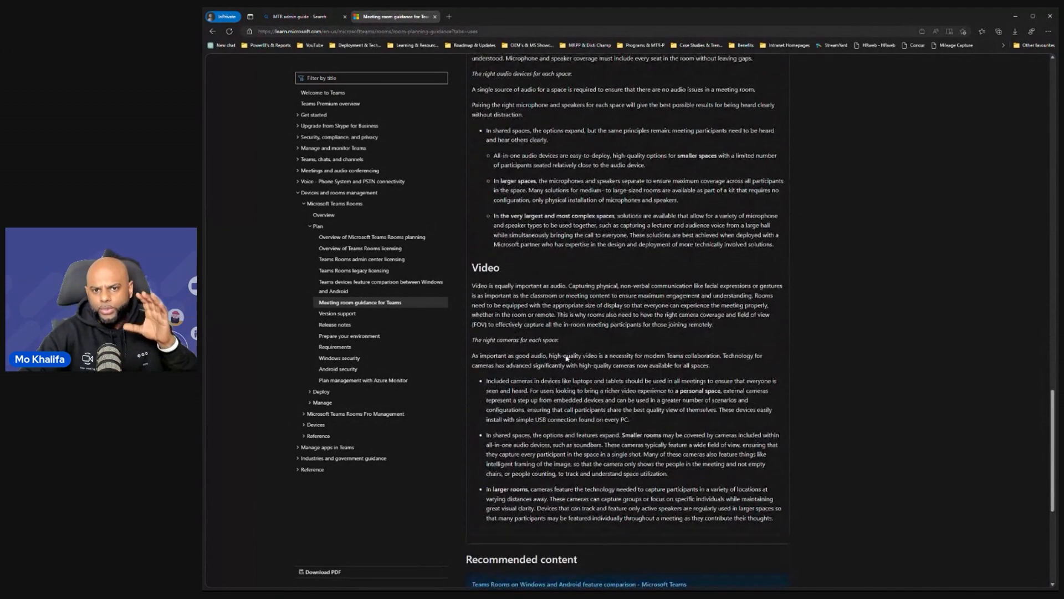
pyautogui.scroll(3)
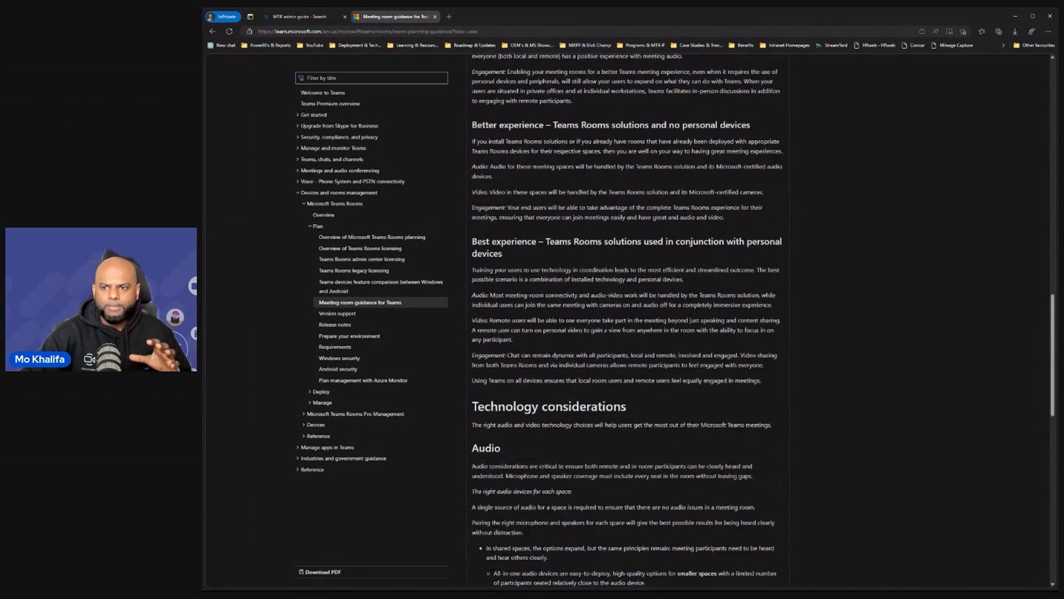
pyautogui.scroll(3)
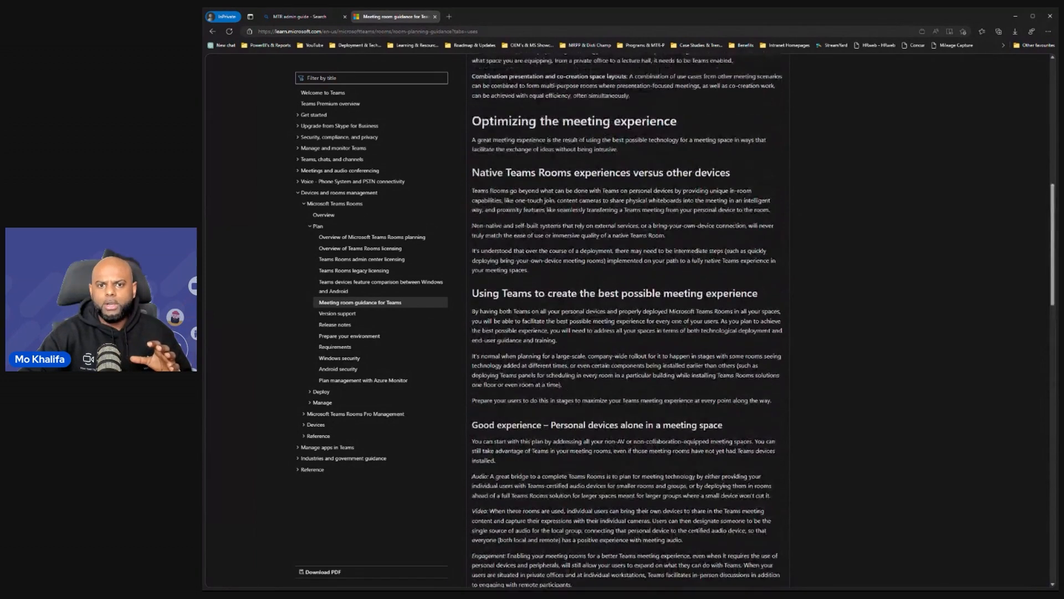
pyautogui.scroll(3)
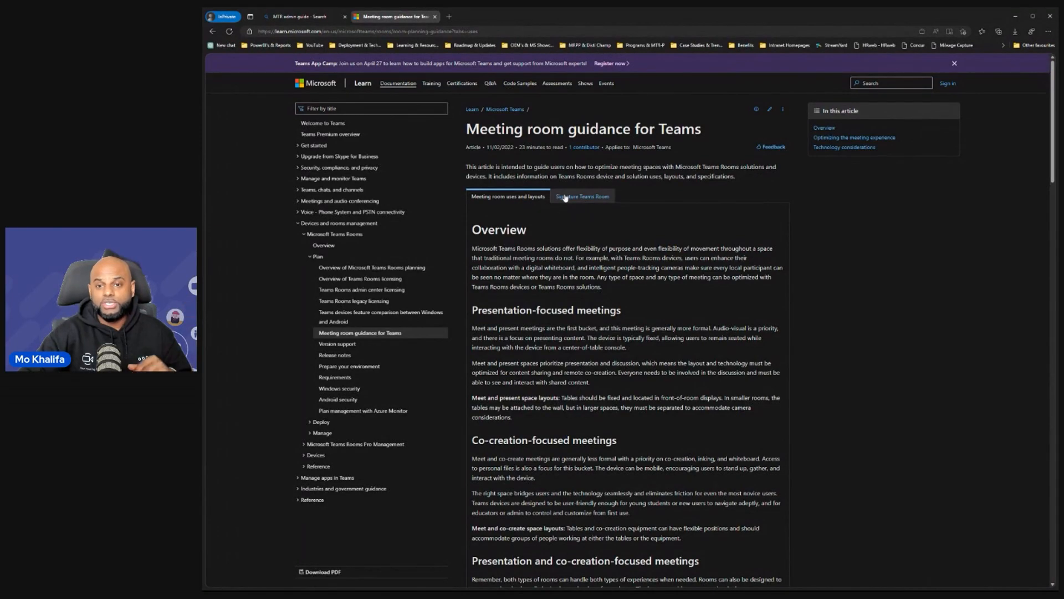
pyautogui.click(581, 197)
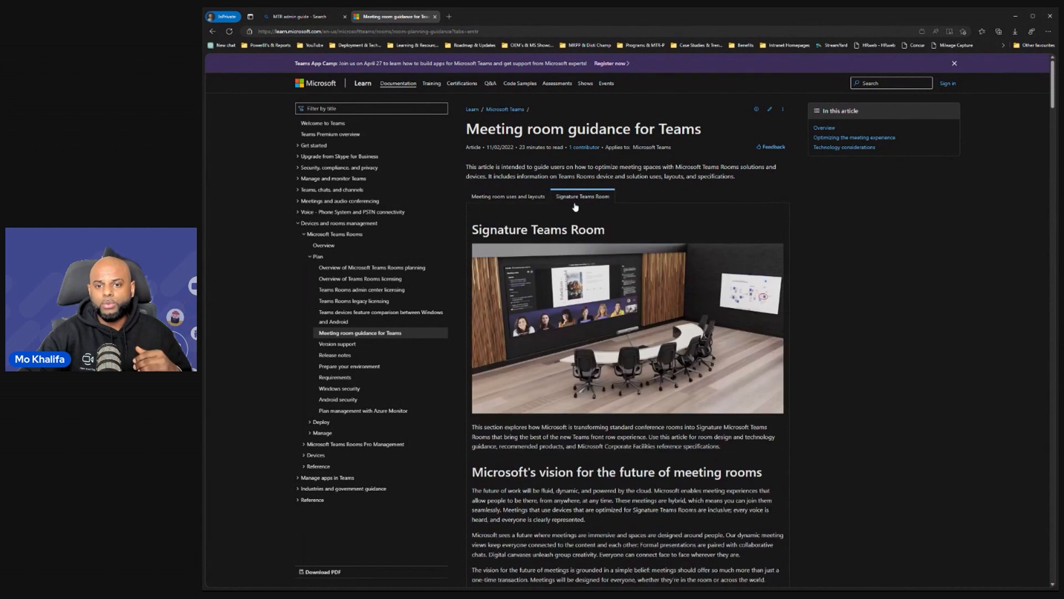
pyautogui.scroll(-3)
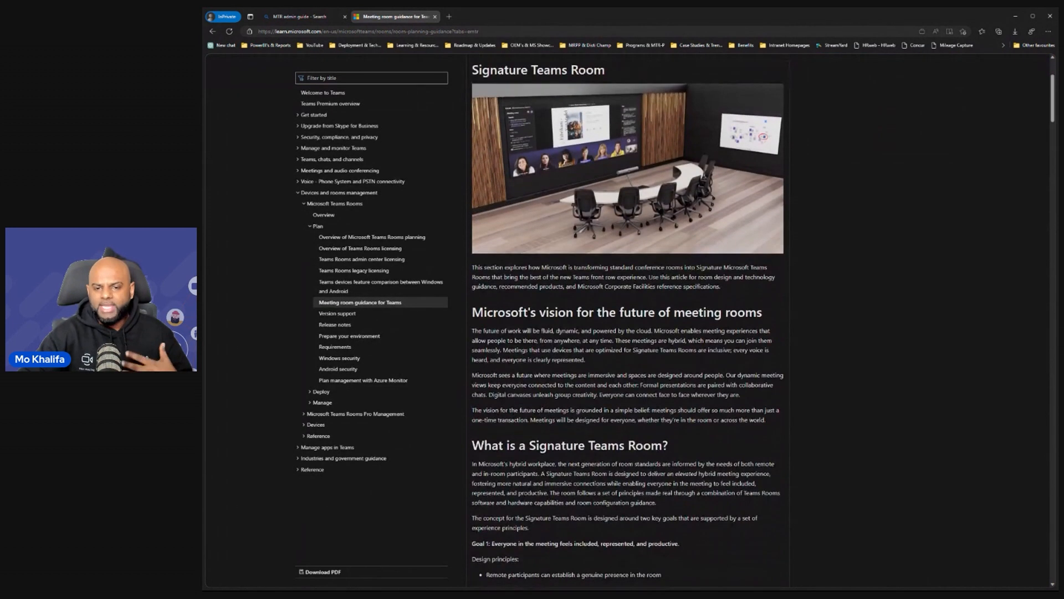
pyautogui.scroll(-3)
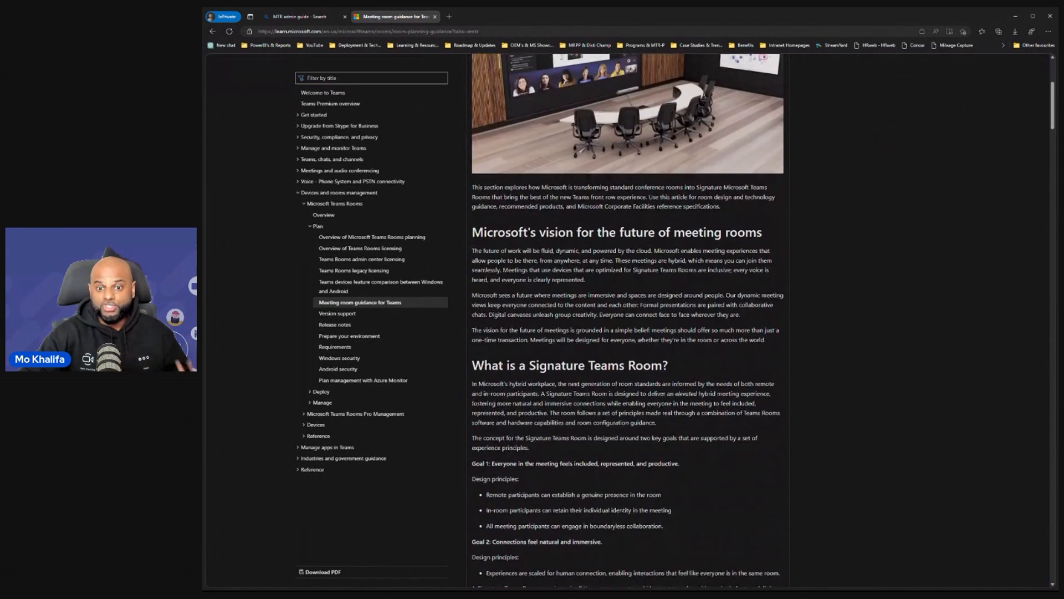
pyautogui.scroll(-3)
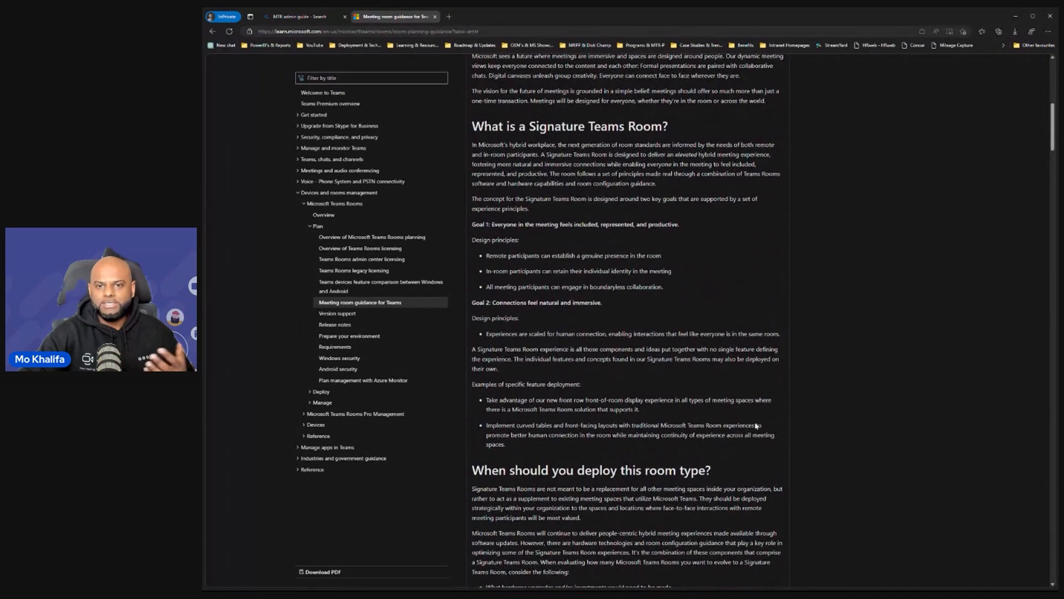
pyautogui.scroll(-3)
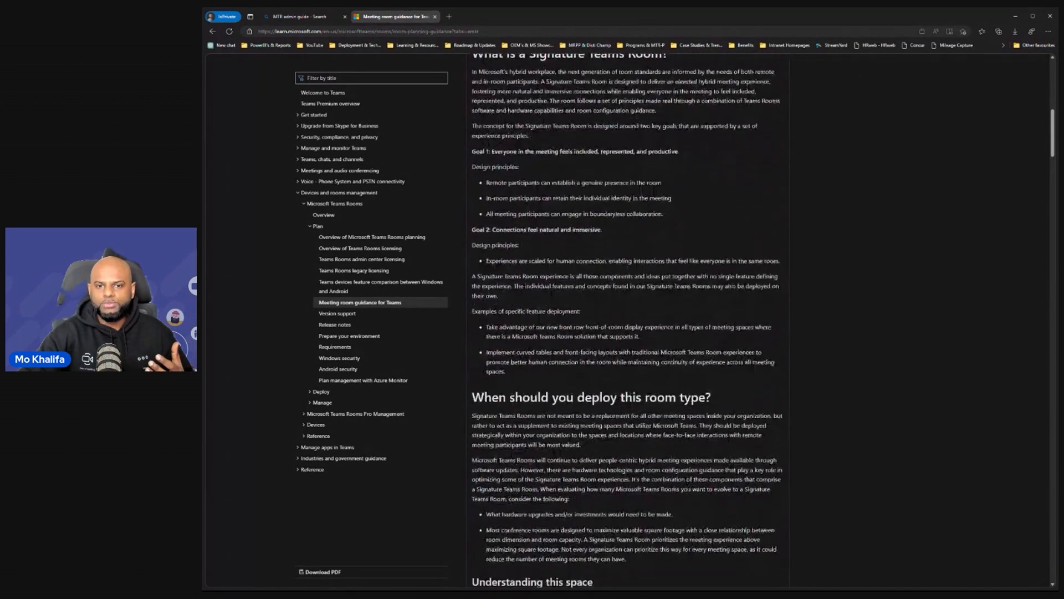
pyautogui.scroll(-3)
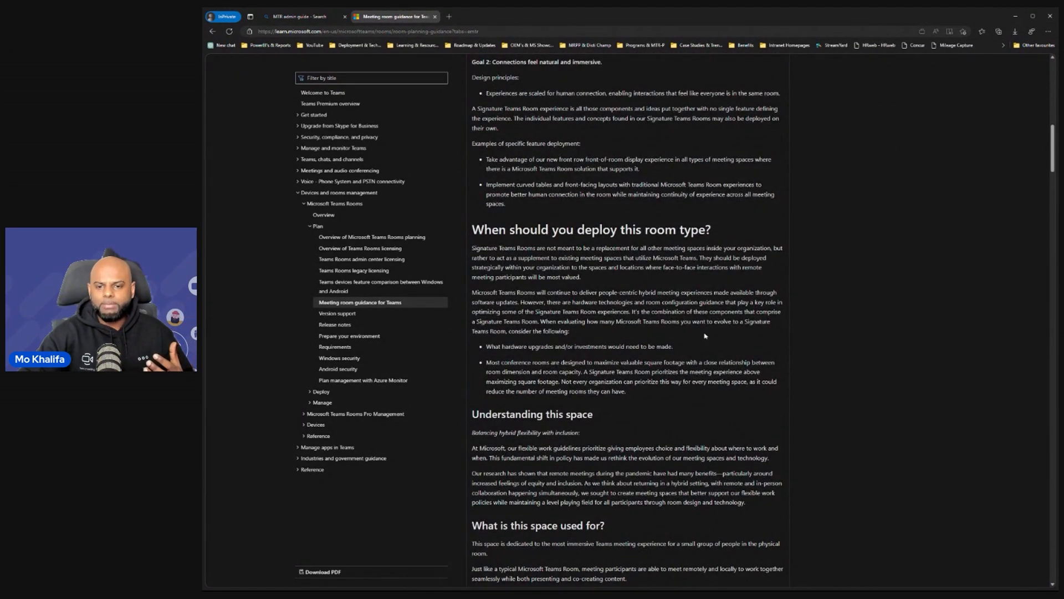
pyautogui.scroll(-3)
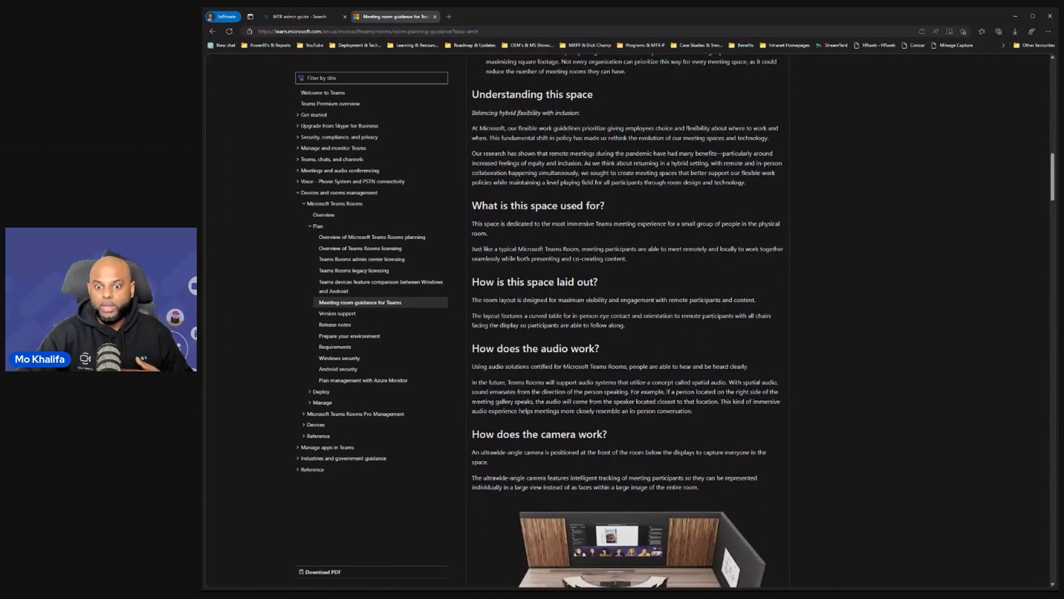
pyautogui.scroll(-3)
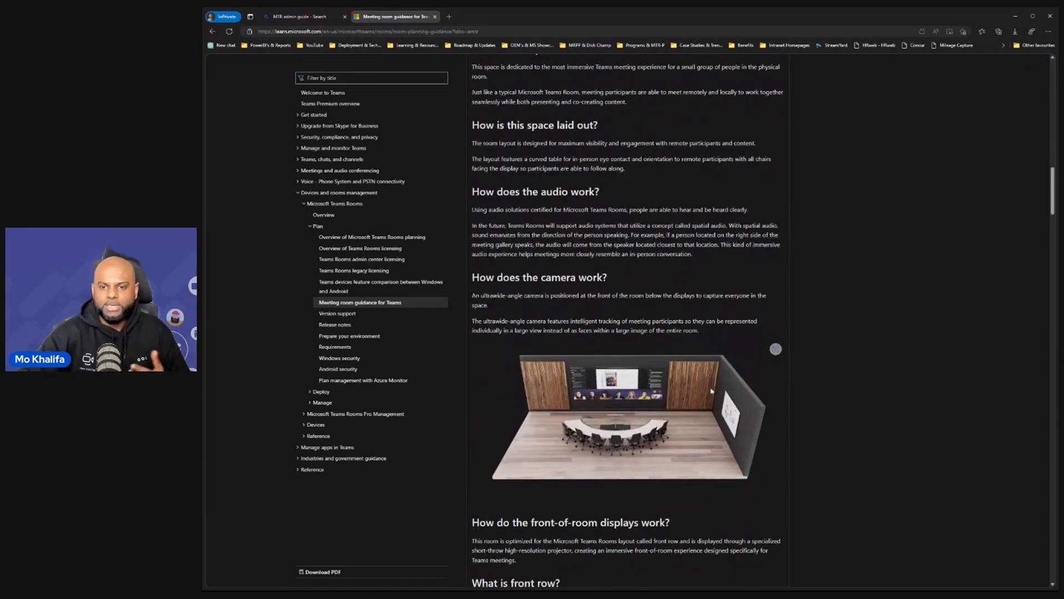
pyautogui.scroll(-3)
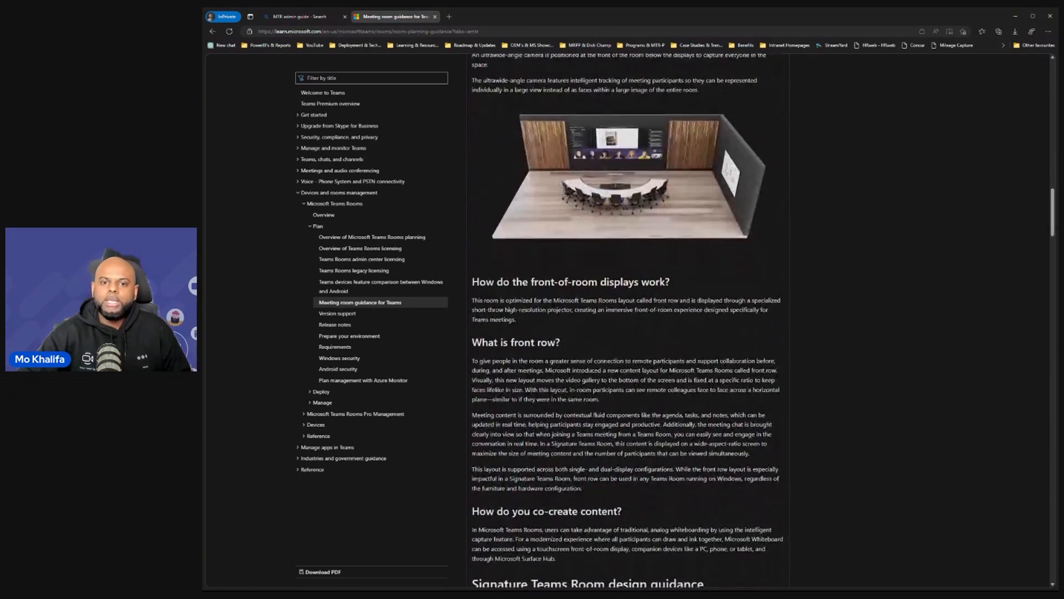
pyautogui.scroll(-3)
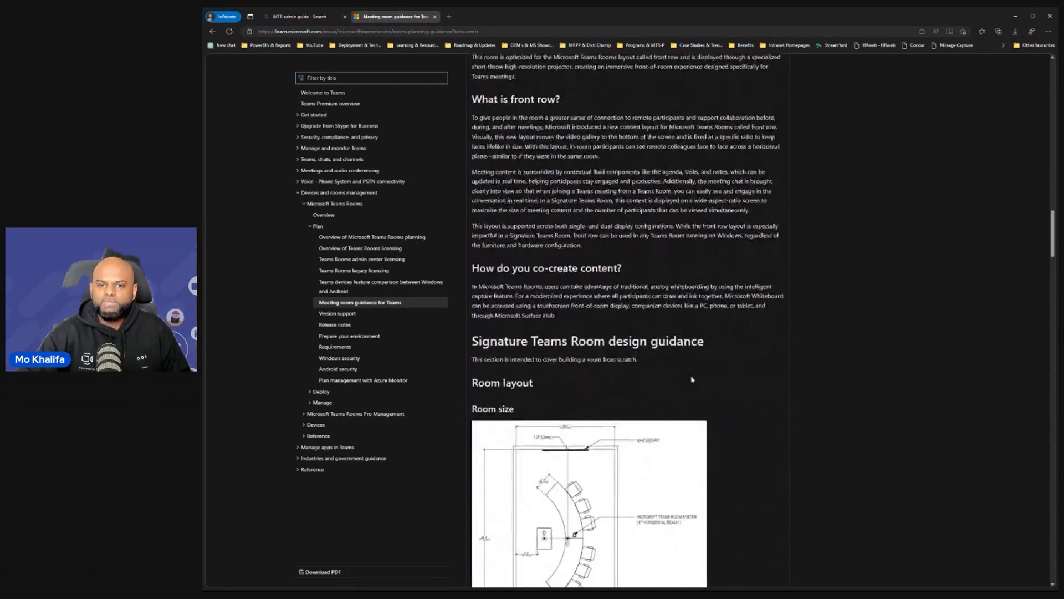
pyautogui.scroll(-3)
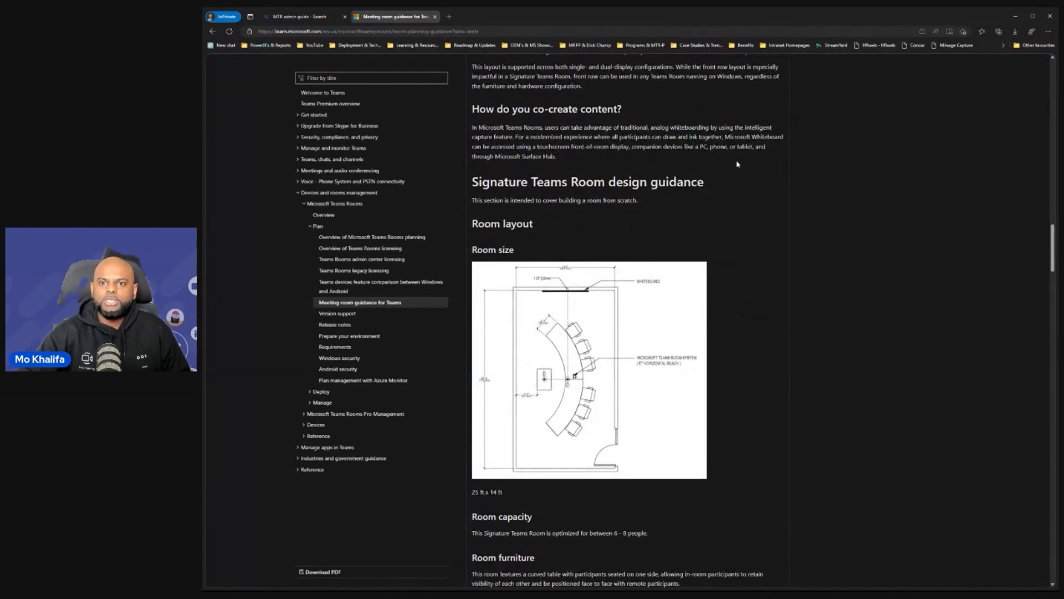
pyautogui.scroll(-3)
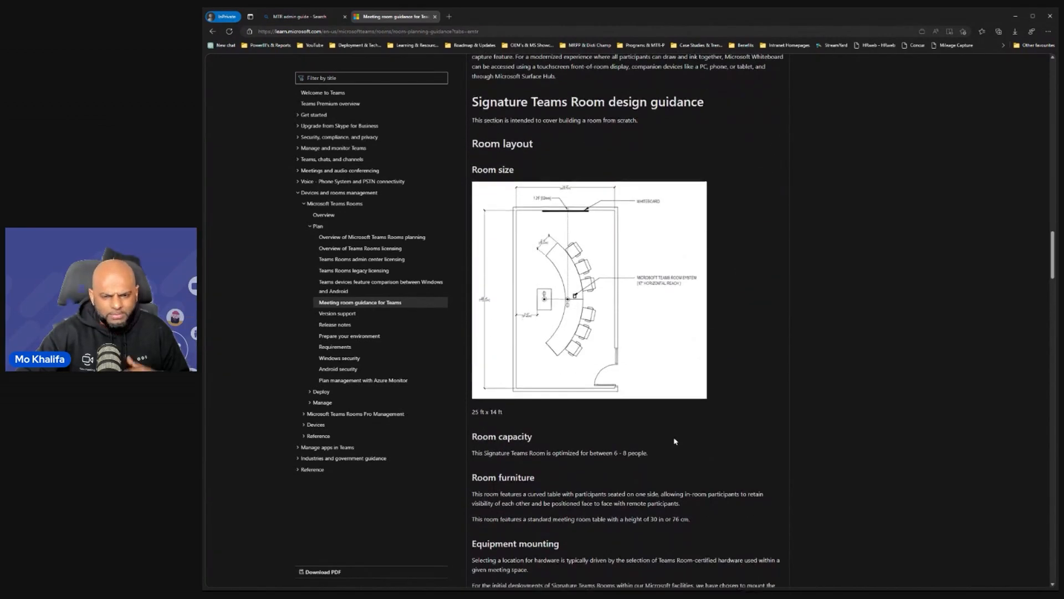
pyautogui.scroll(-3)
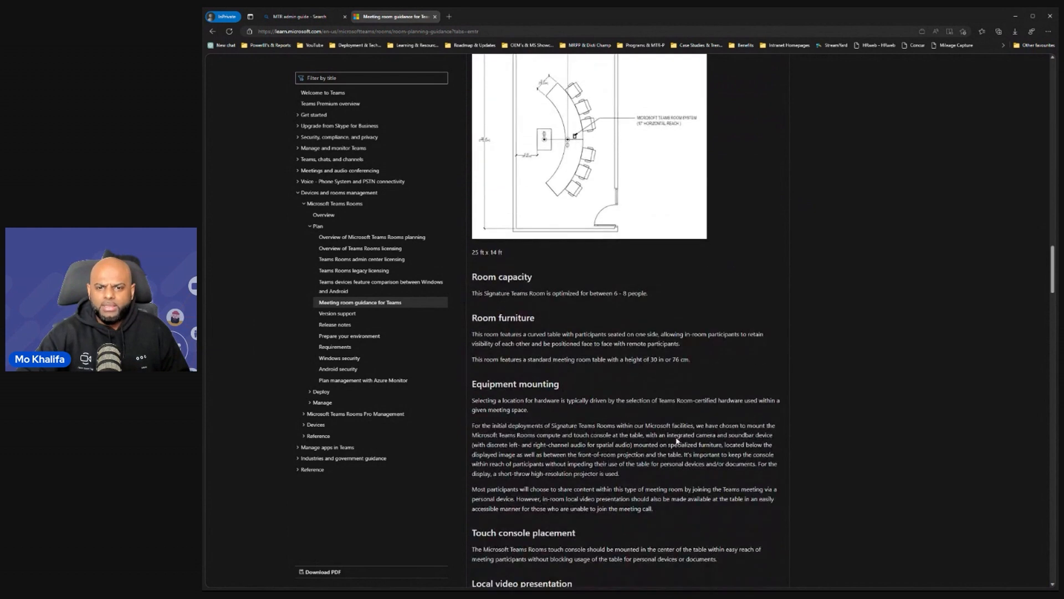
pyautogui.scroll(-3)
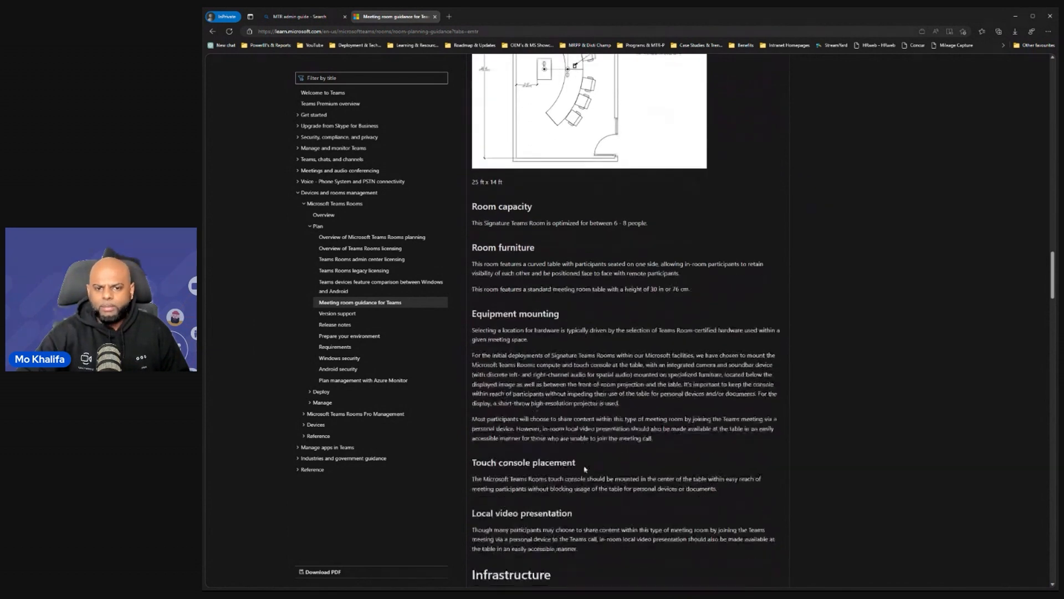
pyautogui.scroll(-3)
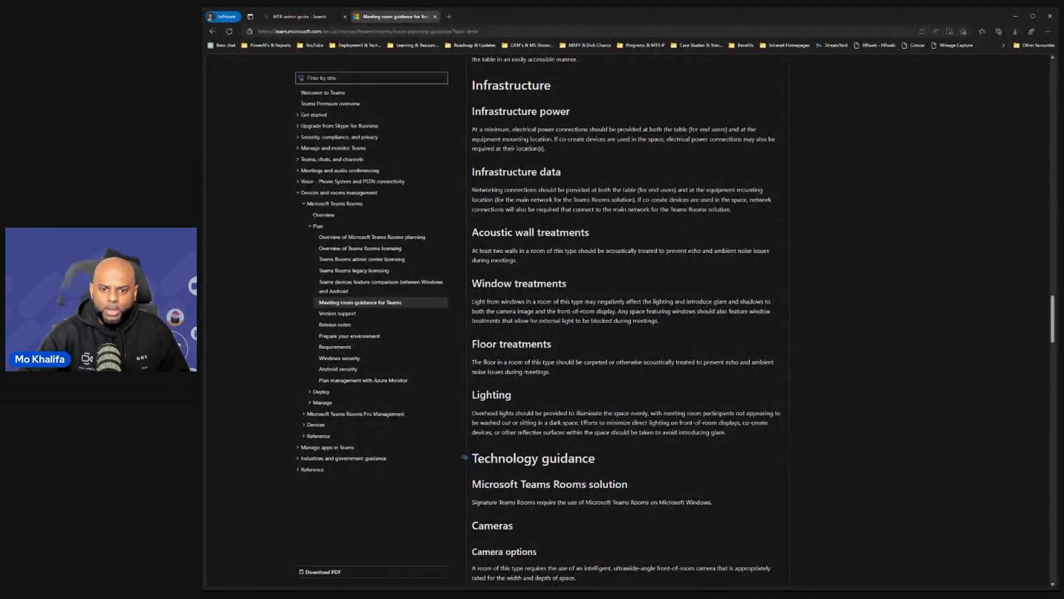
pyautogui.scroll(-3)
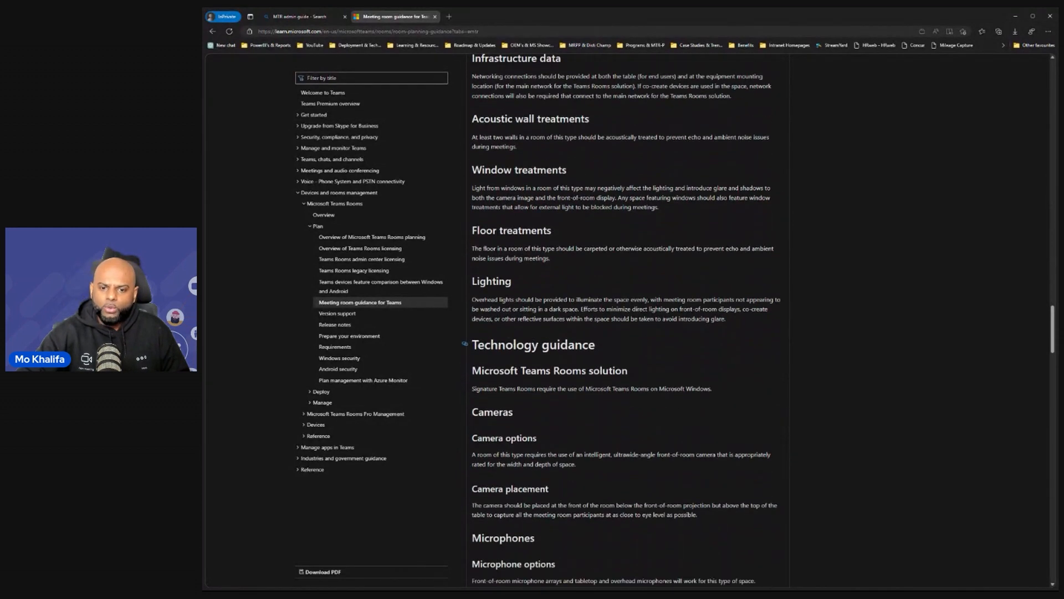
pyautogui.scroll(-3)
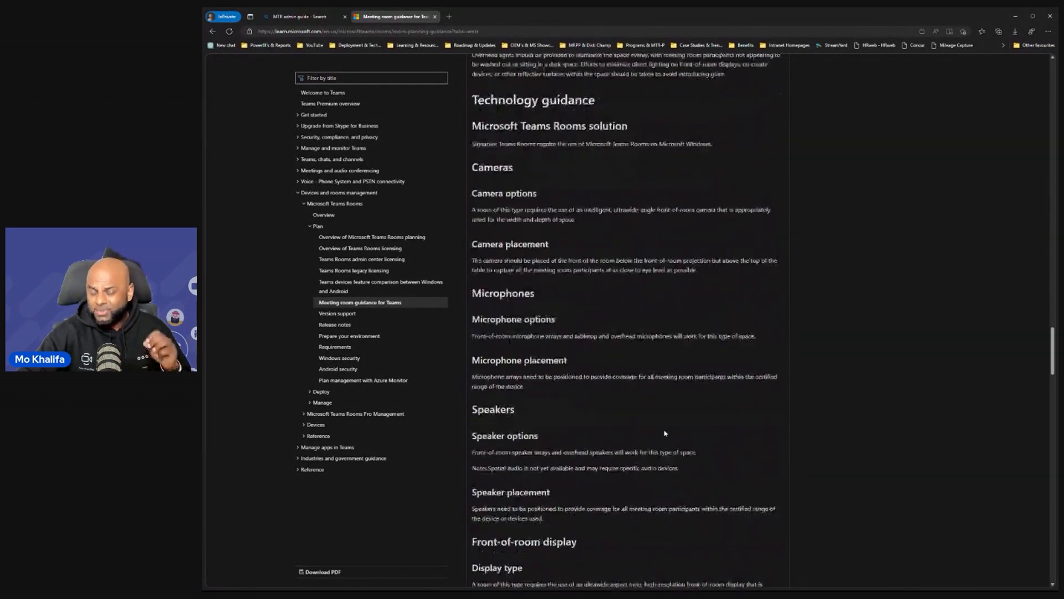
pyautogui.scroll(-3)
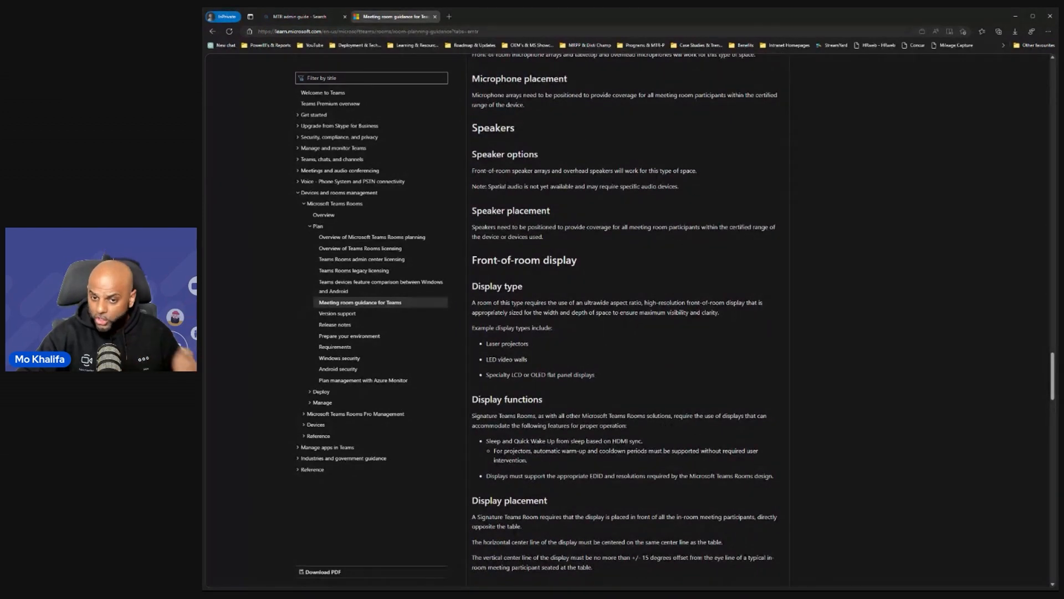
pyautogui.scroll(-3)
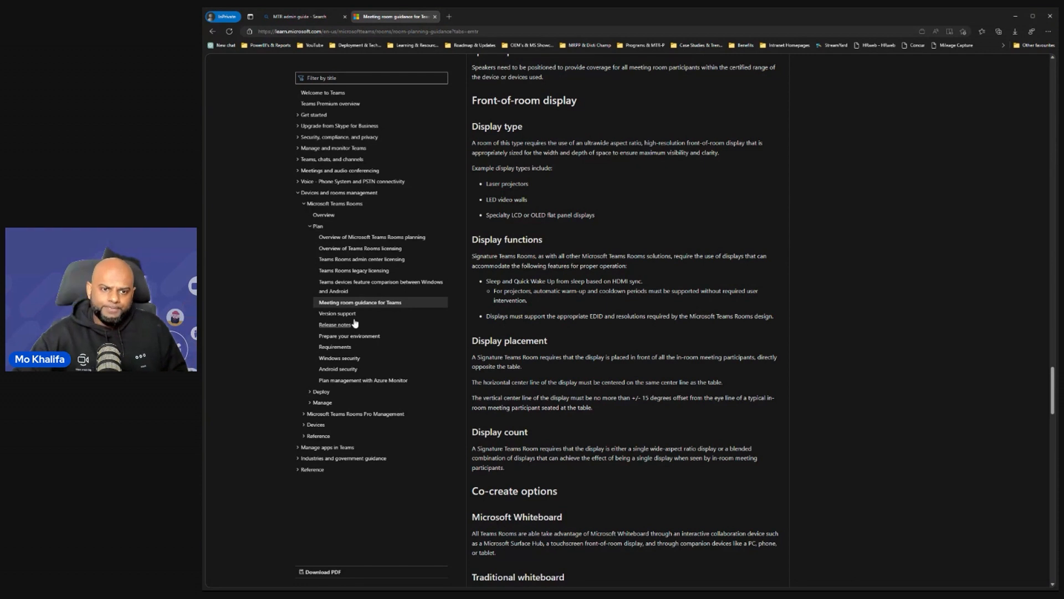
pyautogui.moveTo(418, 333)
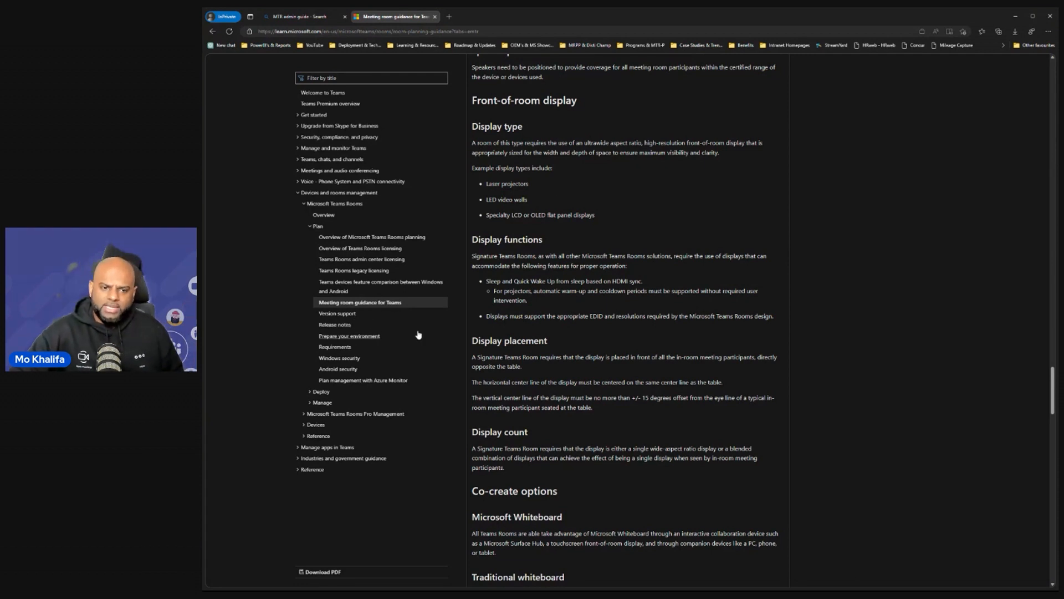
pyautogui.moveTo(346, 317)
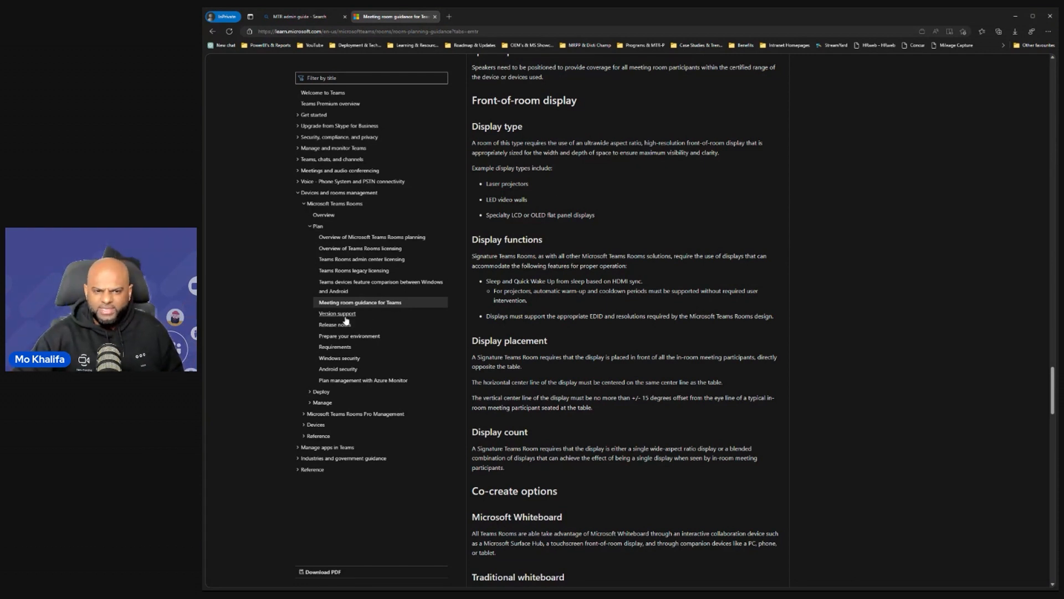
# Open 'Version support' under Plan and scroll to the supported Windows 10 versions table
pyautogui.click(336, 324)
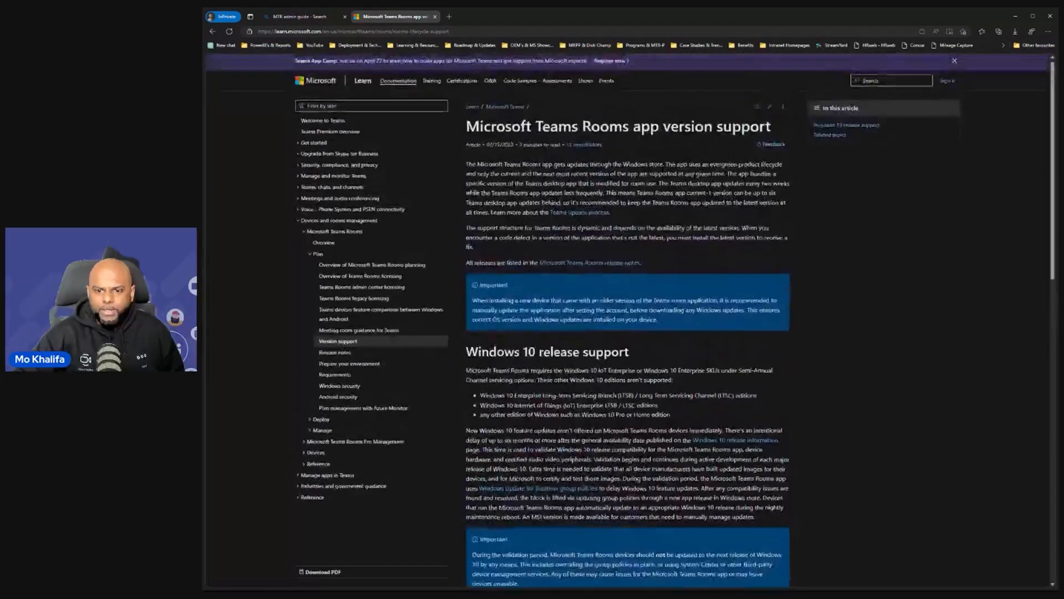
pyautogui.scroll(-3)
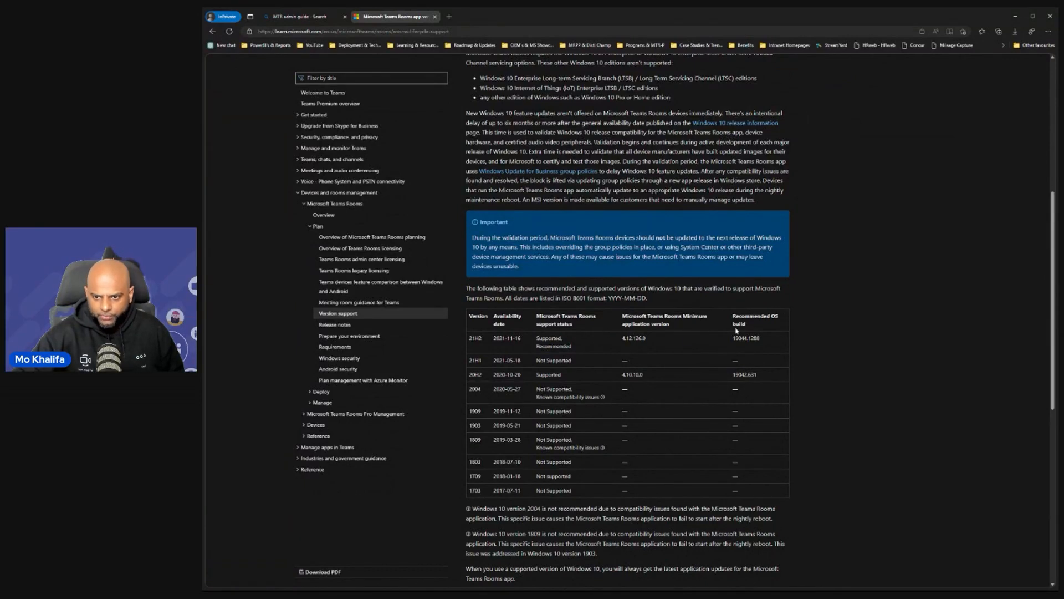
pyautogui.scroll(-3)
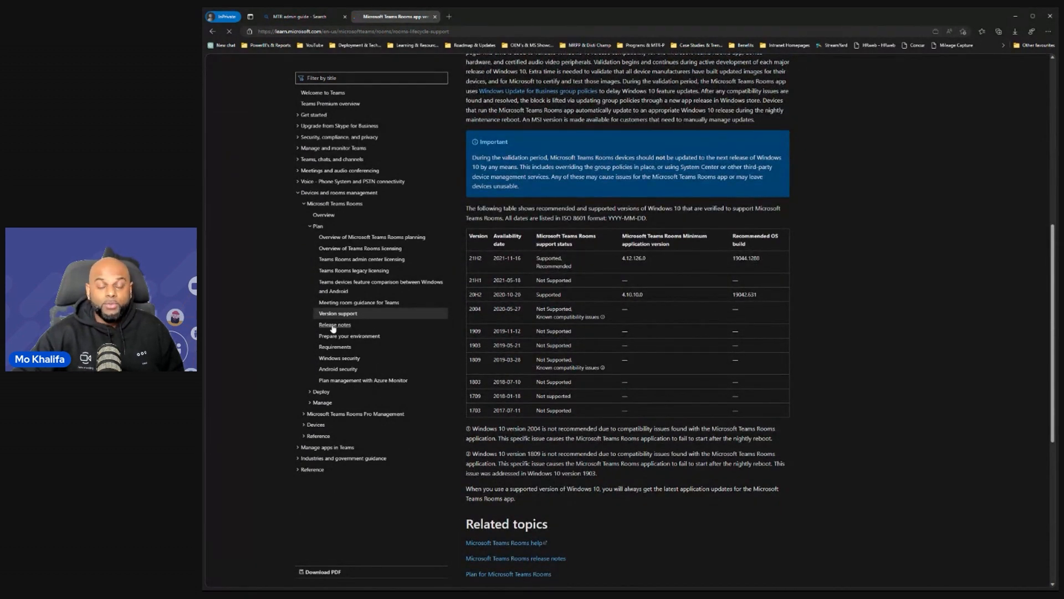
# Open the Teams Rooms release notes and scroll past version history to feature introductions
pyautogui.click(334, 324)
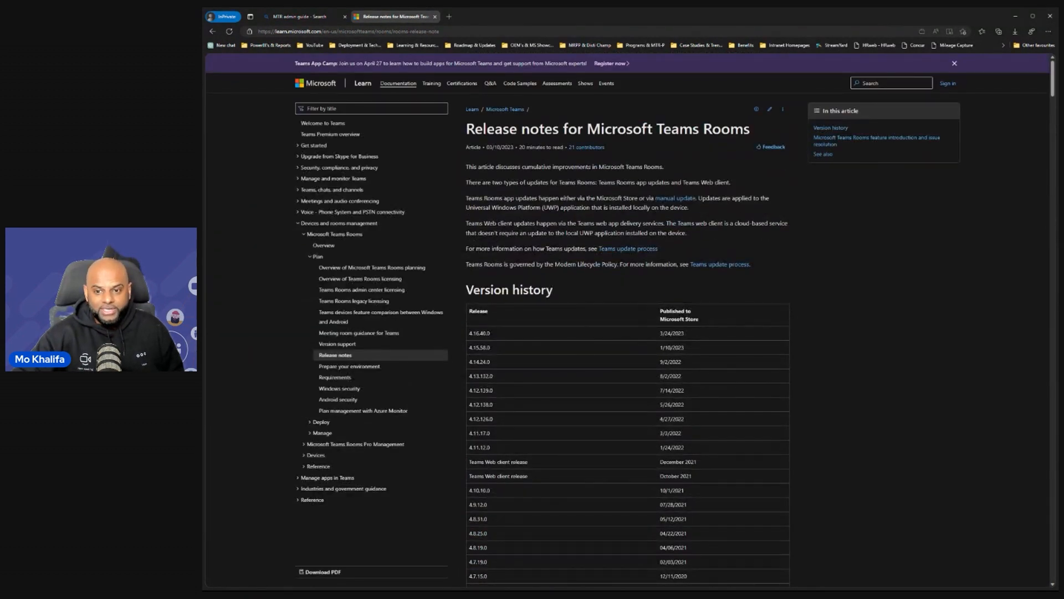
pyautogui.scroll(-3)
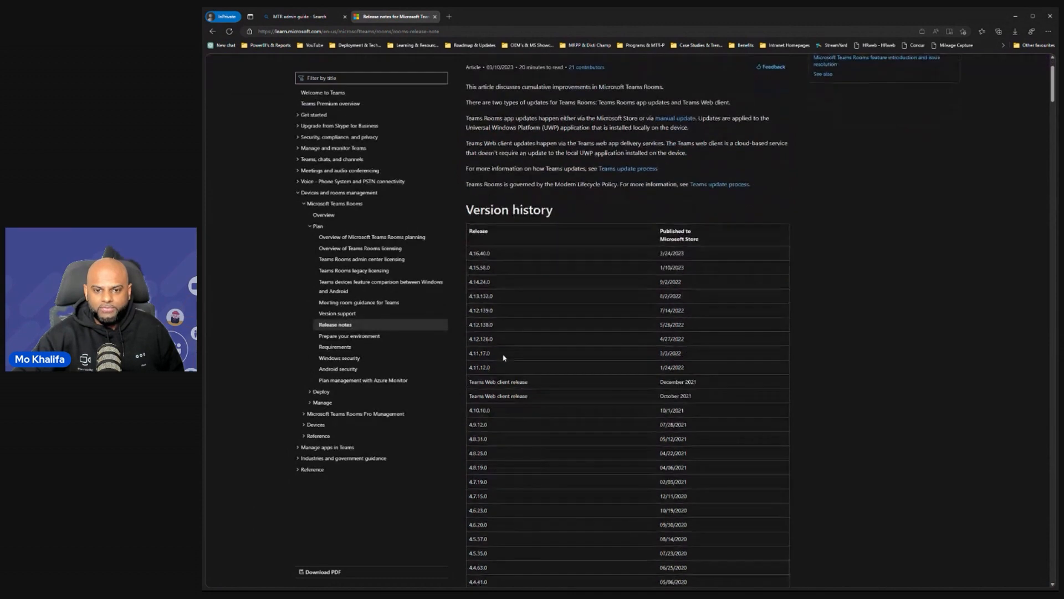
pyautogui.scroll(-3)
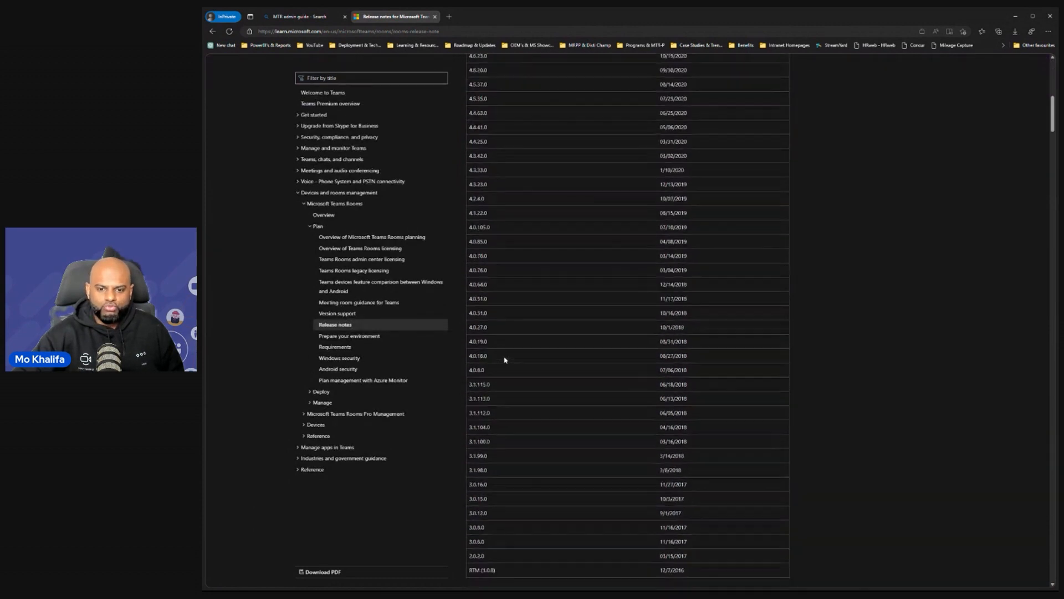
pyautogui.scroll(-3)
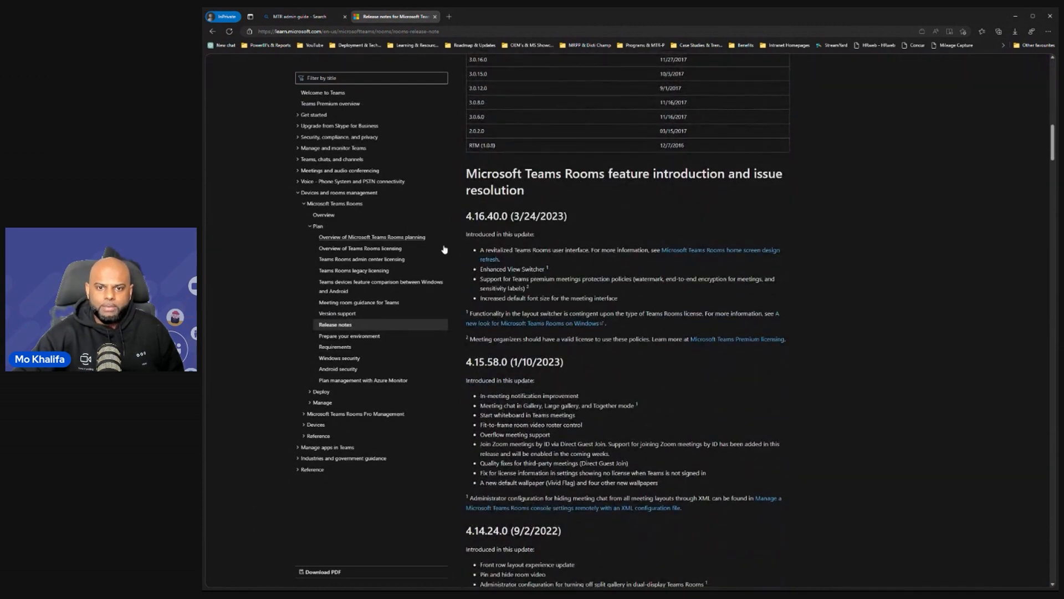
pyautogui.moveTo(565, 246)
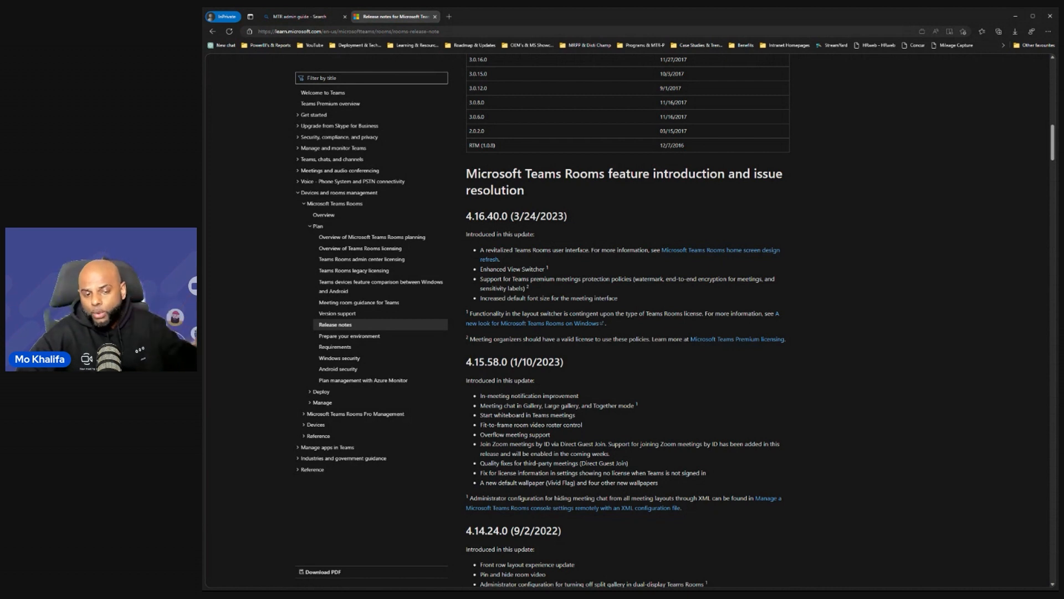
pyautogui.moveTo(367, 338)
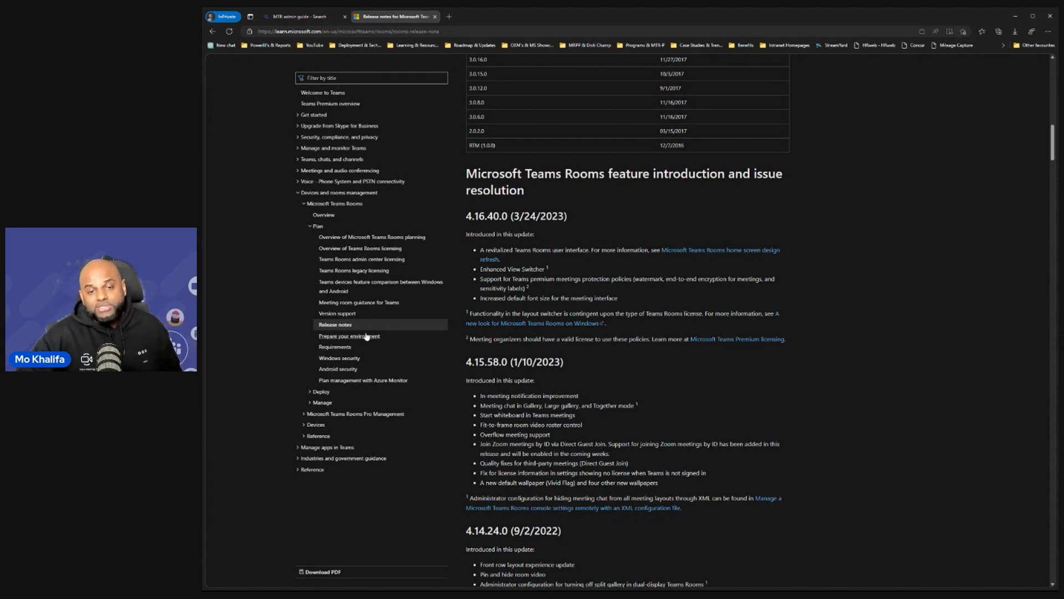
pyautogui.click(349, 336)
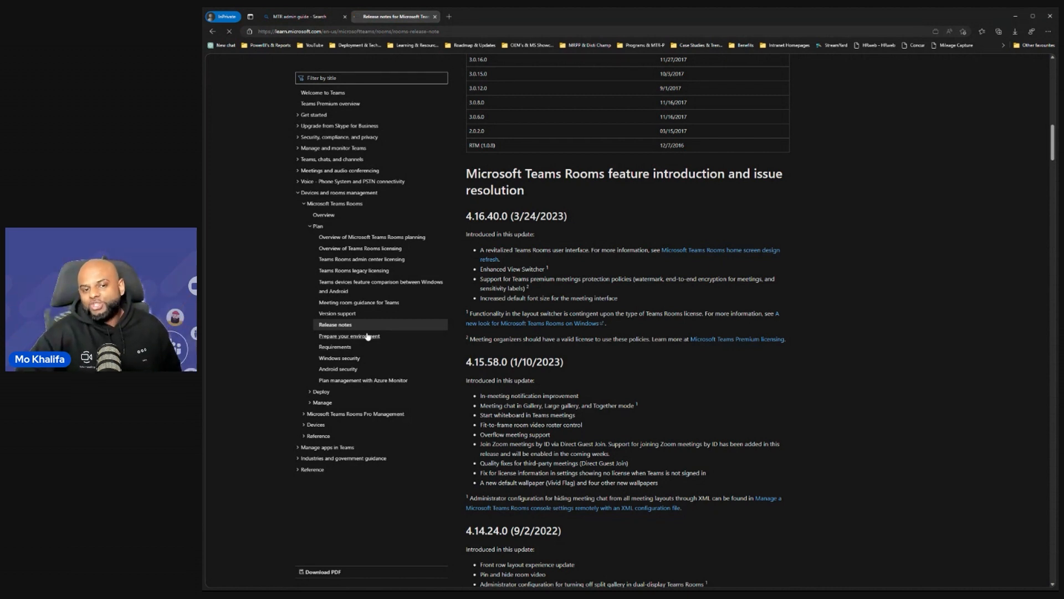
# Open 'Prepare your environment' and scroll past network and certificate requirements to Proxy
pyautogui.click(348, 336)
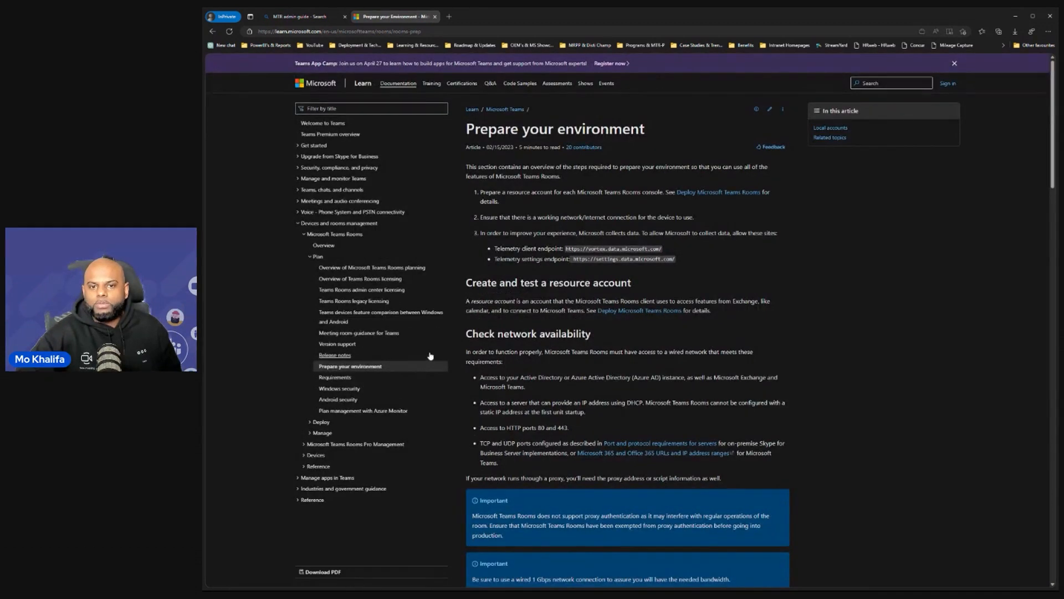
pyautogui.moveTo(701, 362)
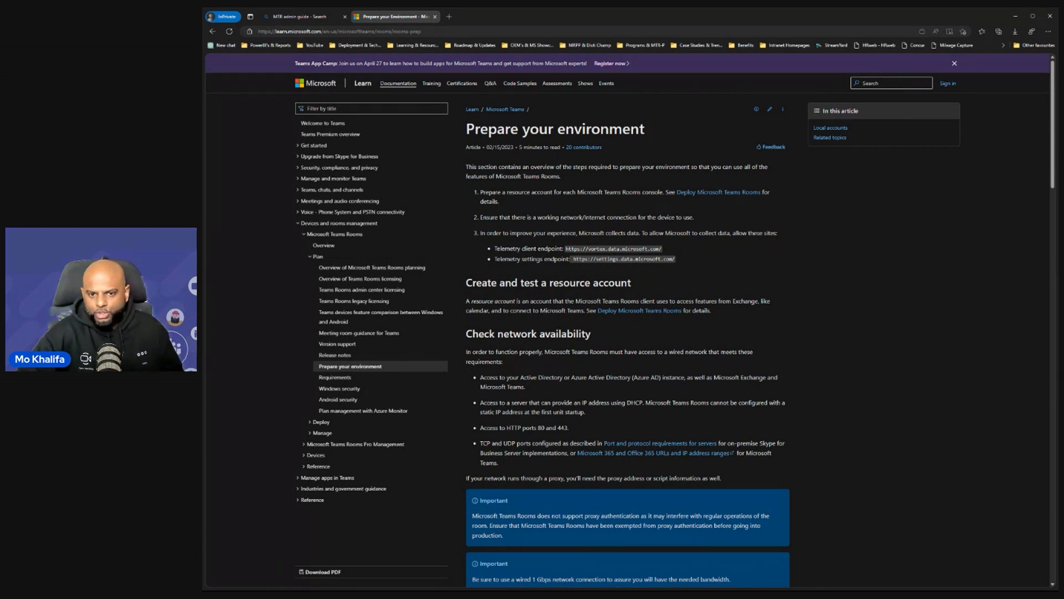
pyautogui.scroll(-3)
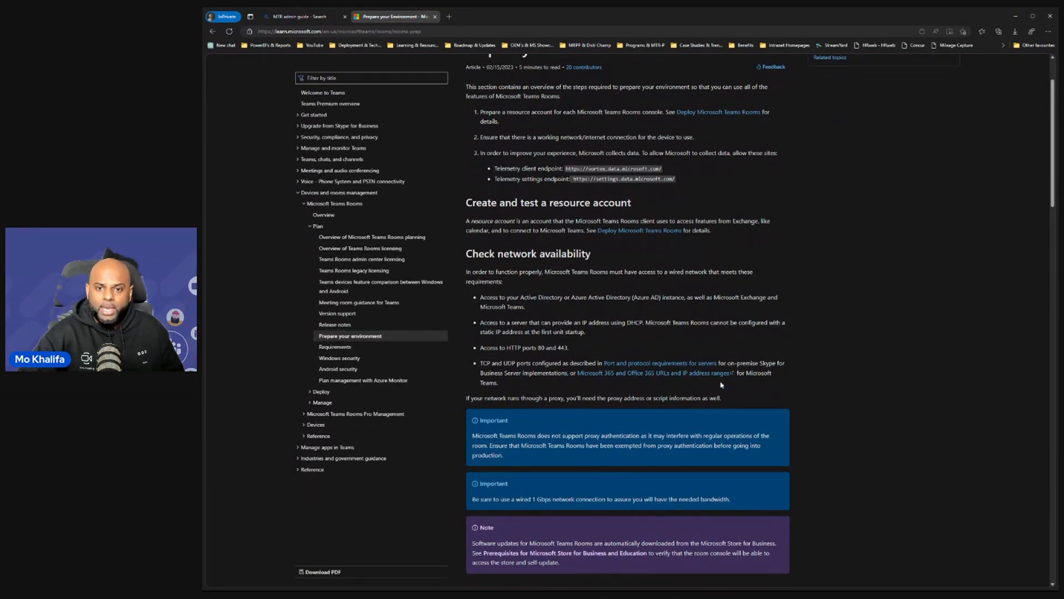
pyautogui.scroll(-3)
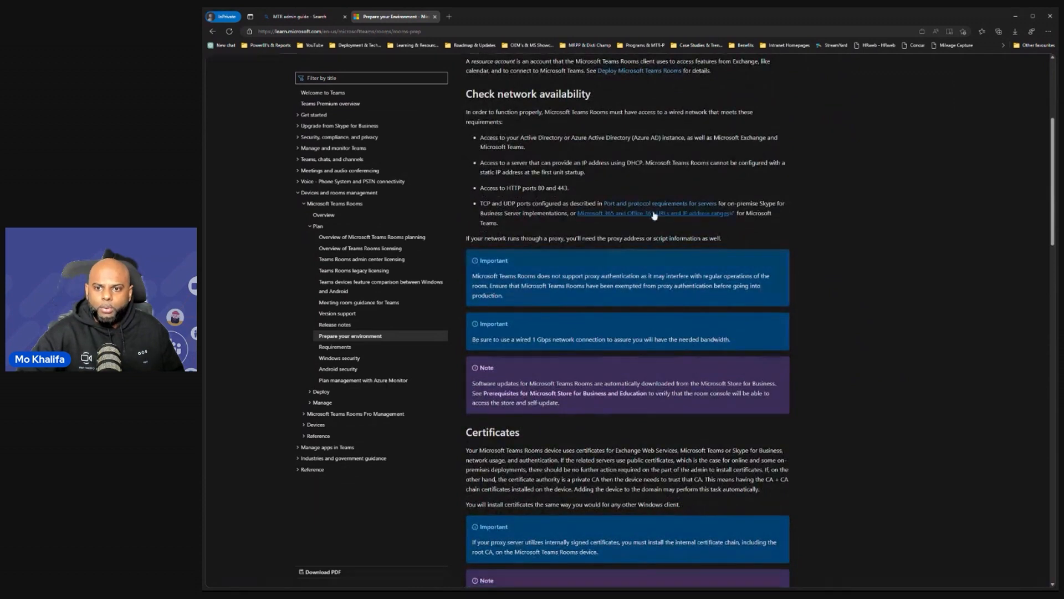
pyautogui.moveTo(695, 221)
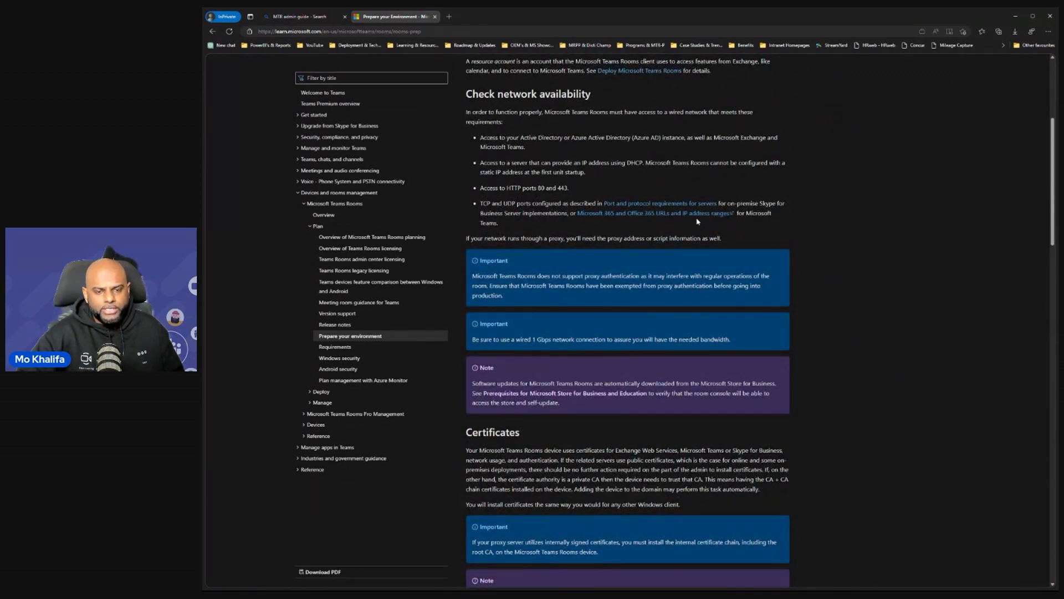
pyautogui.moveTo(556, 260)
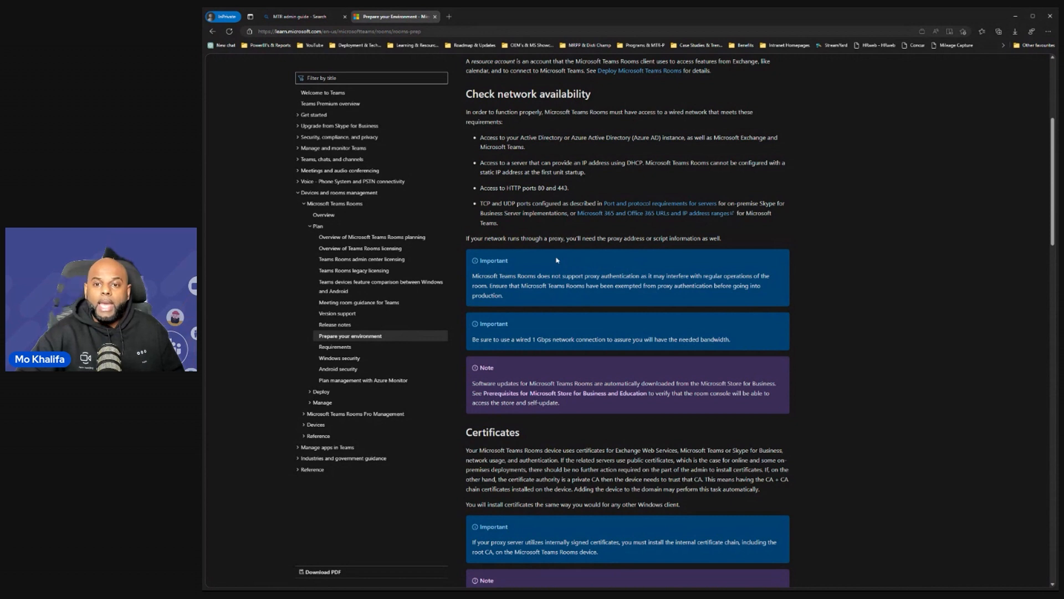
pyautogui.scroll(-3)
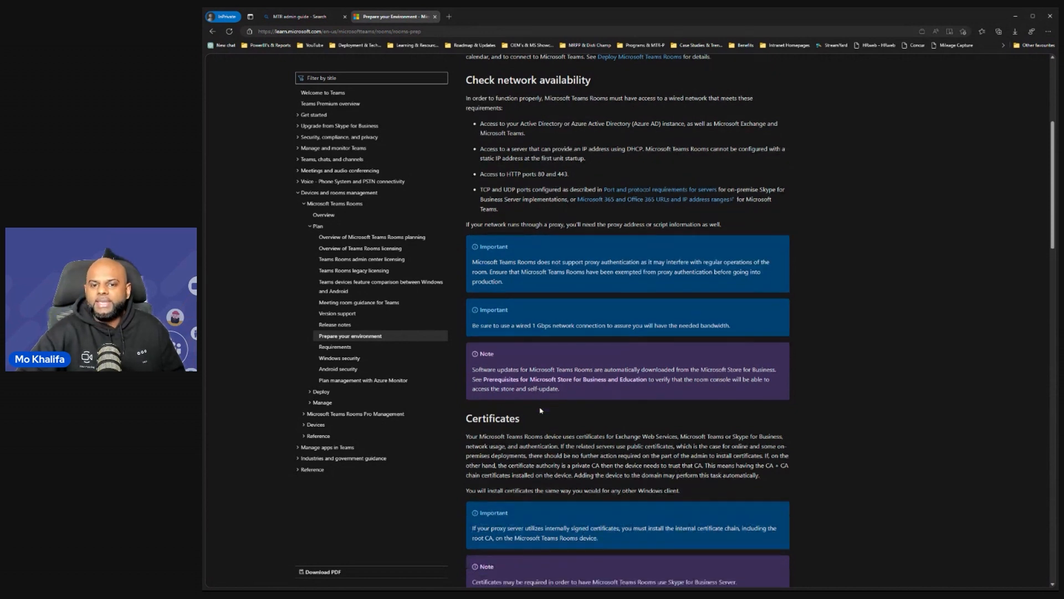
pyautogui.scroll(-3)
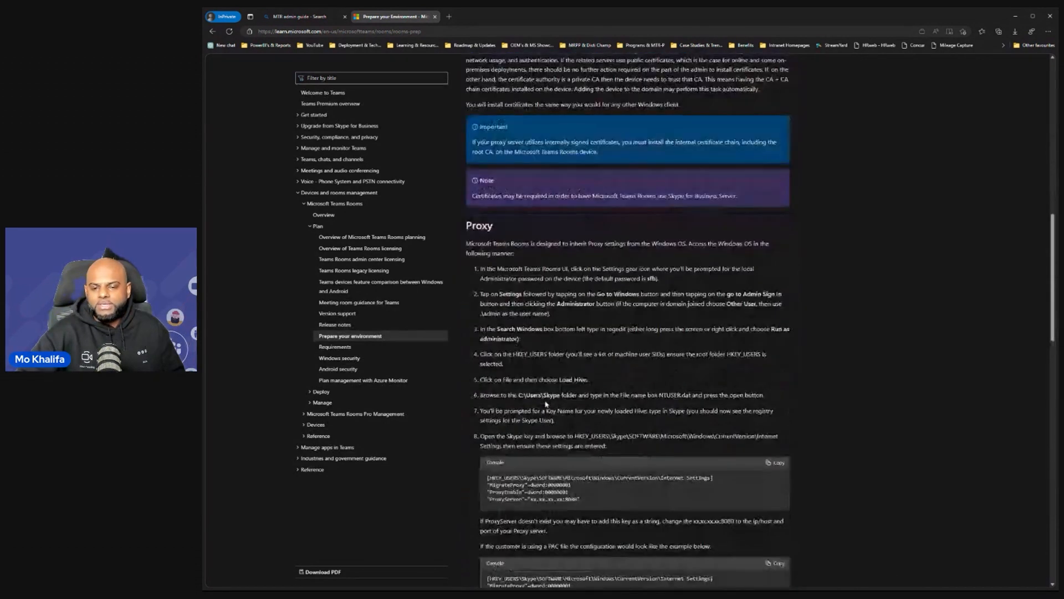
pyautogui.scroll(-3)
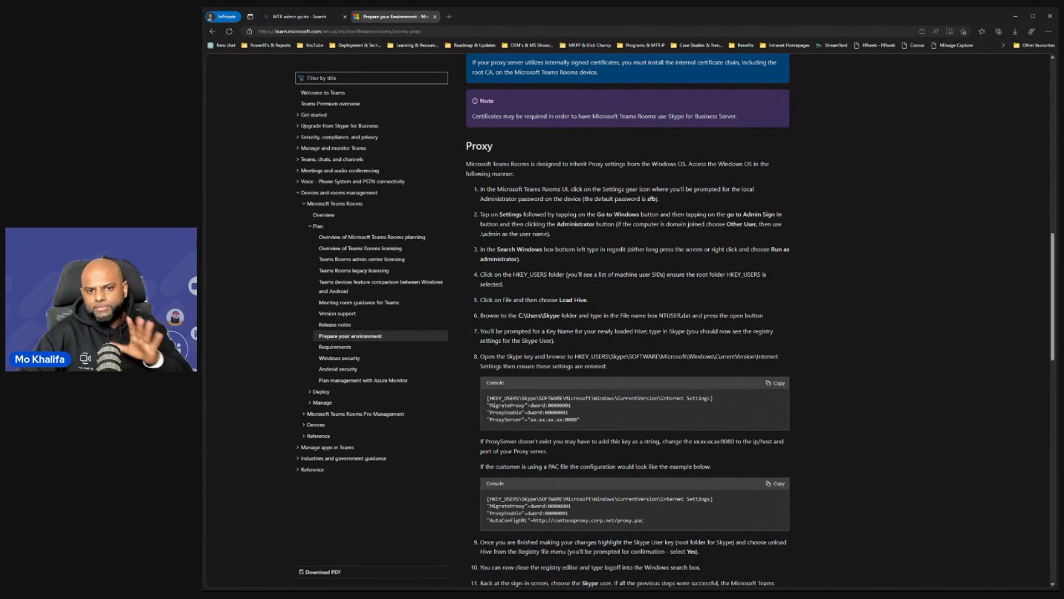
pyautogui.moveTo(350, 348)
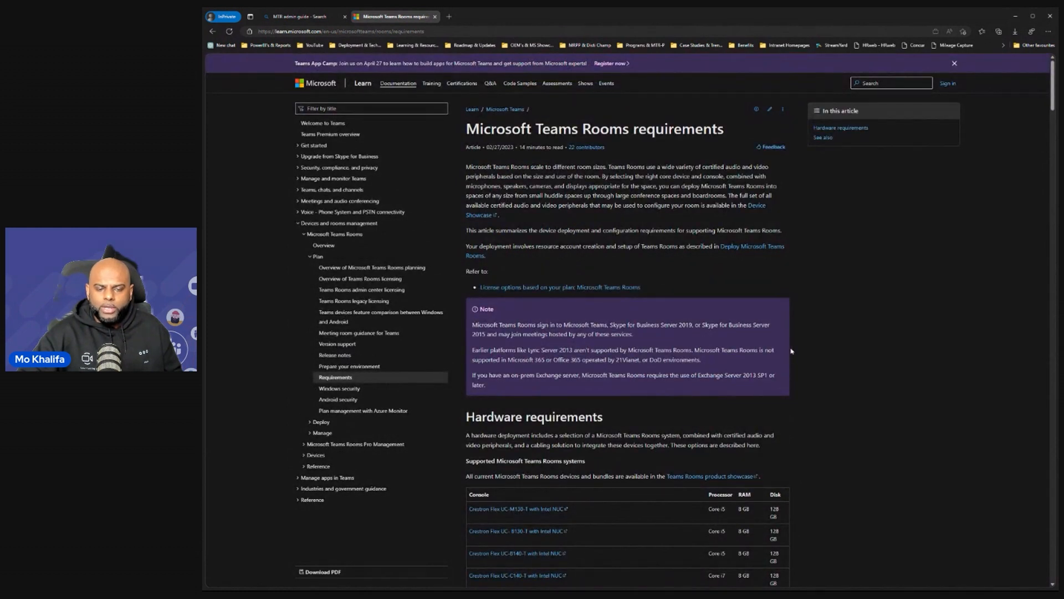
pyautogui.scroll(-3)
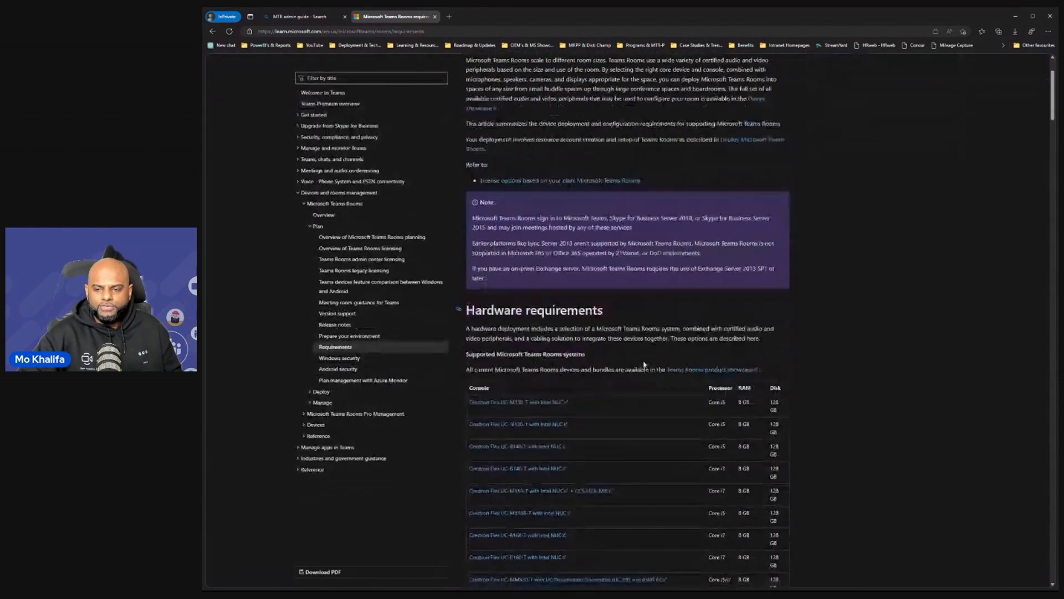
pyautogui.scroll(-3)
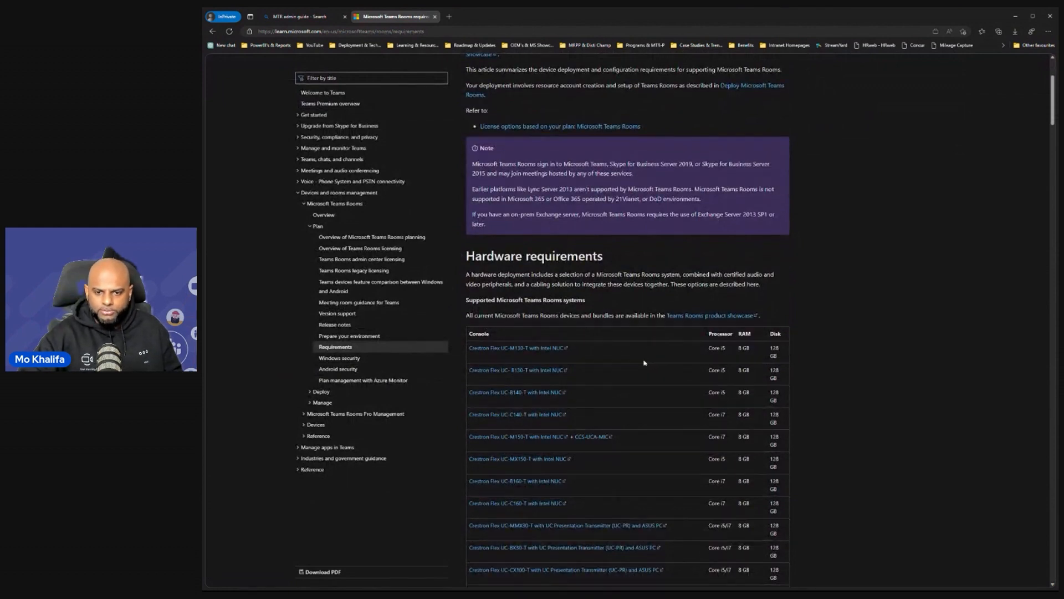
pyautogui.scroll(-3)
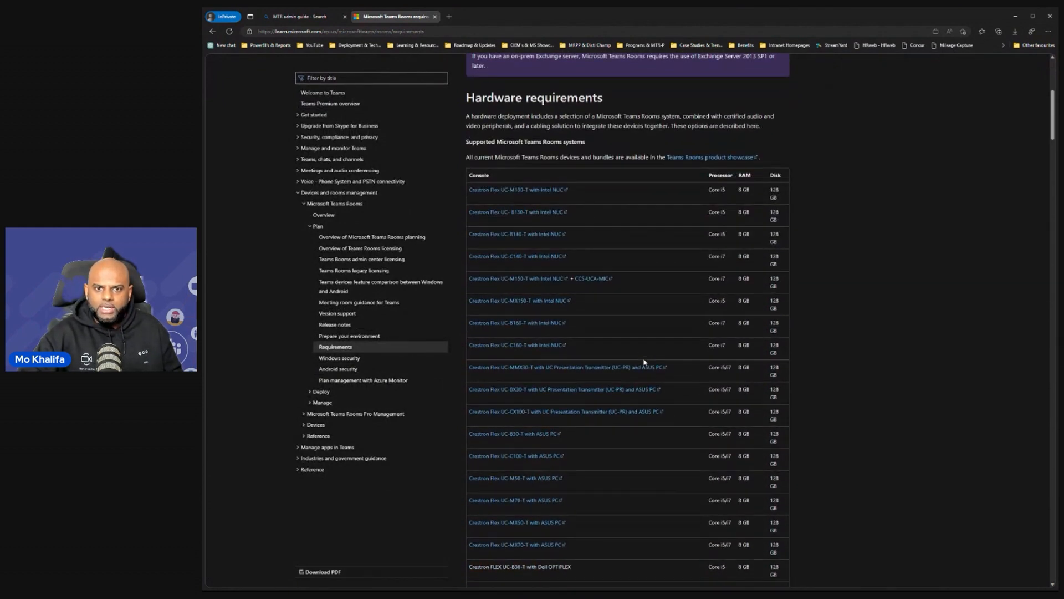
pyautogui.scroll(-3)
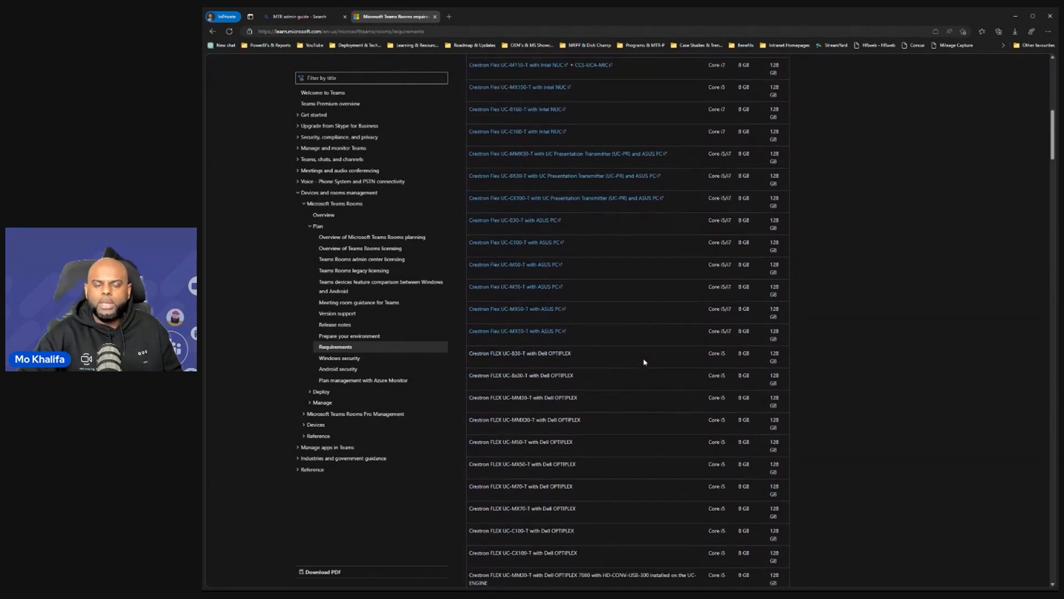
pyautogui.scroll(-3)
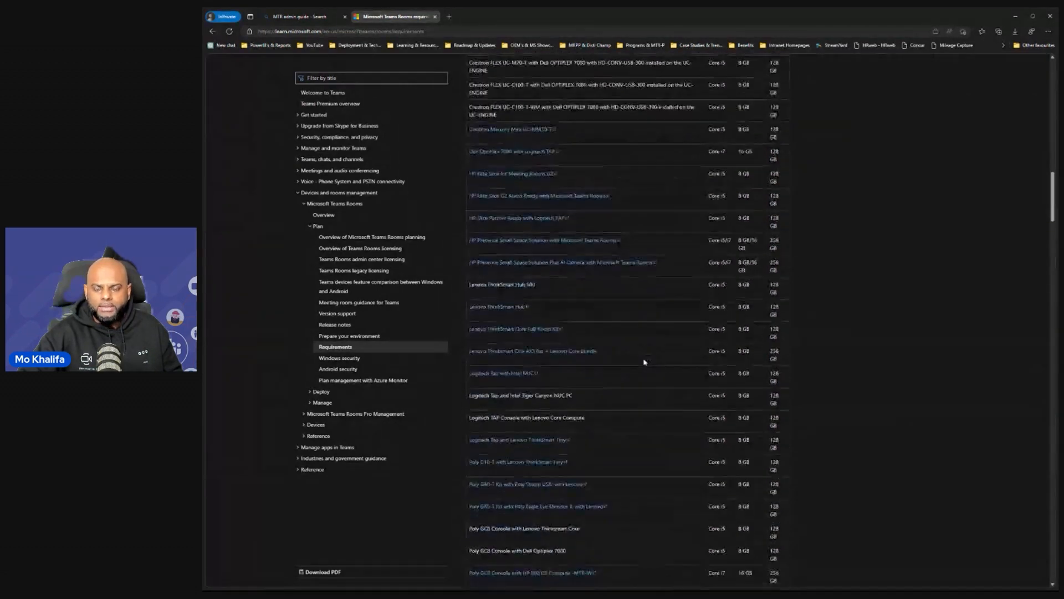
pyautogui.scroll(-3)
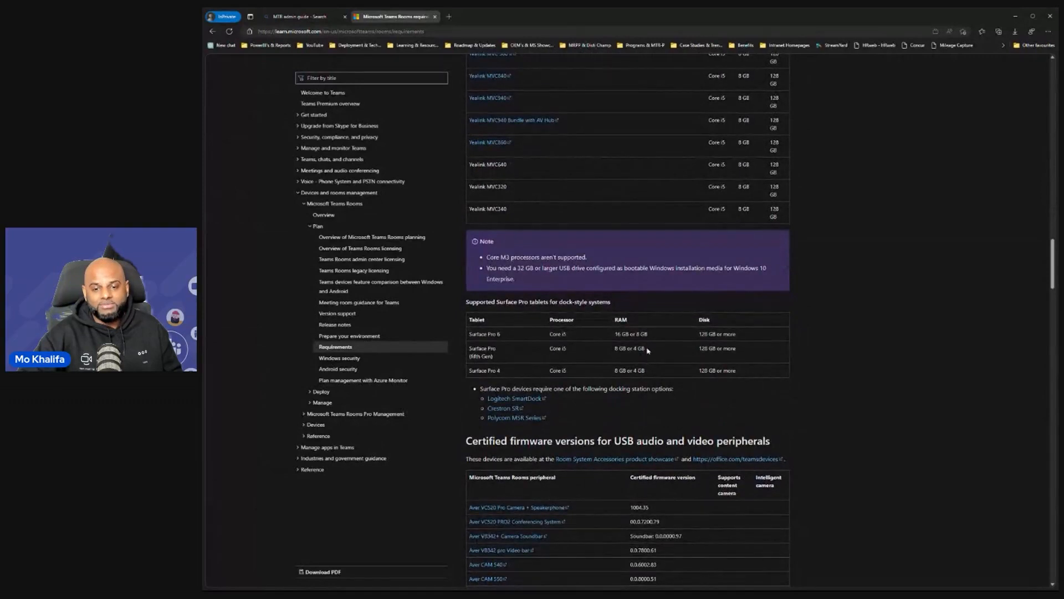
pyautogui.scroll(-3)
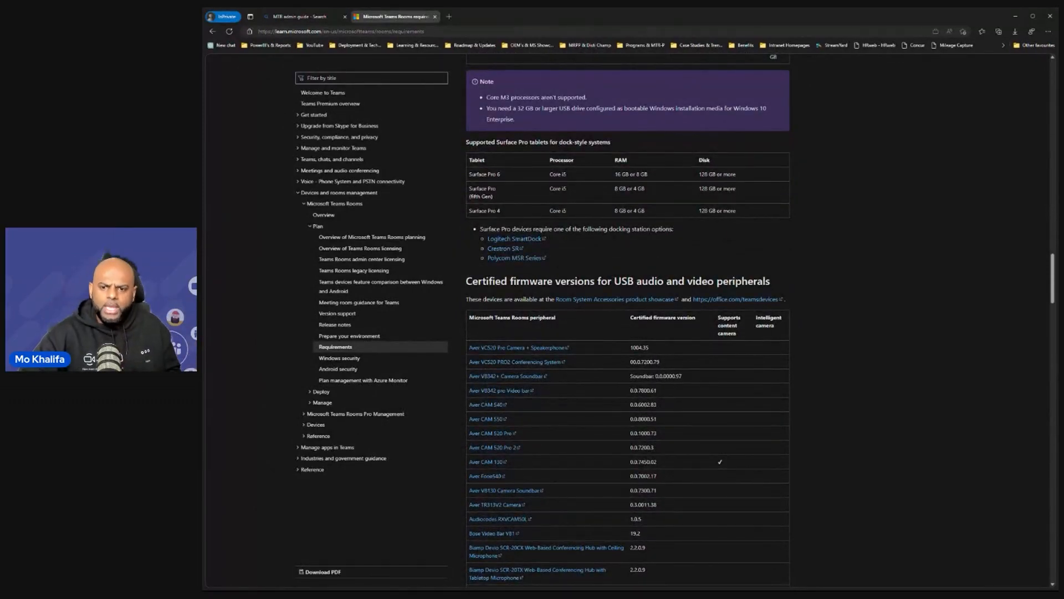
pyautogui.scroll(-3)
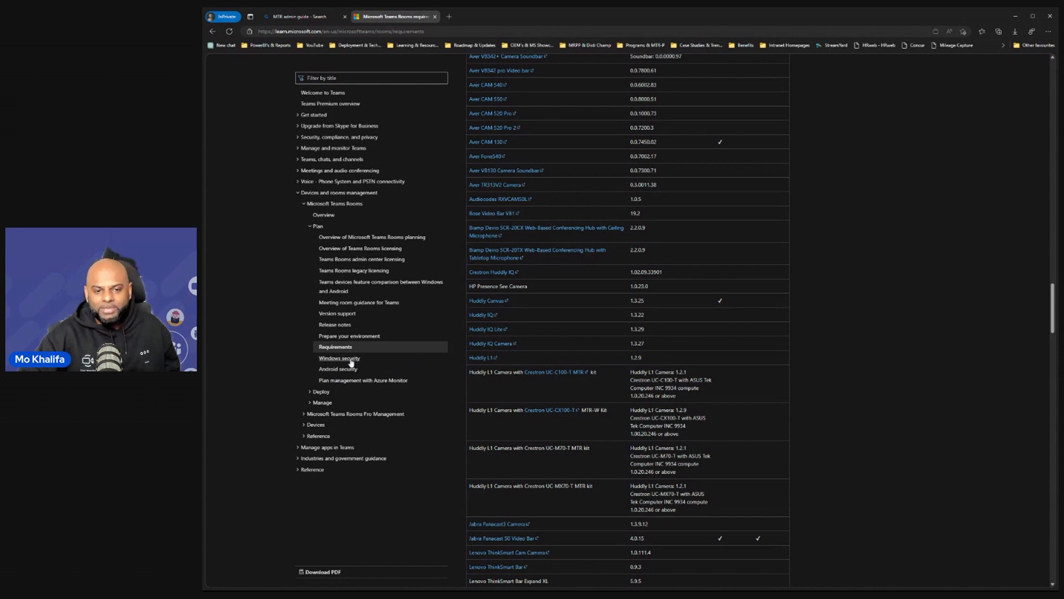
# Open the Teams Rooms on Windows security article and scroll down to Network Security
pyautogui.click(339, 358)
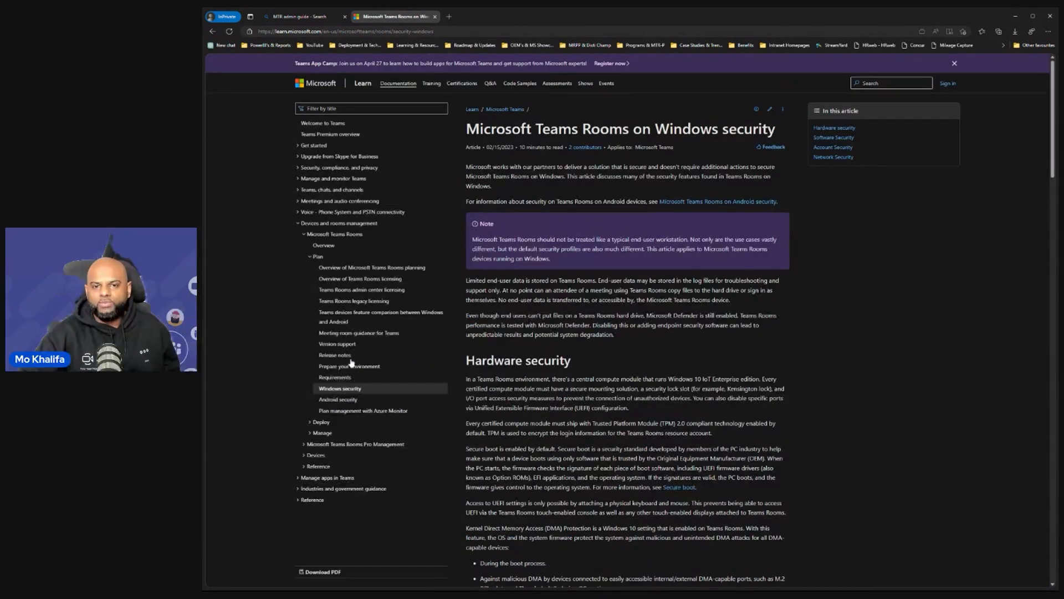
pyautogui.scroll(-3)
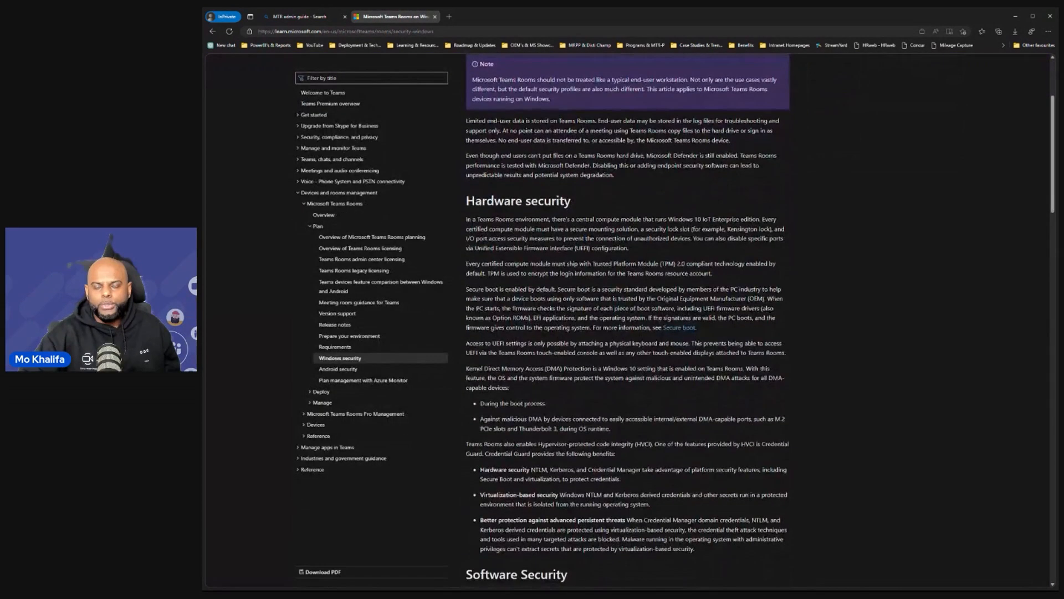
pyautogui.scroll(-3)
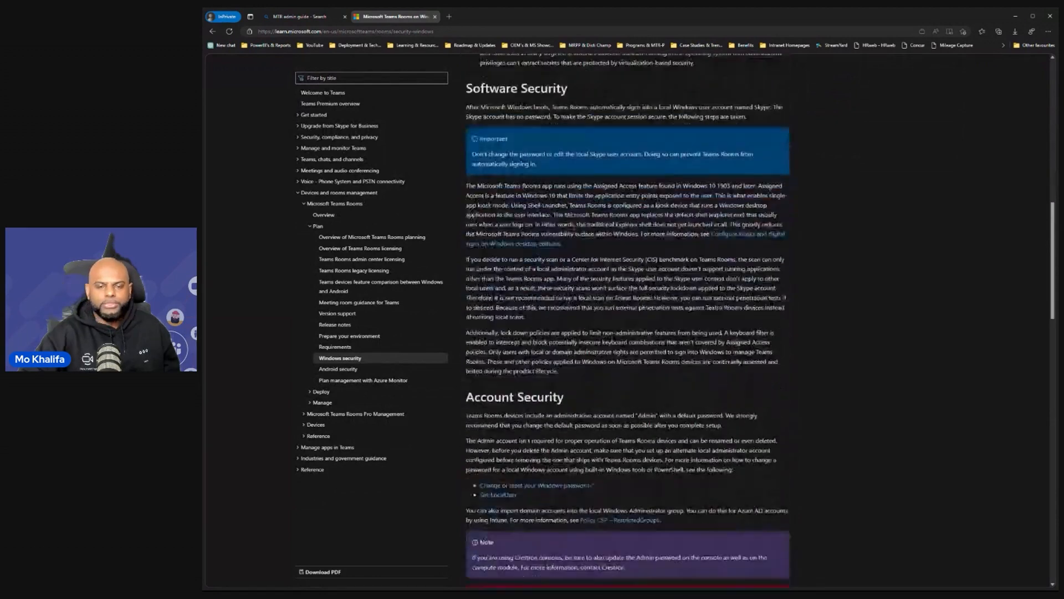
pyautogui.scroll(-3)
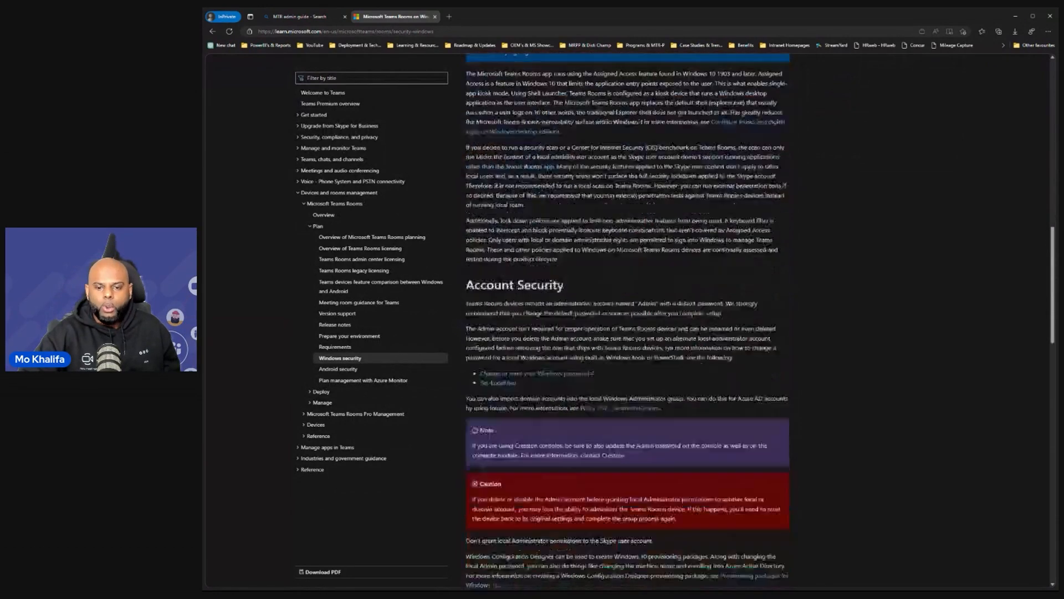
pyautogui.scroll(-3)
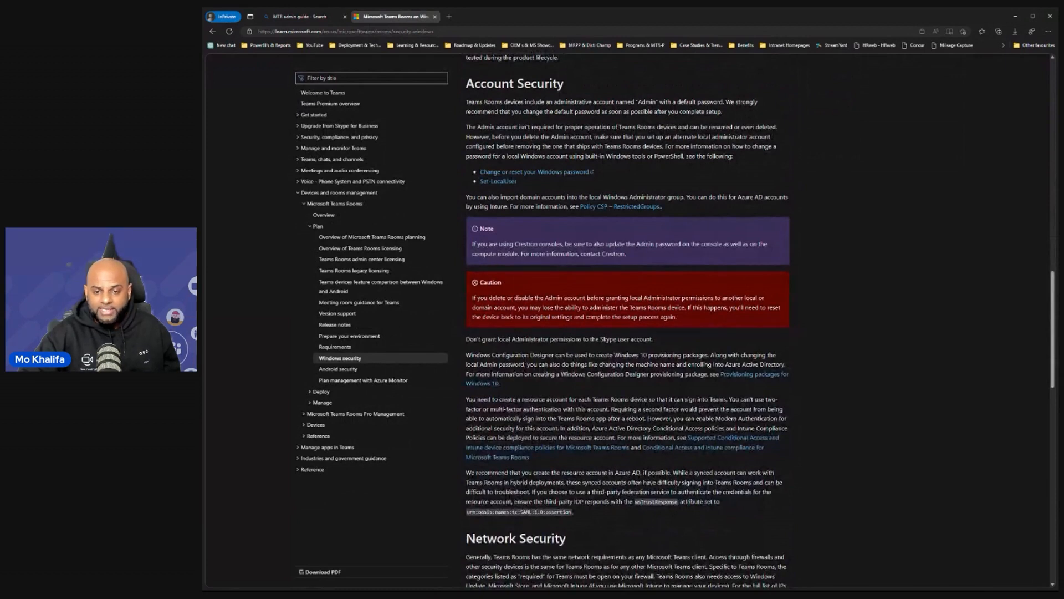
pyautogui.scroll(-3)
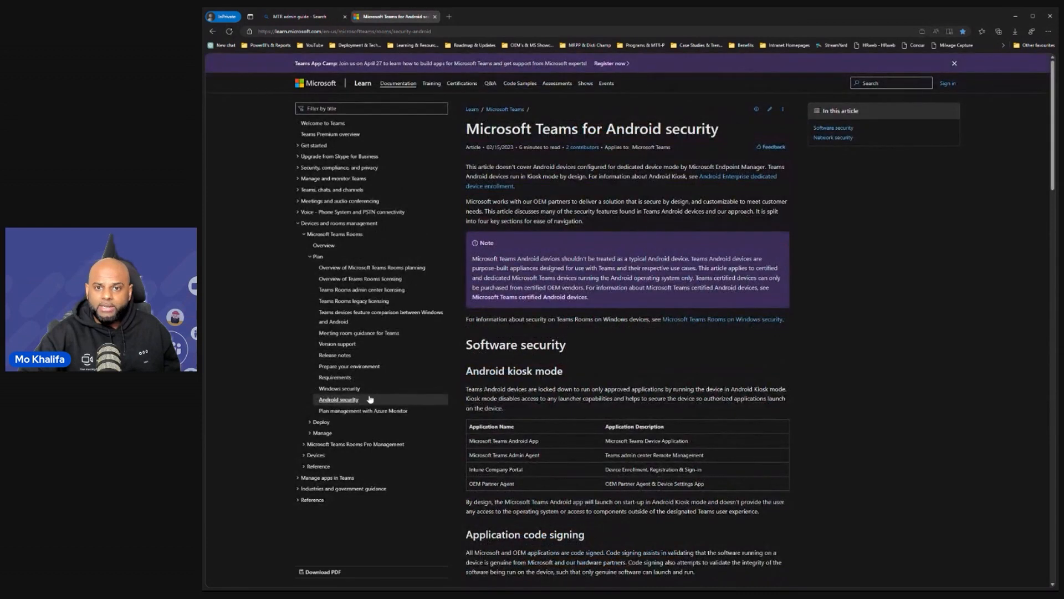
# Open Deployment overview under Deploy and scroll to its Site and Service readiness sections
pyautogui.scroll(-3)
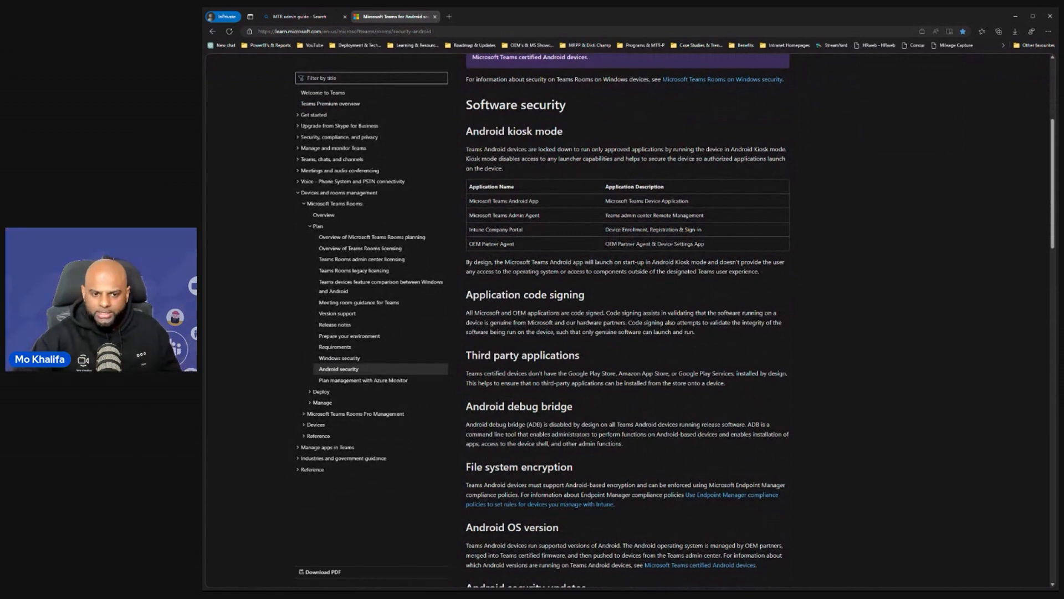
pyautogui.moveTo(374, 383)
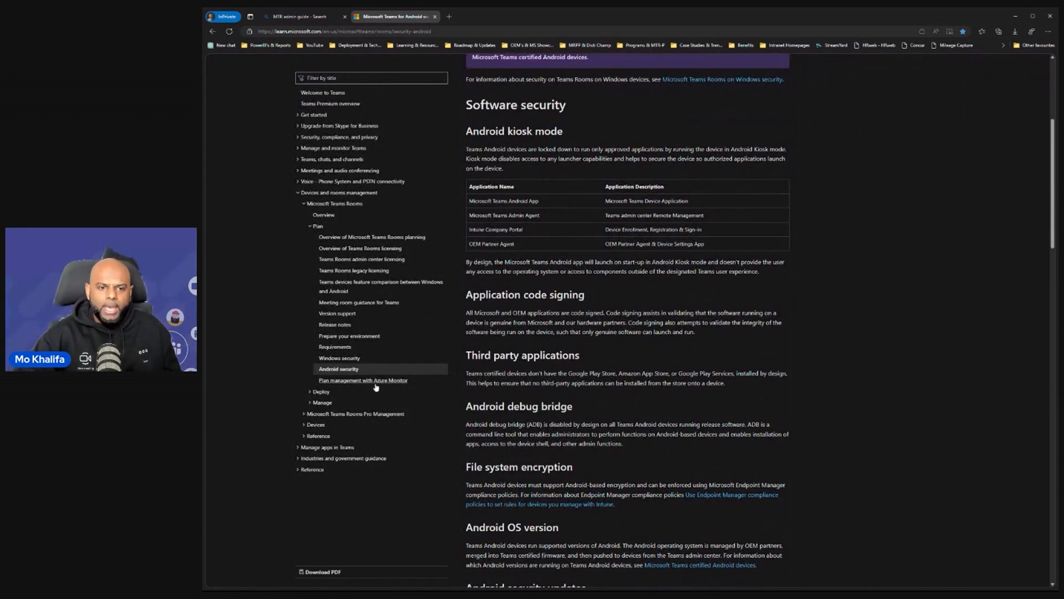
pyautogui.moveTo(326, 400)
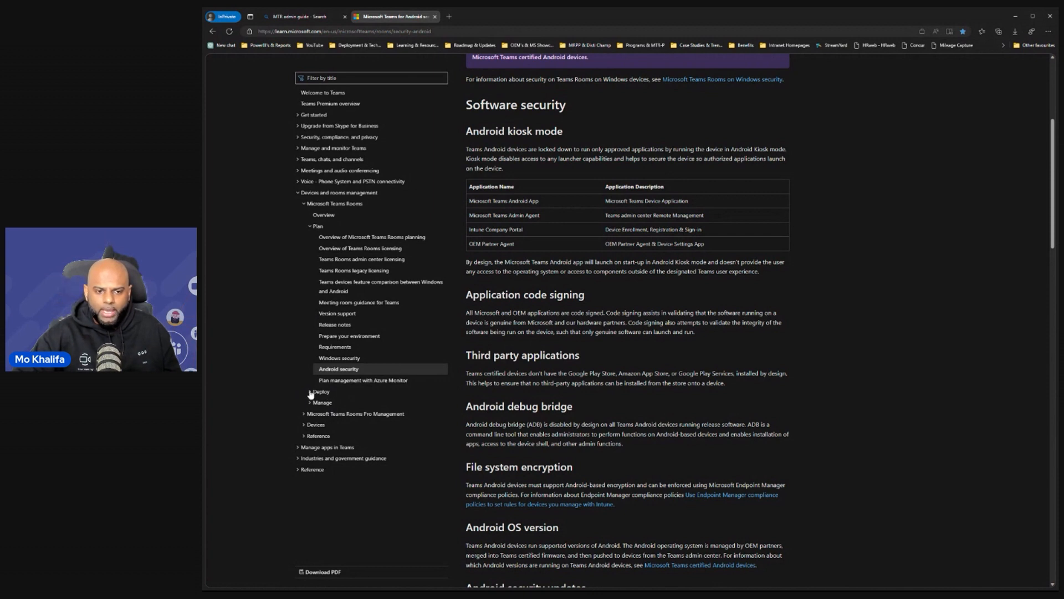
pyautogui.click(320, 391)
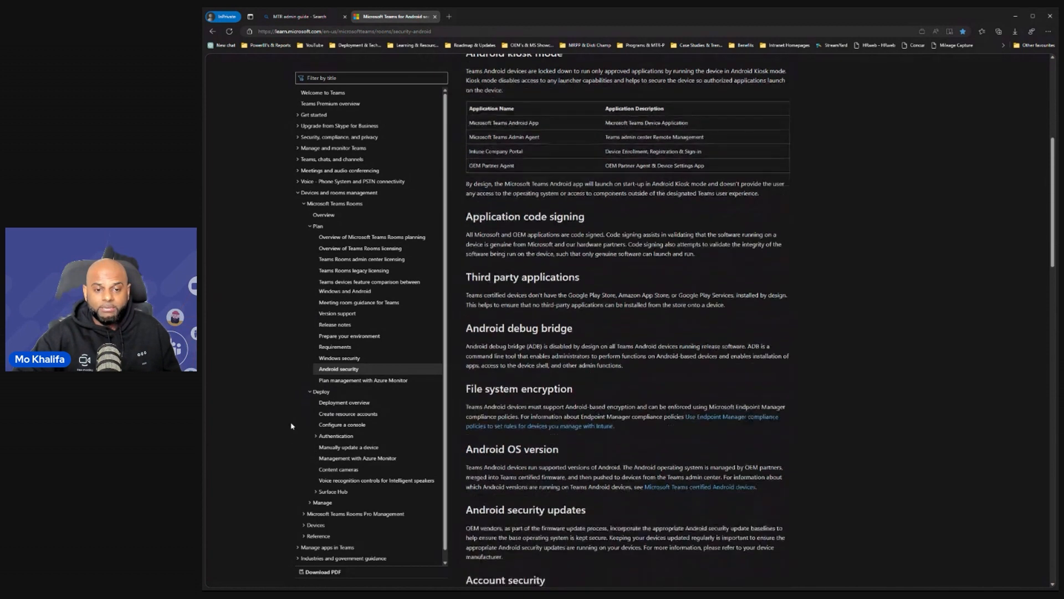
pyautogui.click(345, 401)
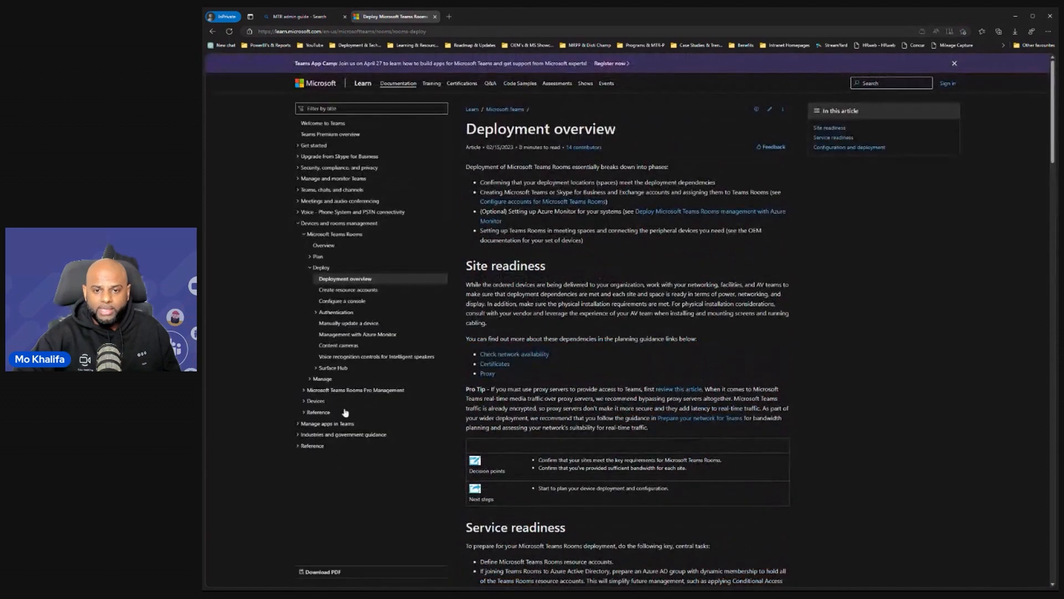
pyautogui.scroll(-3)
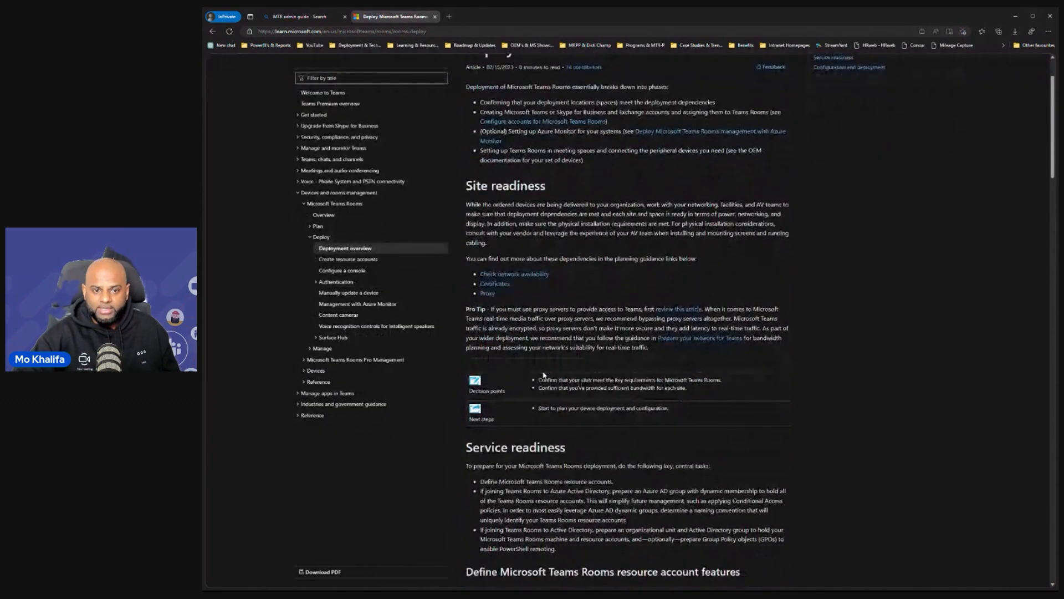
pyautogui.click(347, 259)
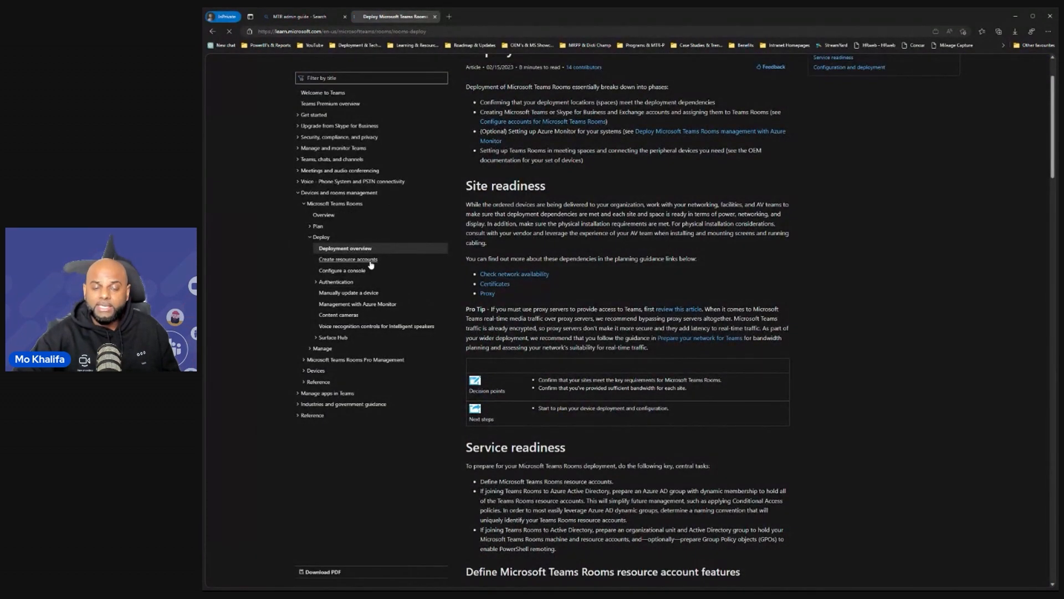
# Open the Create resource accounts article and scroll down to 'Create a resource account'
pyautogui.click(348, 260)
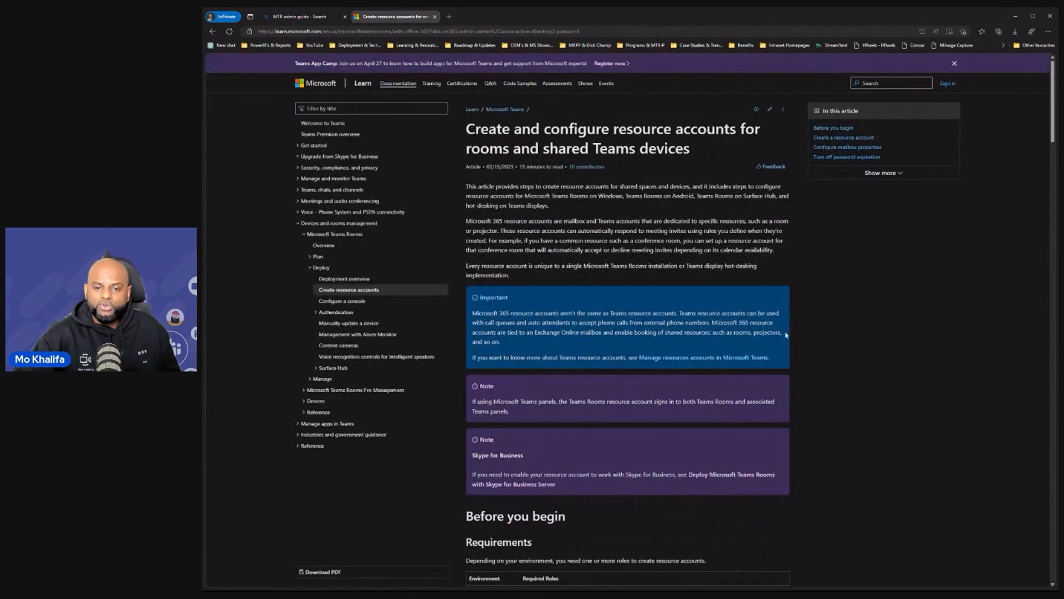
pyautogui.moveTo(717, 347)
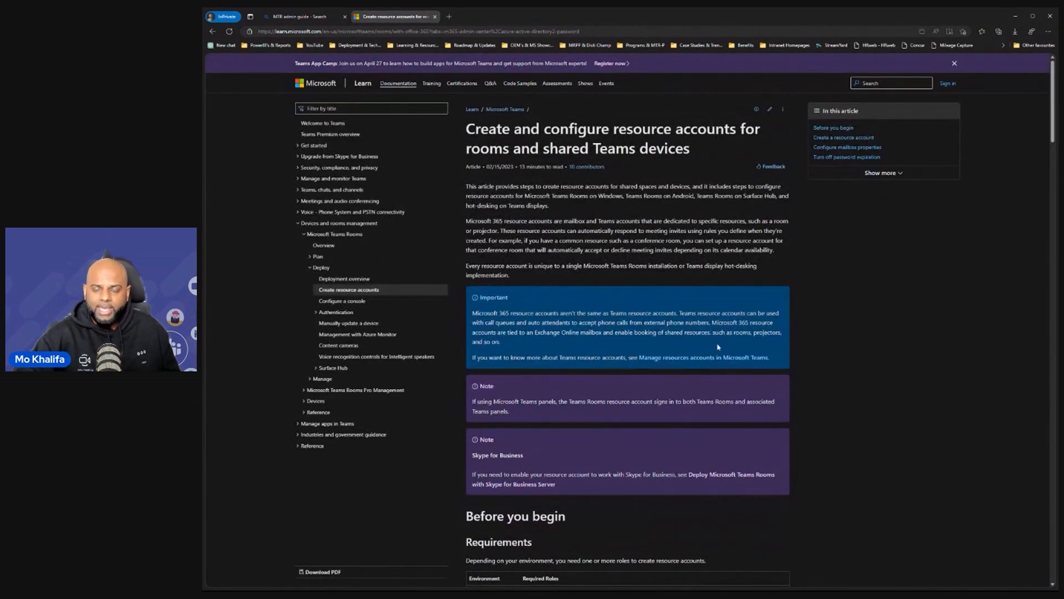
pyautogui.scroll(-3)
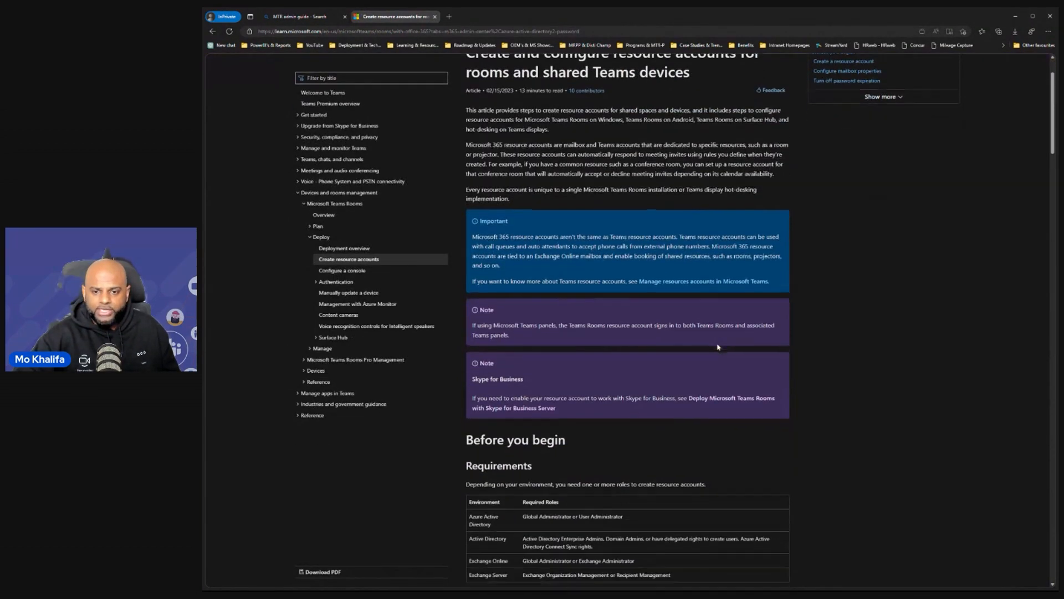
pyautogui.scroll(-3)
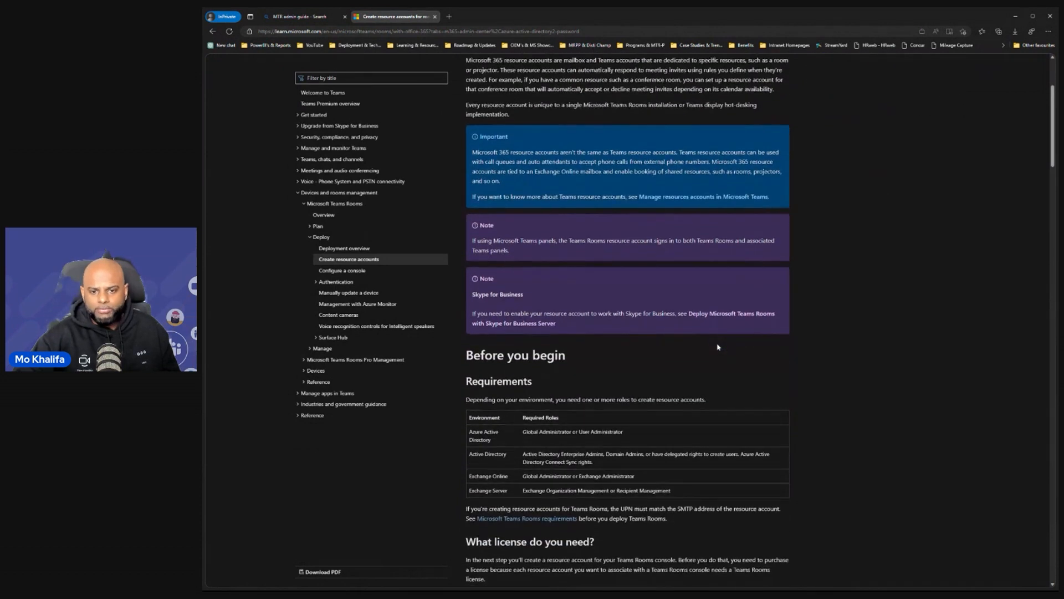
pyautogui.scroll(-3)
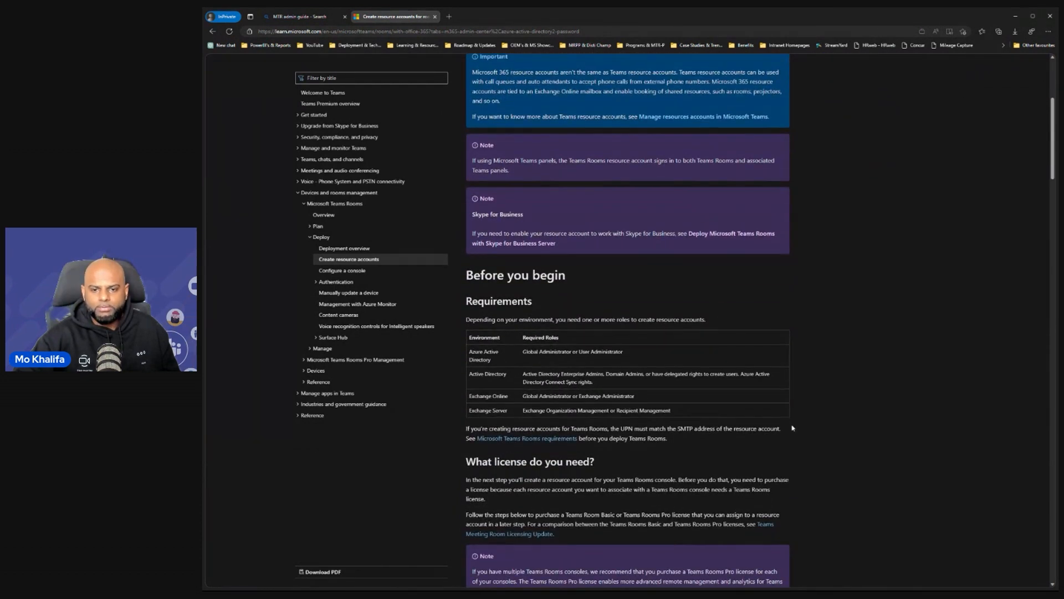
pyautogui.scroll(-3)
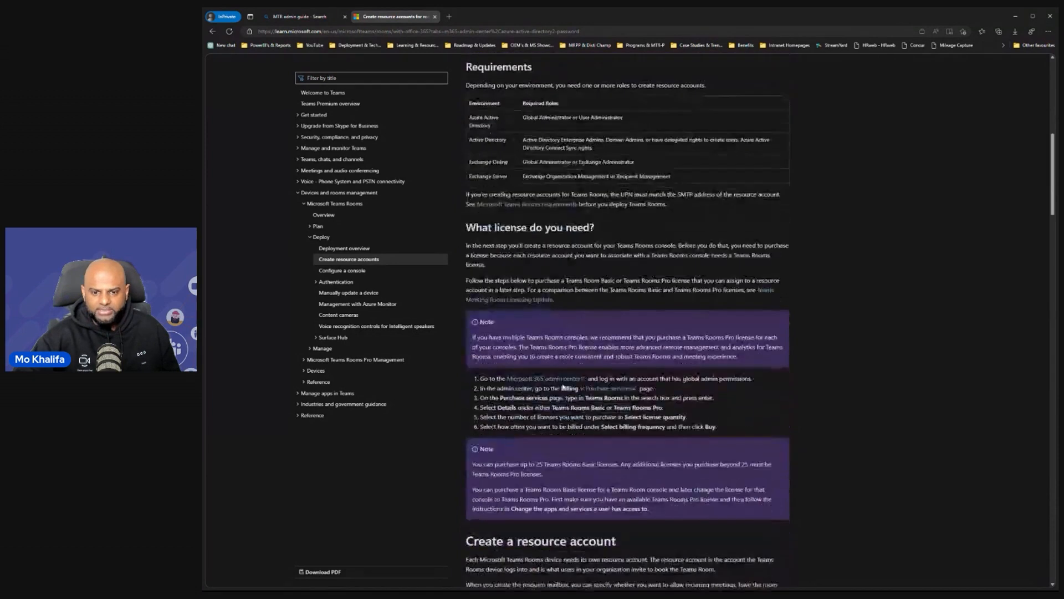
pyautogui.scroll(-3)
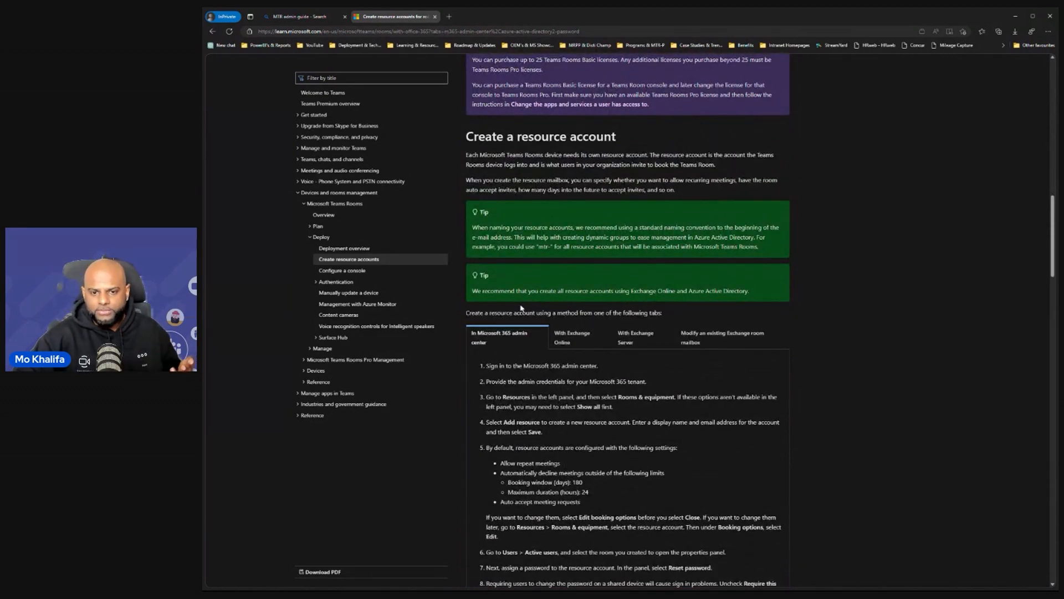
pyautogui.moveTo(518, 351)
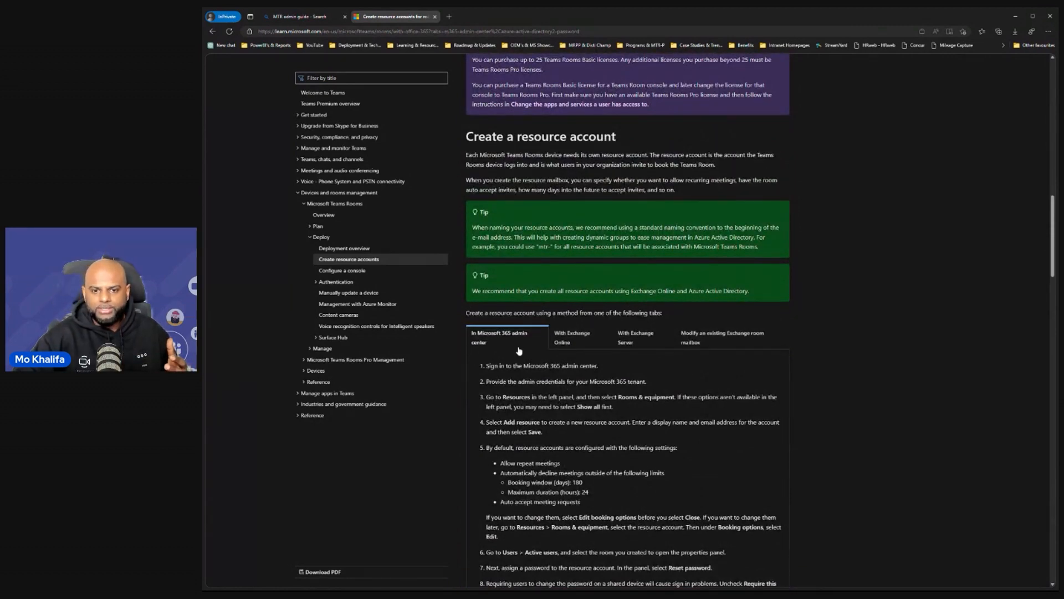
# Compare the Exchange Online and Exchange Server tabs, settling on the Exchange Online PowerShell steps
pyautogui.click(572, 338)
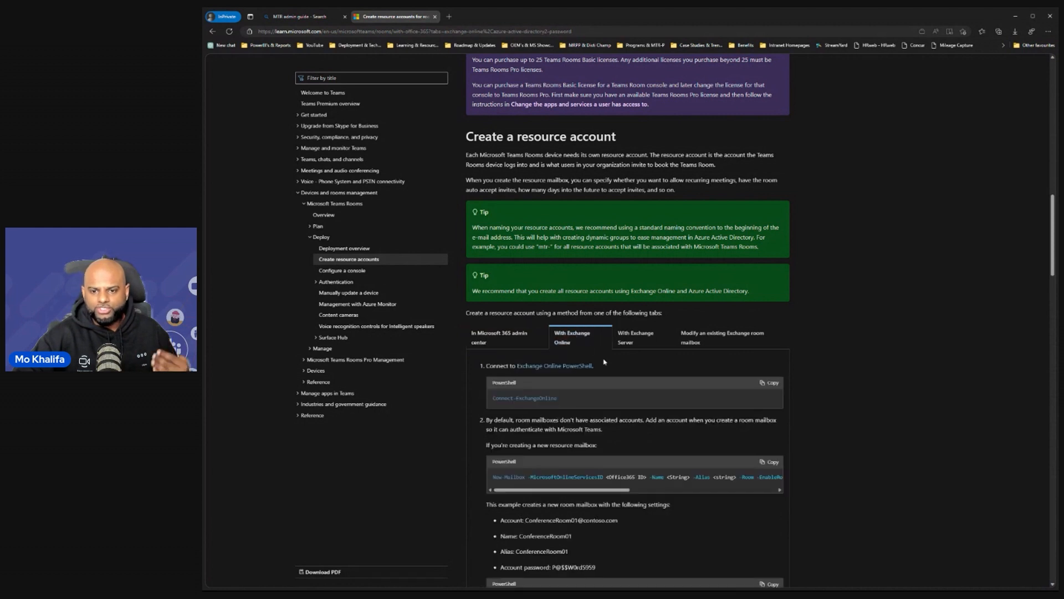
pyautogui.click(635, 338)
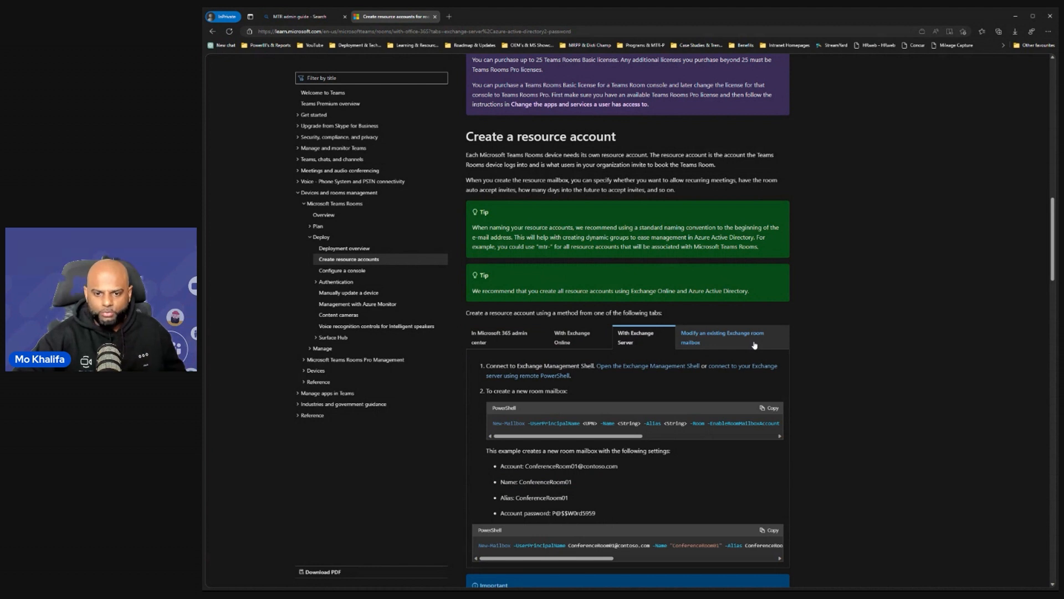
pyautogui.click(572, 338)
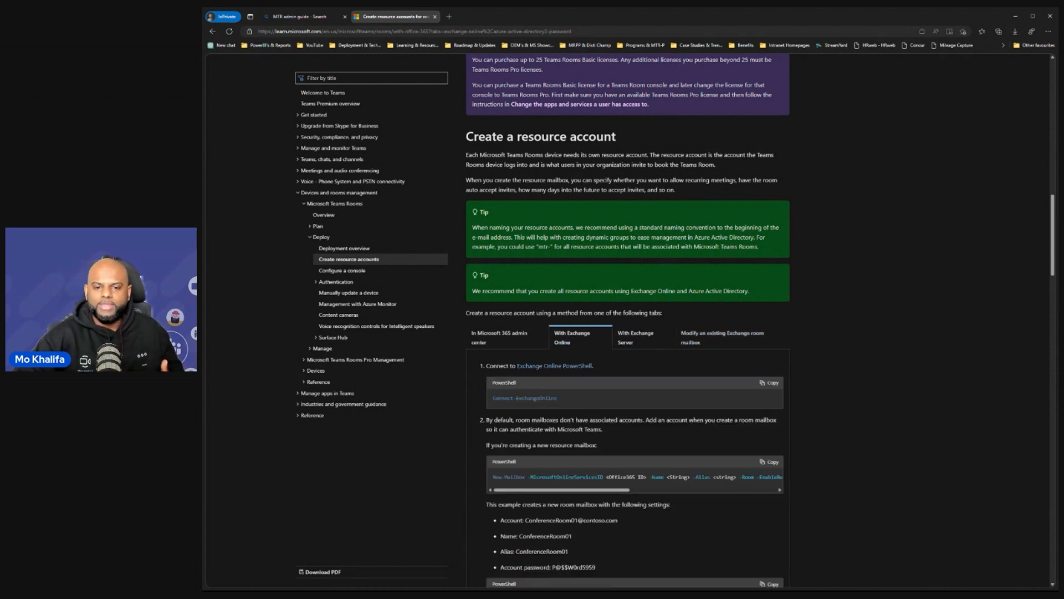
pyautogui.scroll(-3)
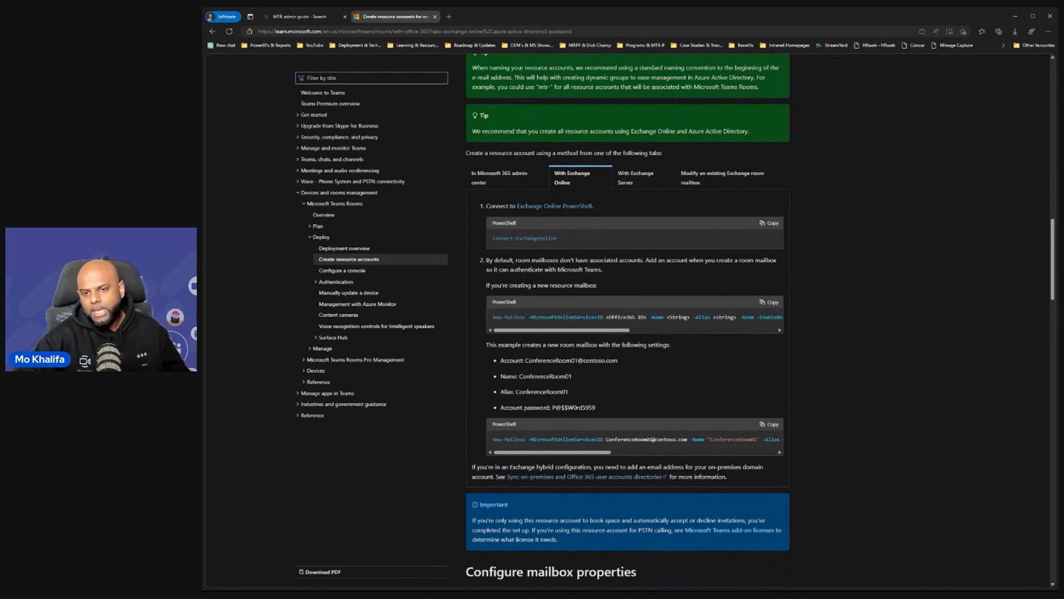
pyautogui.moveTo(414, 407)
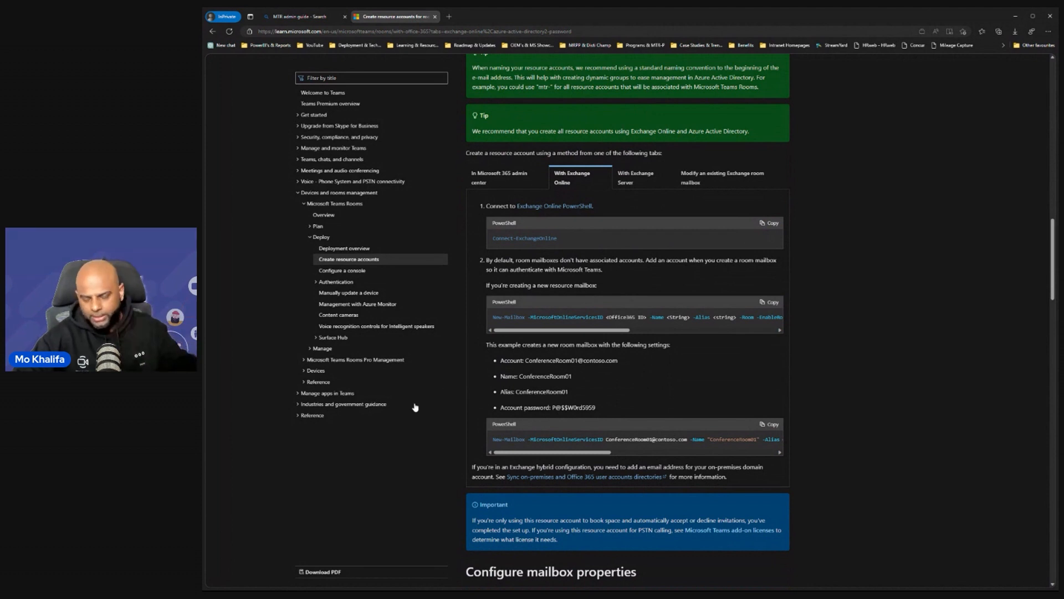
pyautogui.moveTo(336, 289)
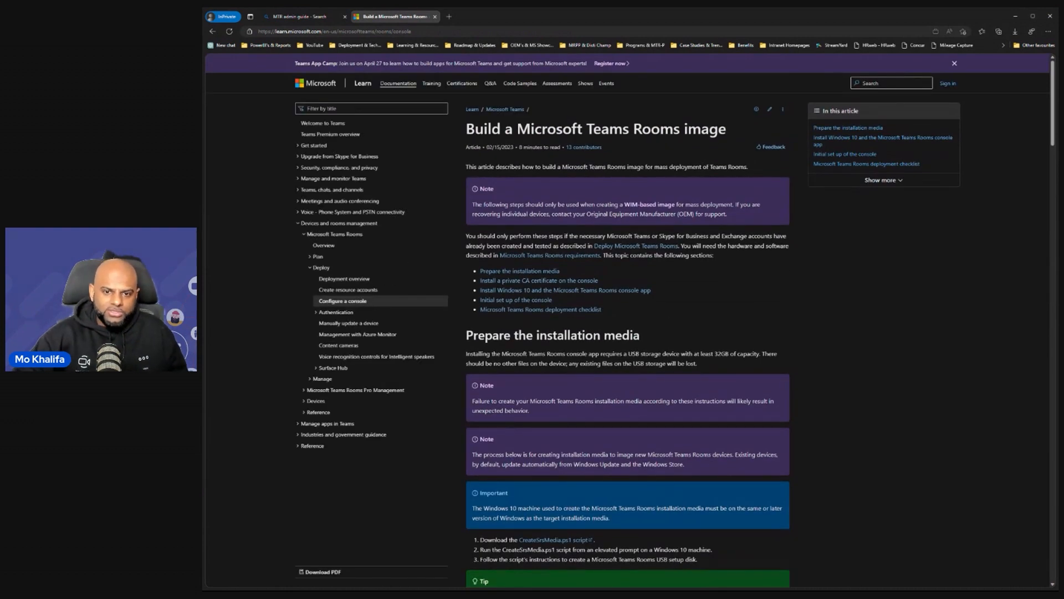
pyautogui.scroll(-3)
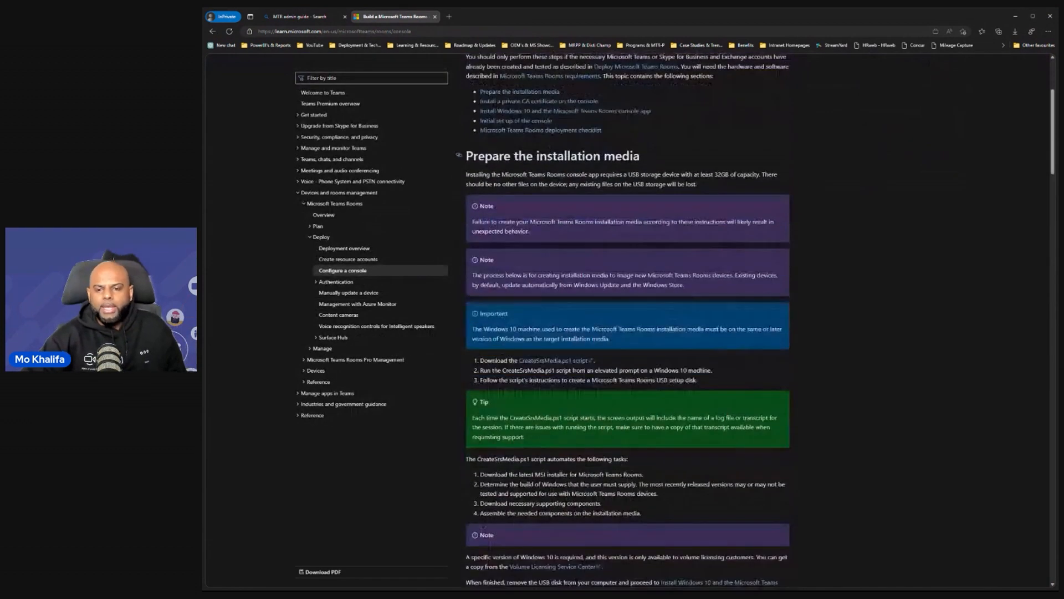
pyautogui.scroll(3)
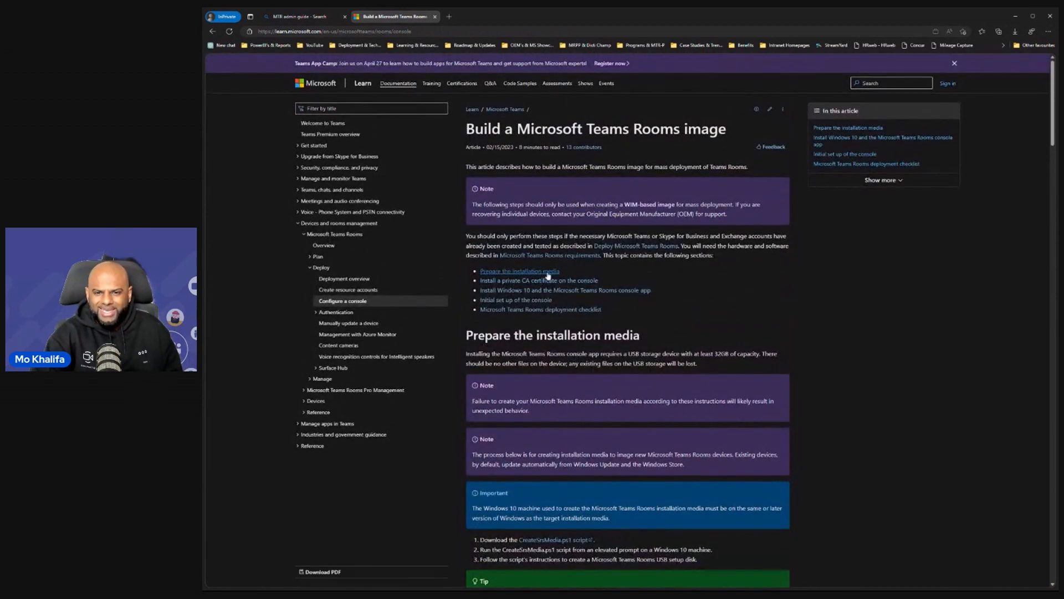
pyautogui.scroll(-3)
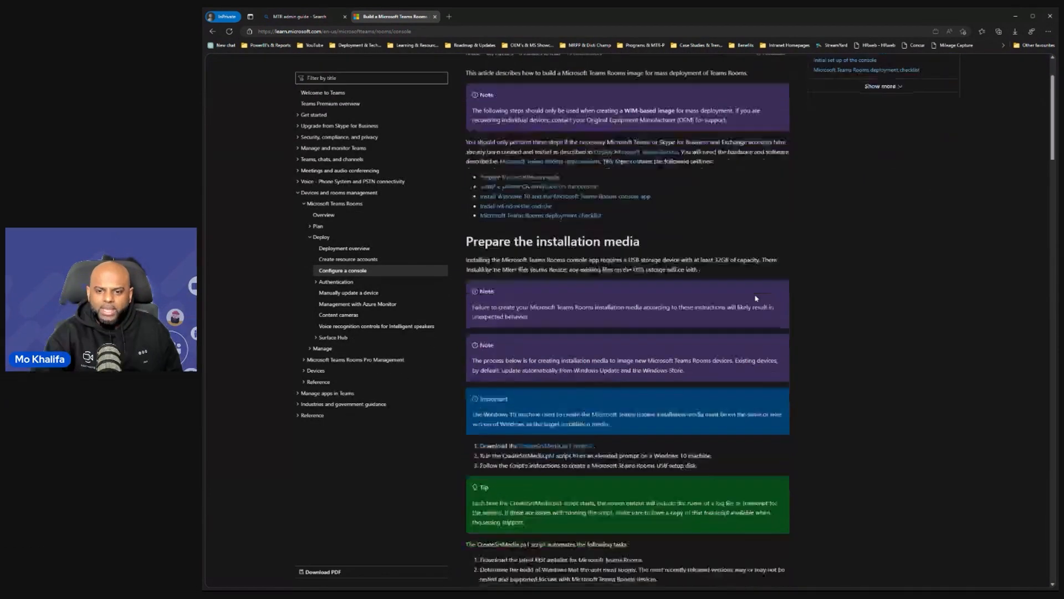
pyautogui.scroll(-3)
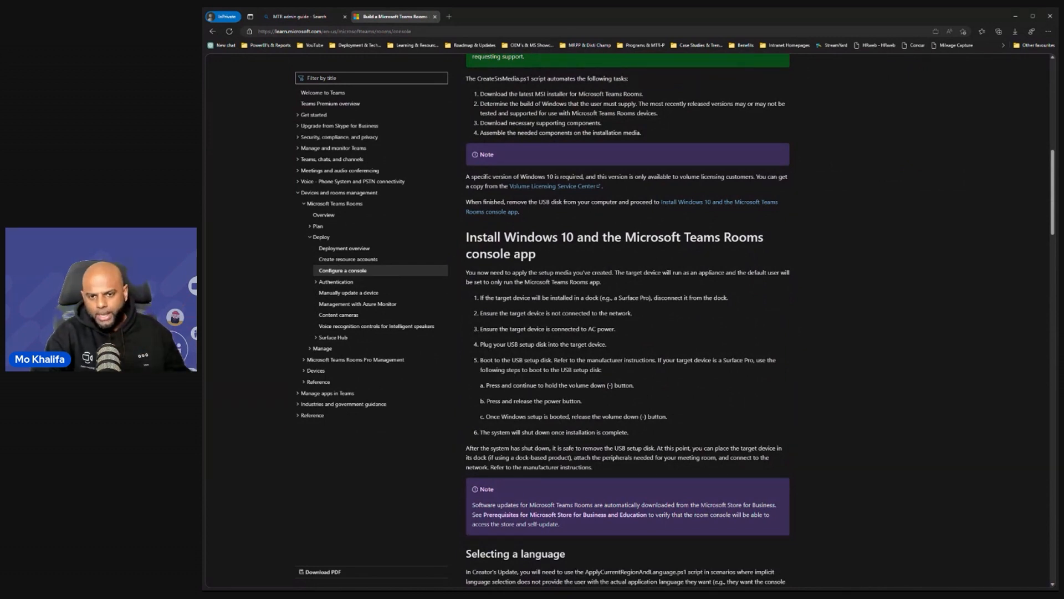
pyautogui.scroll(-3)
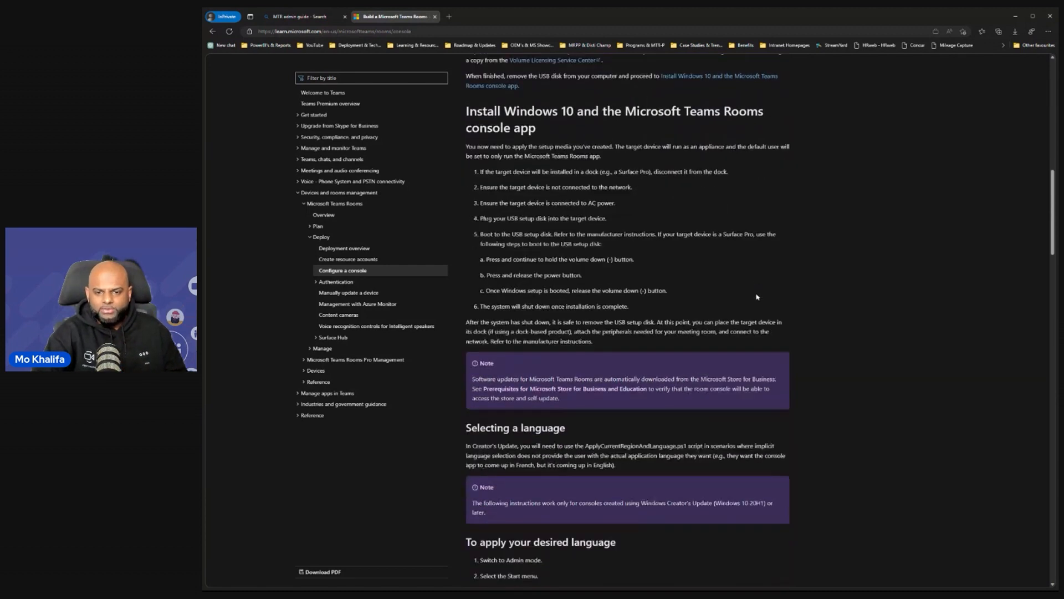
pyautogui.scroll(-3)
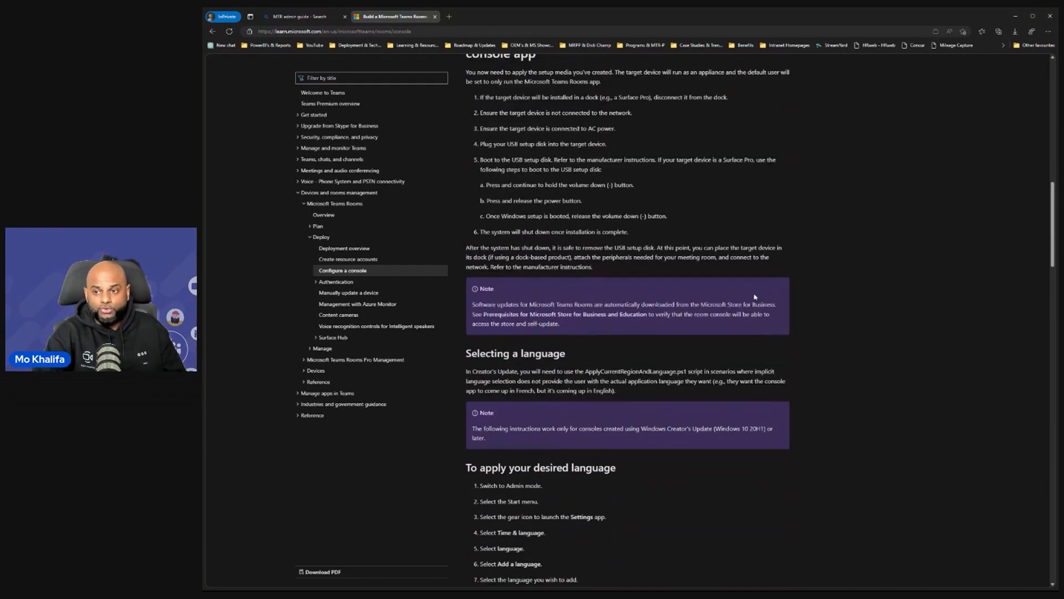
pyautogui.scroll(3)
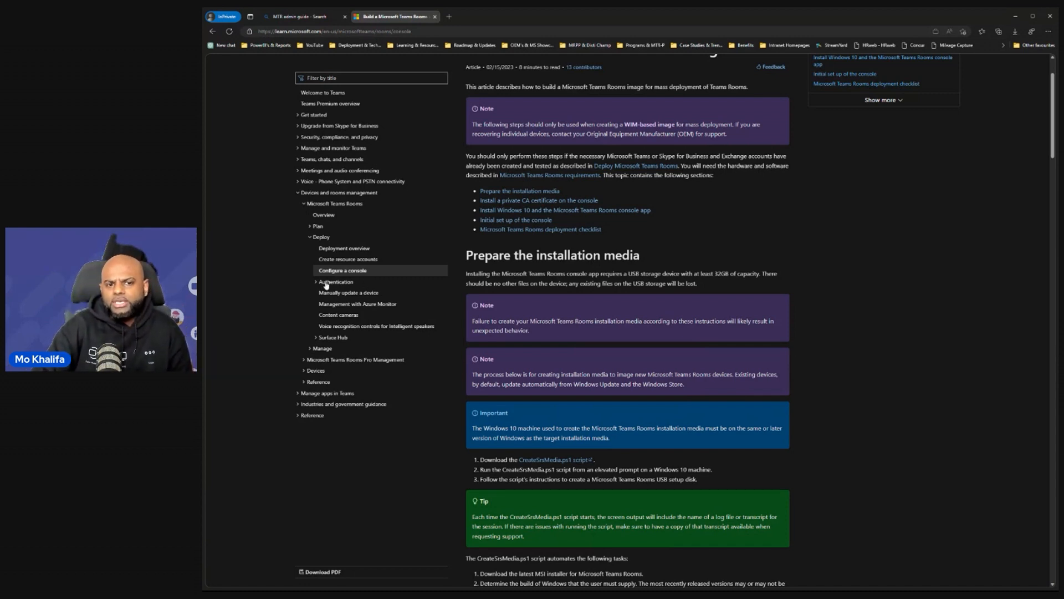
# Open 'Best practices for Conditional Access and Intune compliance' from the Authentication section
pyautogui.click(336, 282)
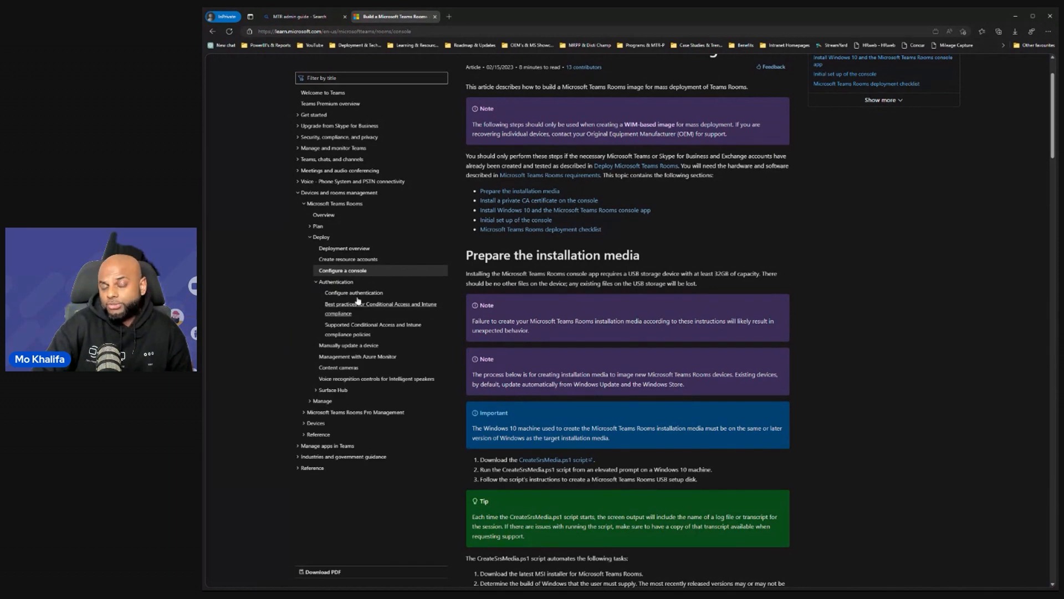
pyautogui.moveTo(373, 332)
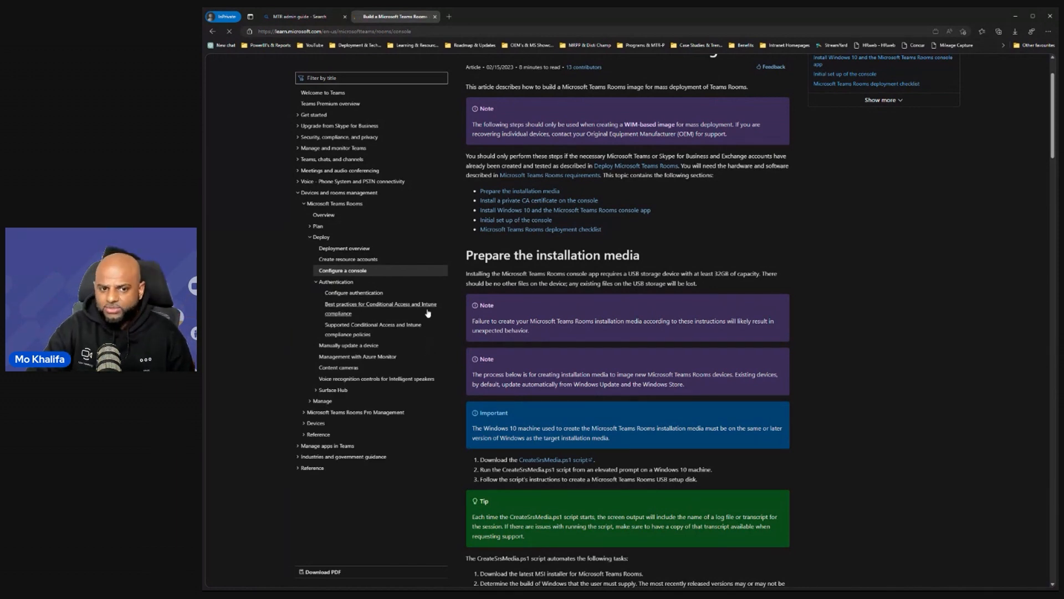
pyautogui.click(380, 308)
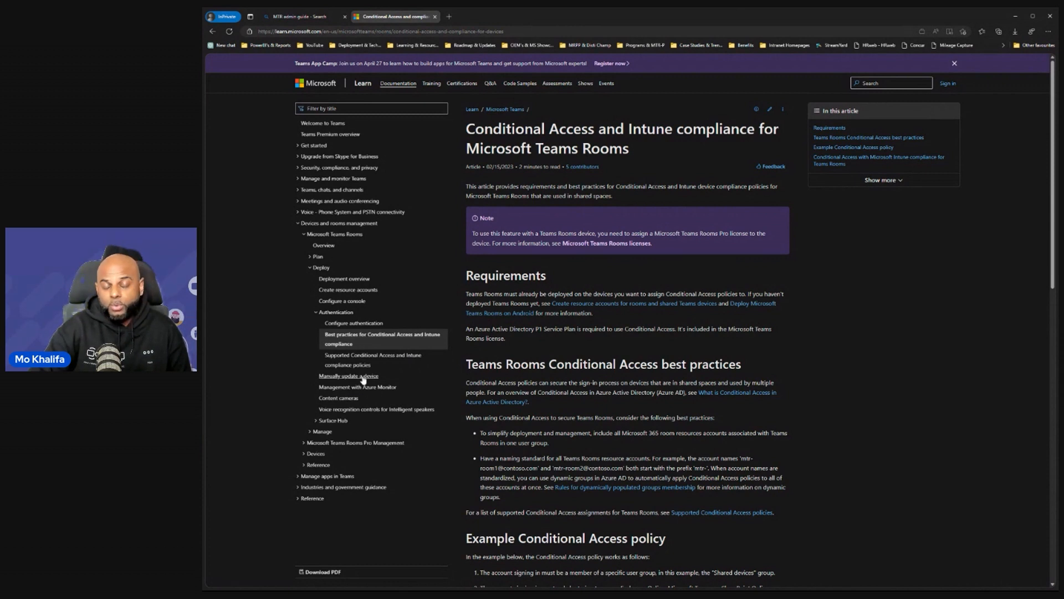
pyautogui.moveTo(428, 382)
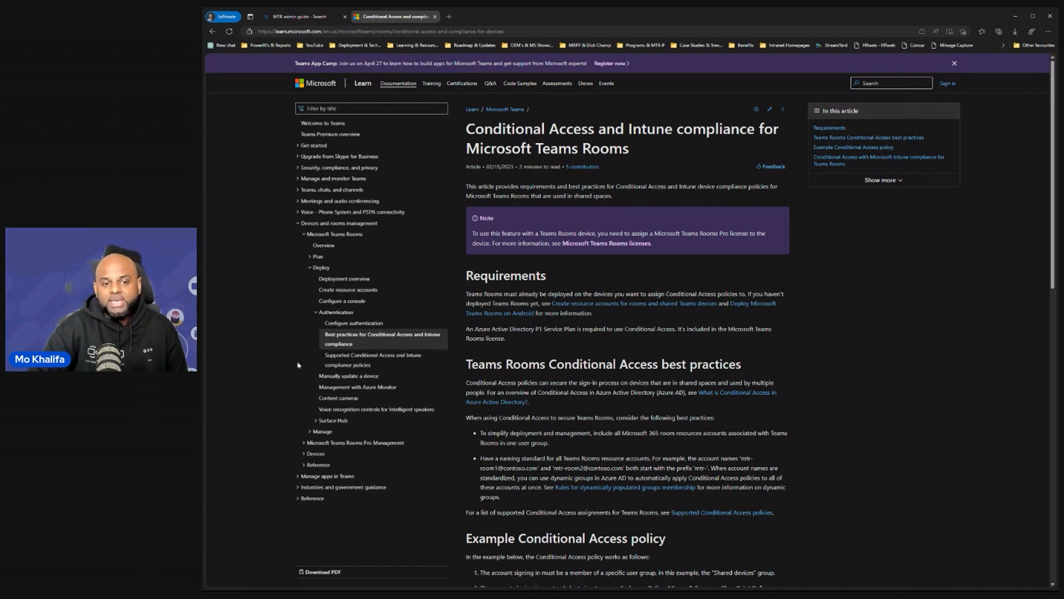
pyautogui.moveTo(348, 375)
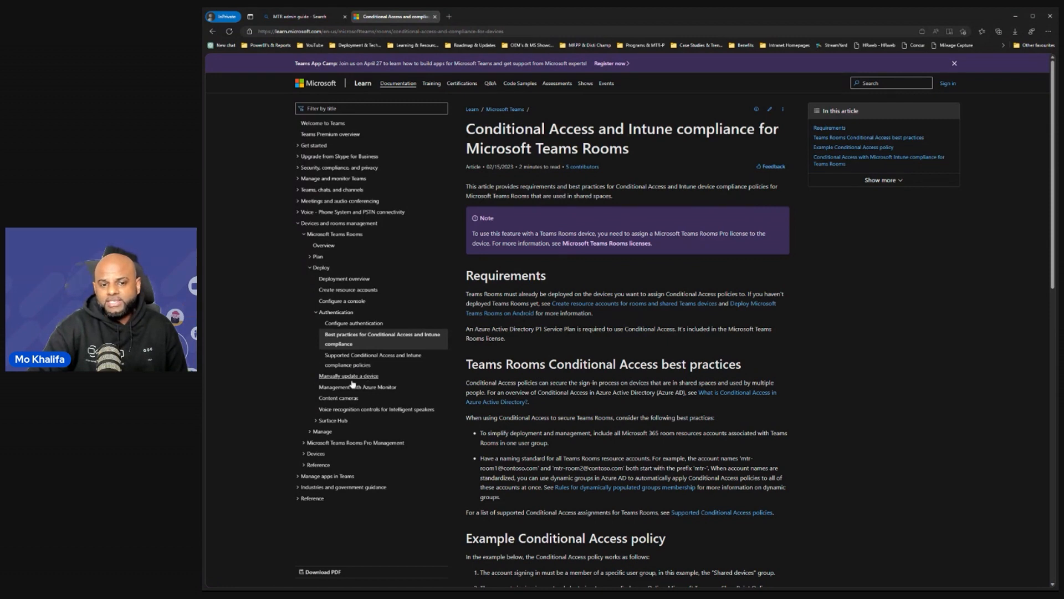
# Open 'Manually update a device' and scroll through Step 2 to the verification step
pyautogui.click(348, 376)
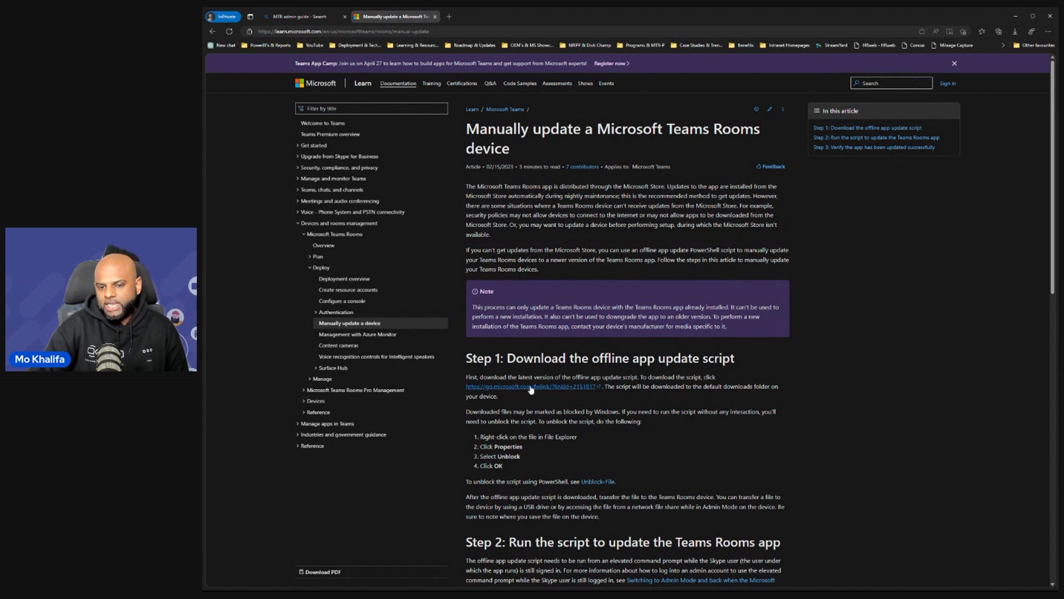
pyautogui.scroll(-3)
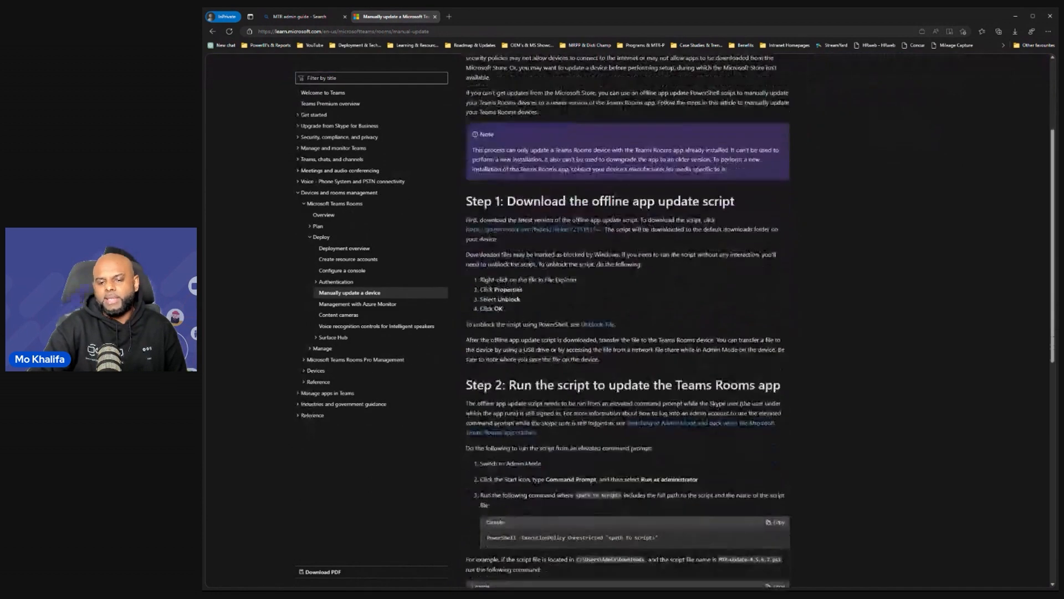
pyautogui.scroll(-3)
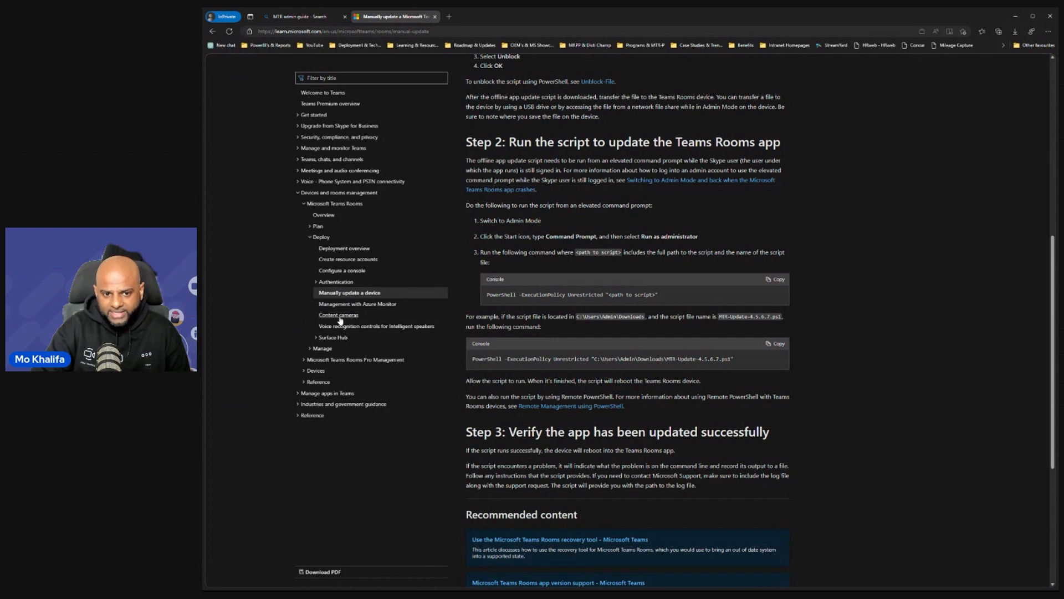
pyautogui.moveTo(369, 333)
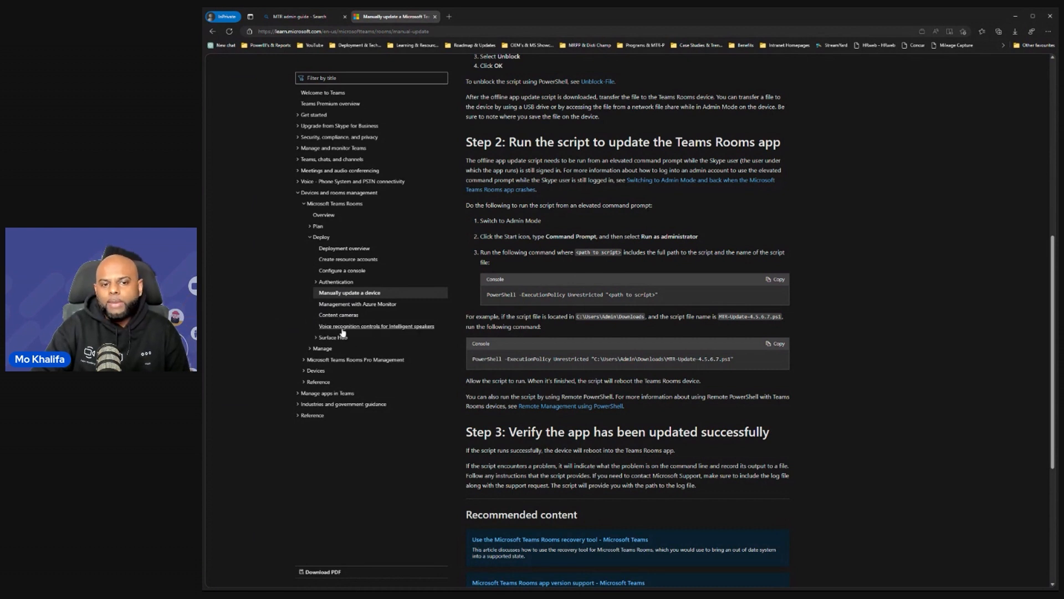
pyautogui.moveTo(314, 326)
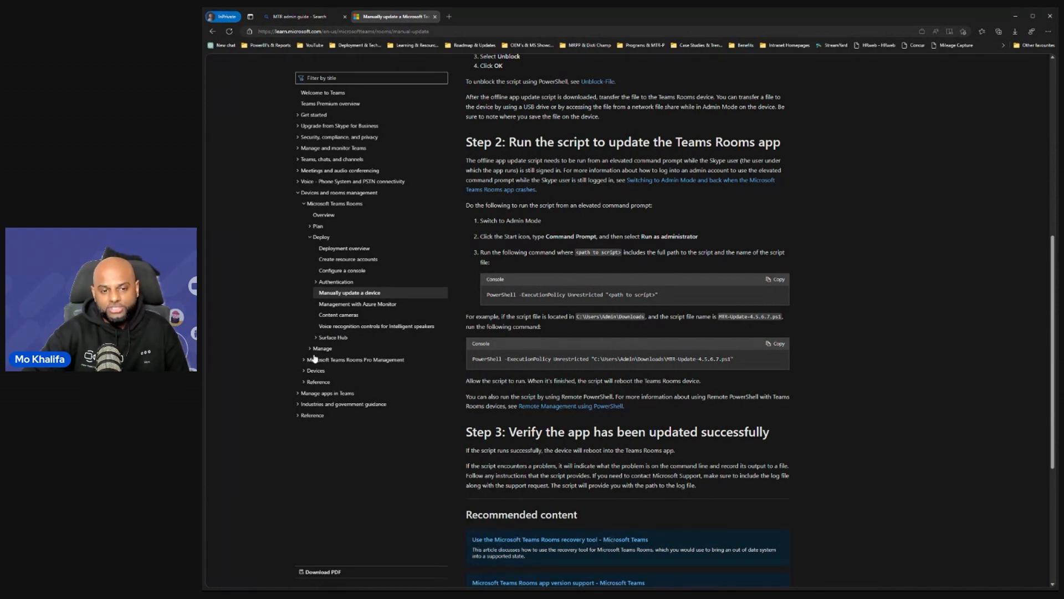
# Under Manage, go via Management overview to 'Maintenance and operations' and scroll to display settings
pyautogui.click(322, 347)
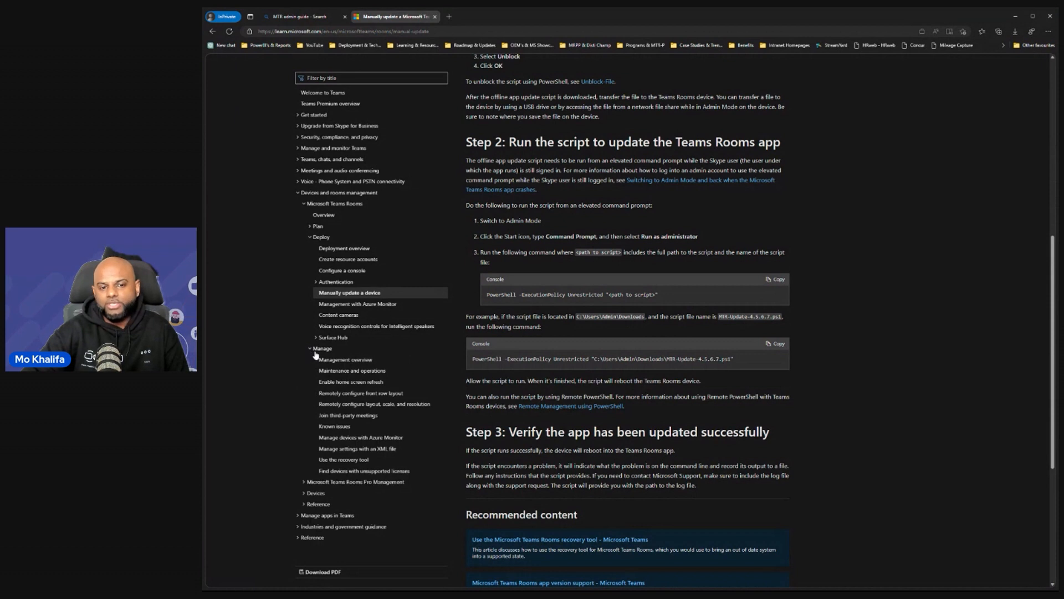
pyautogui.click(346, 359)
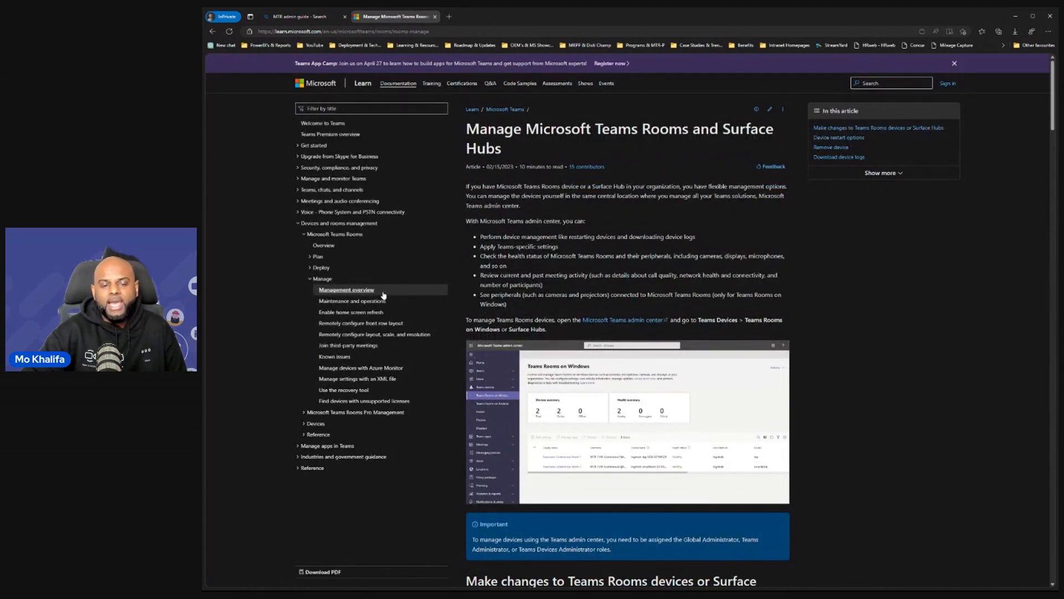
pyautogui.click(352, 300)
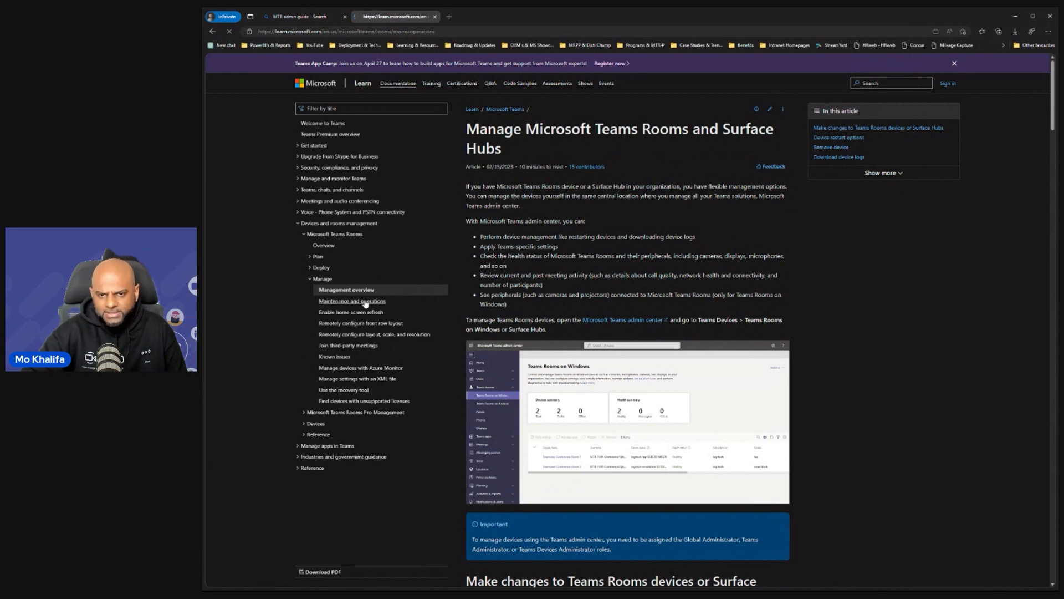
pyautogui.click(353, 300)
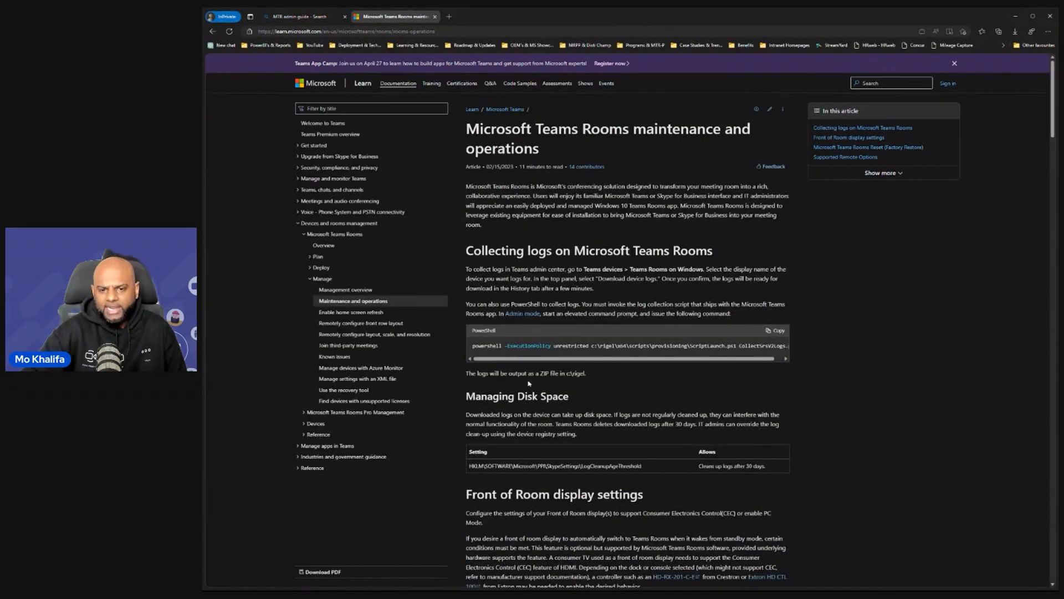
pyautogui.scroll(-3)
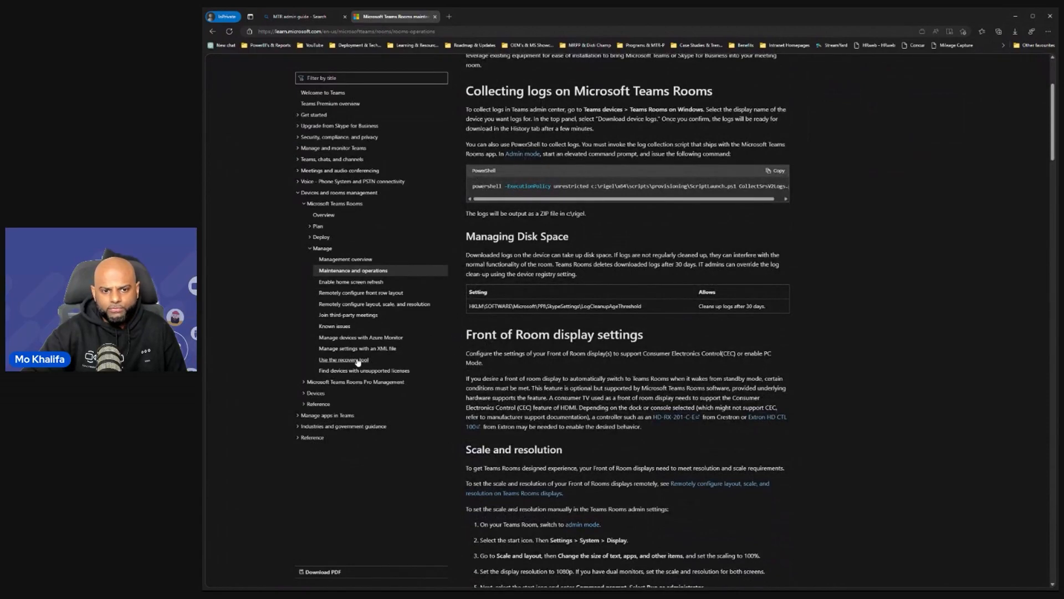
pyautogui.moveTo(315, 300)
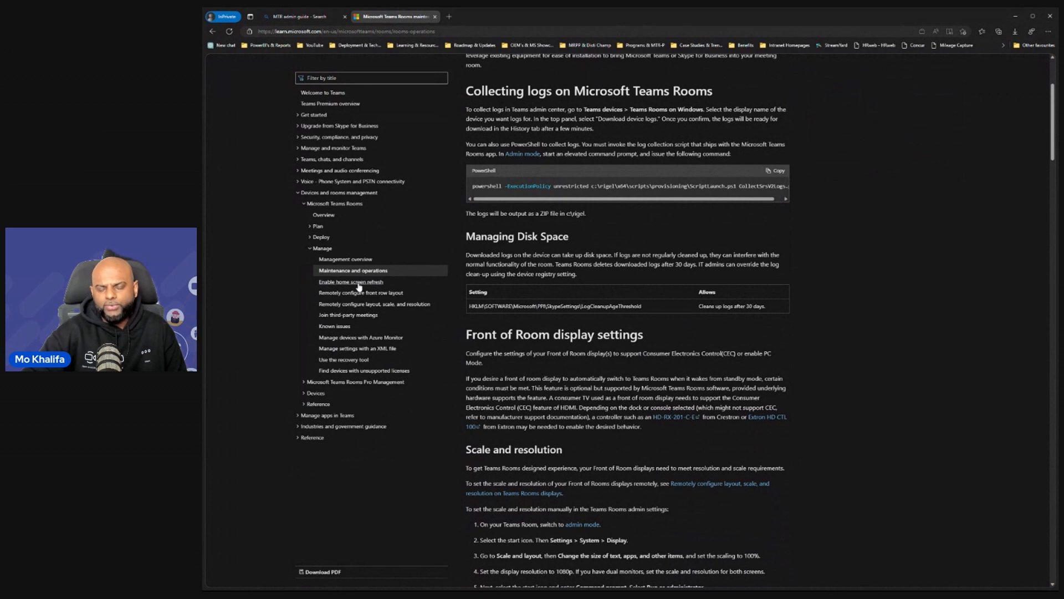
pyautogui.moveTo(357, 288)
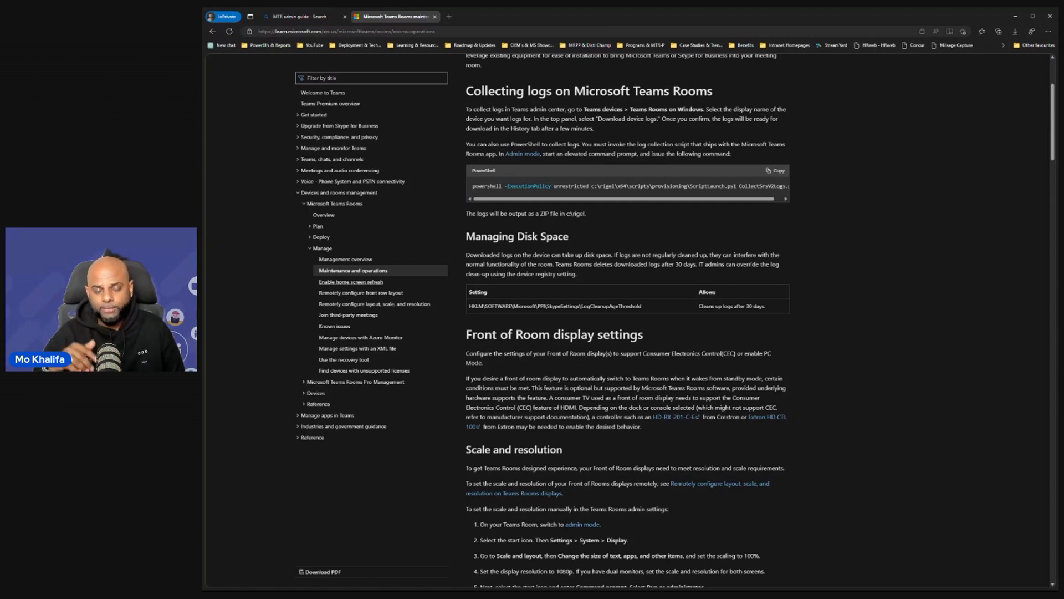
# Review the home screen design refresh article, then open 'Use the recovery tool'
pyautogui.click(351, 282)
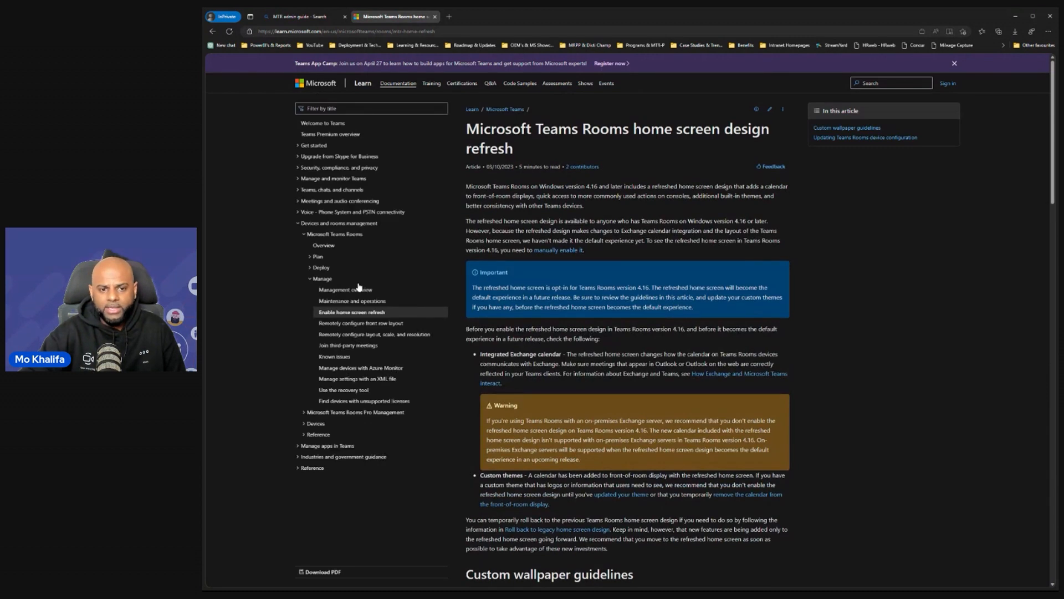
pyautogui.scroll(-3)
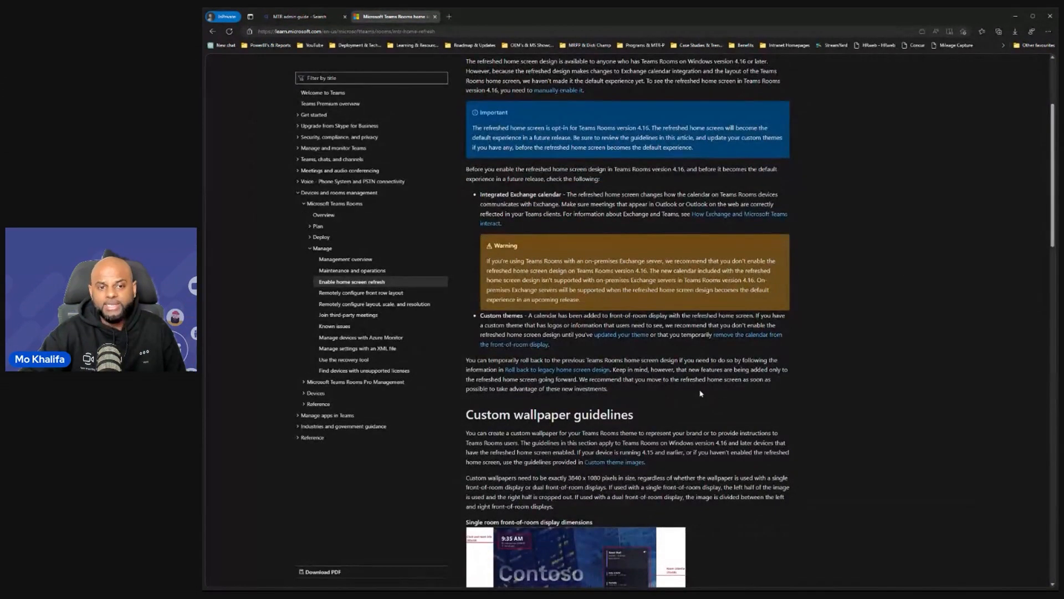
pyautogui.moveTo(393, 327)
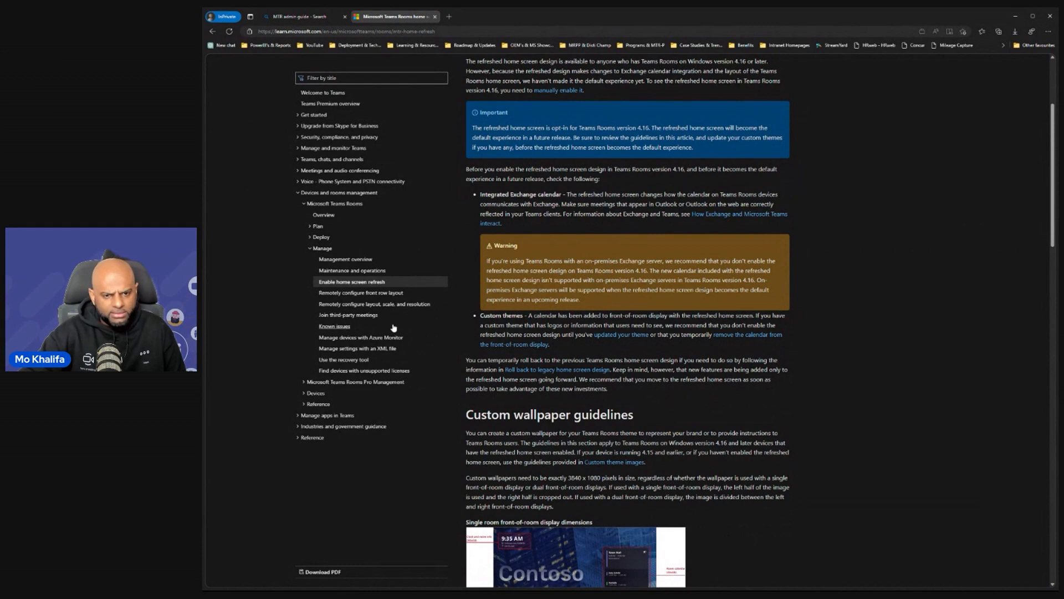
pyautogui.moveTo(353, 329)
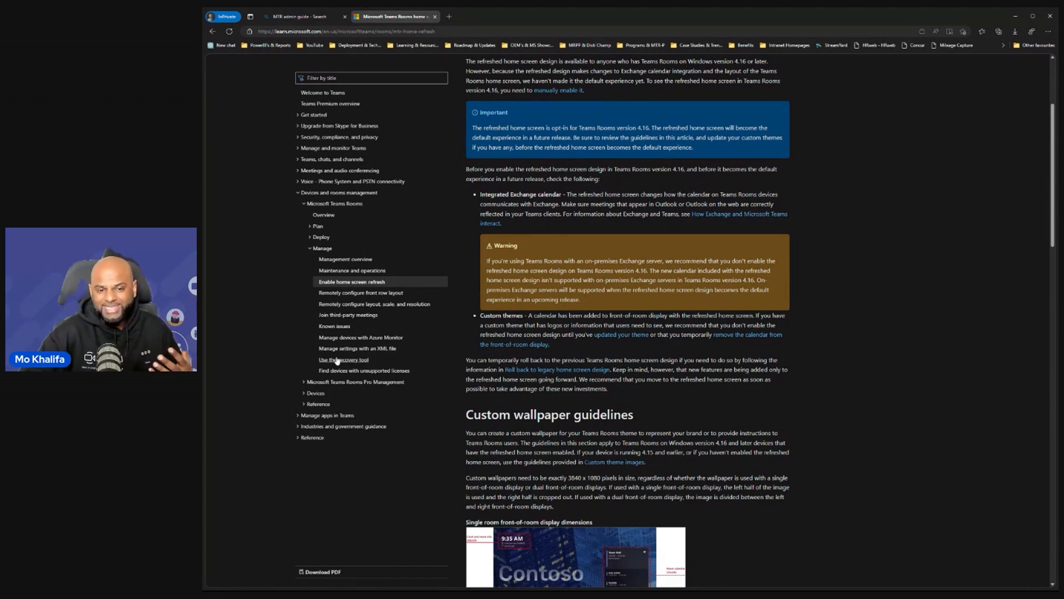
pyautogui.click(344, 360)
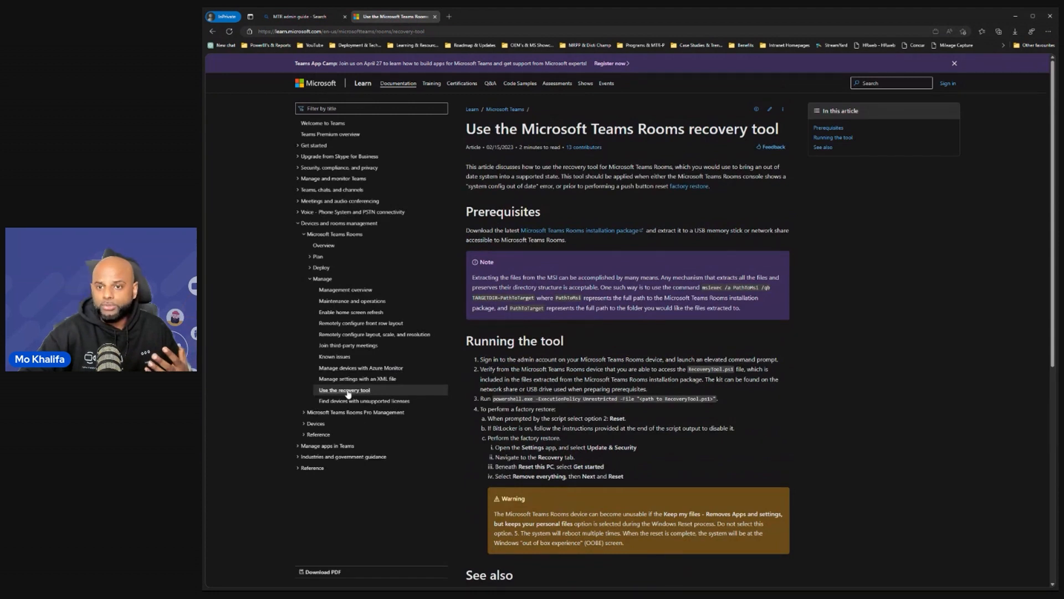